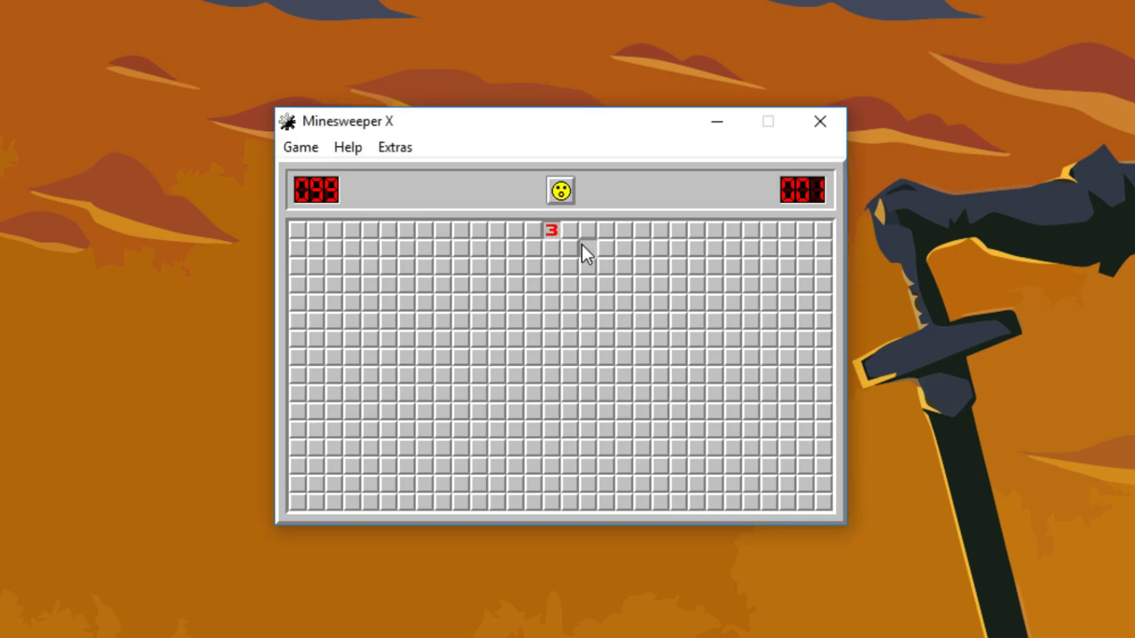
# Open the central area below the top row and flag the mines at its left
pyautogui.click(583, 241)
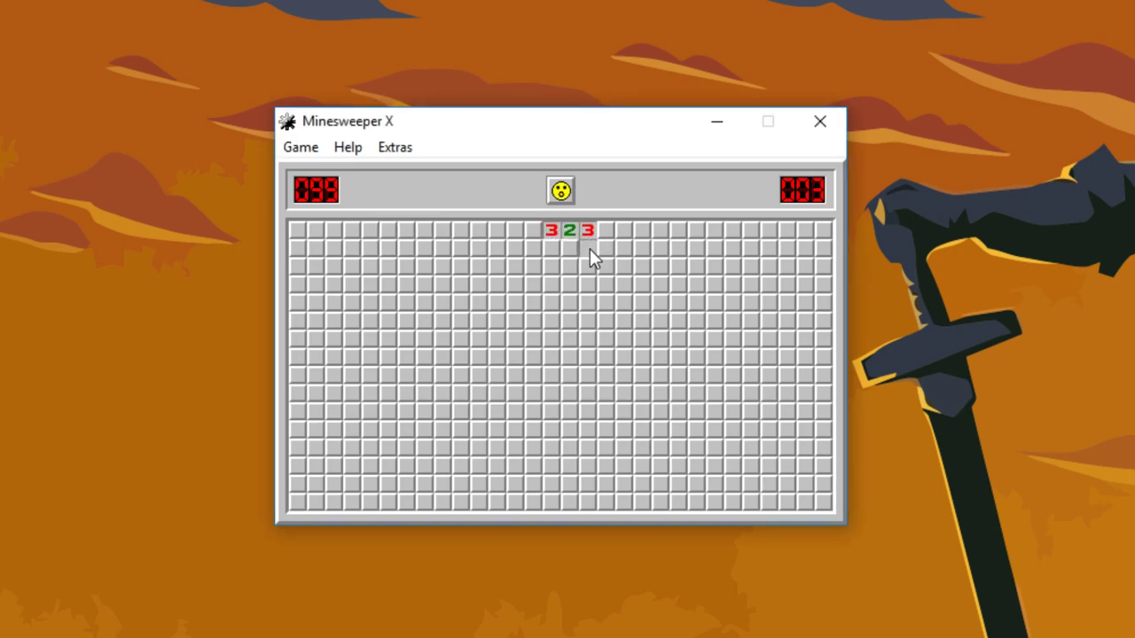
pyautogui.click(588, 266)
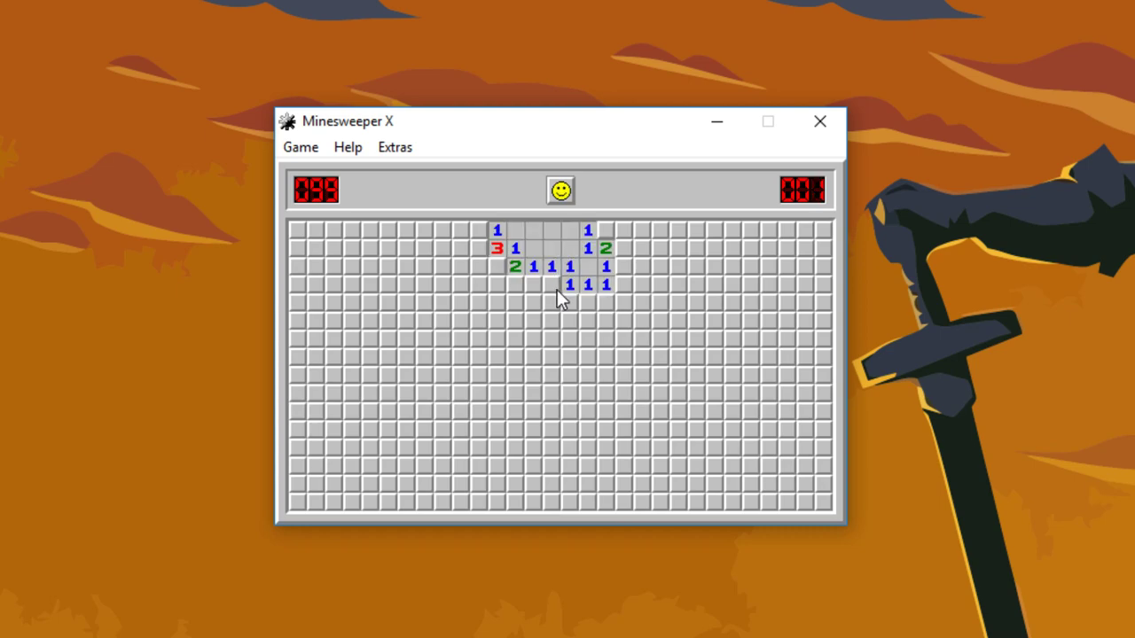
pyautogui.click(550, 284)
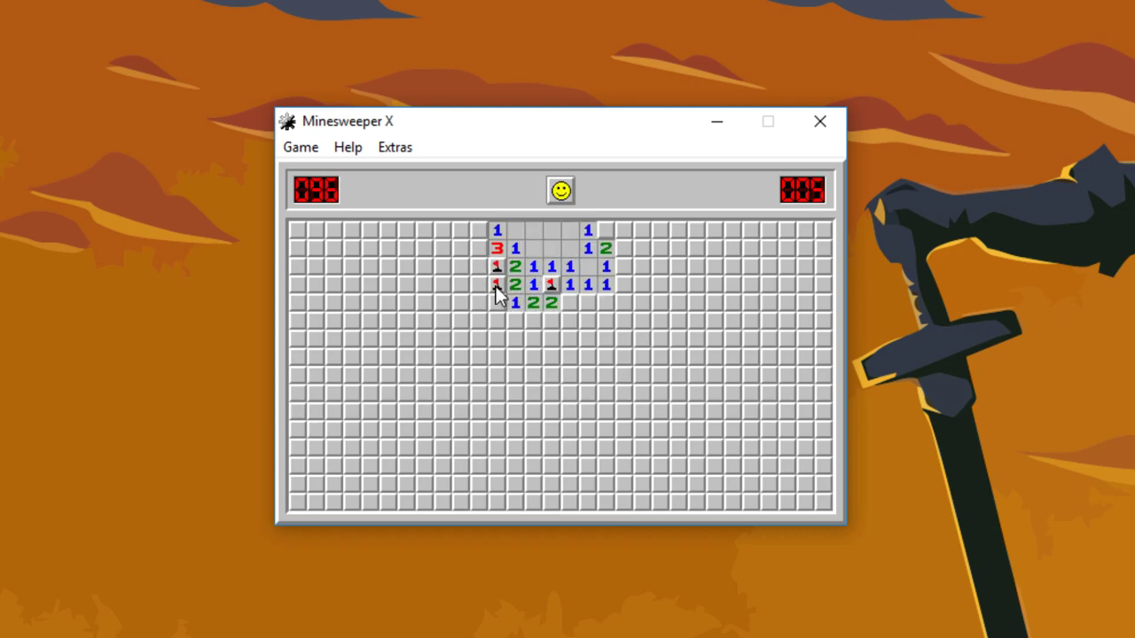
pyautogui.click(479, 283)
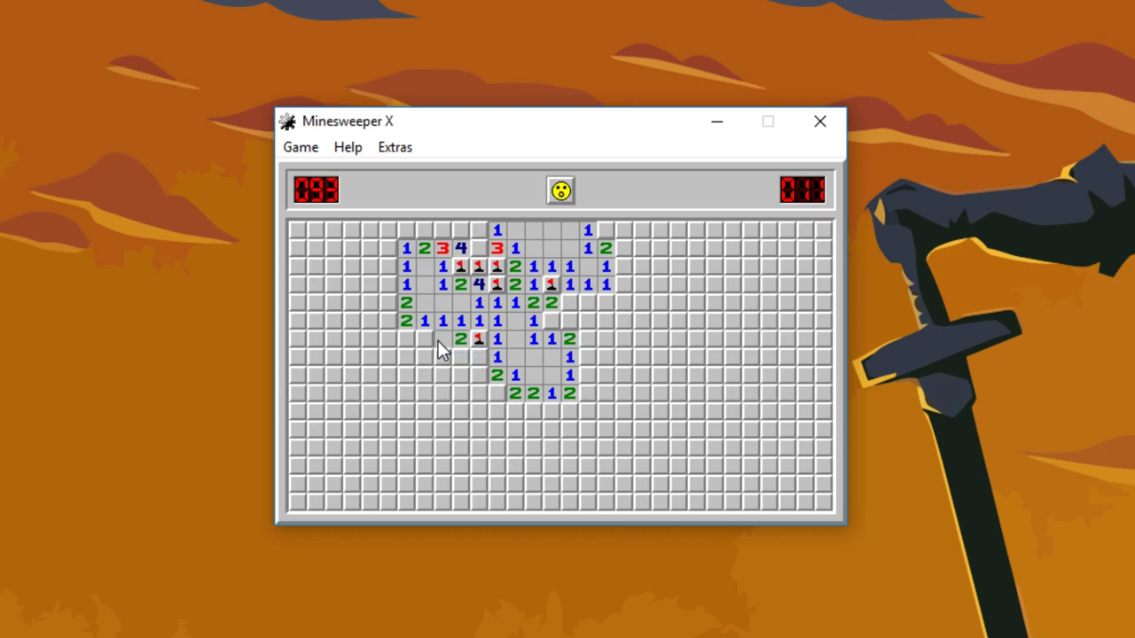
pyautogui.click(479, 356)
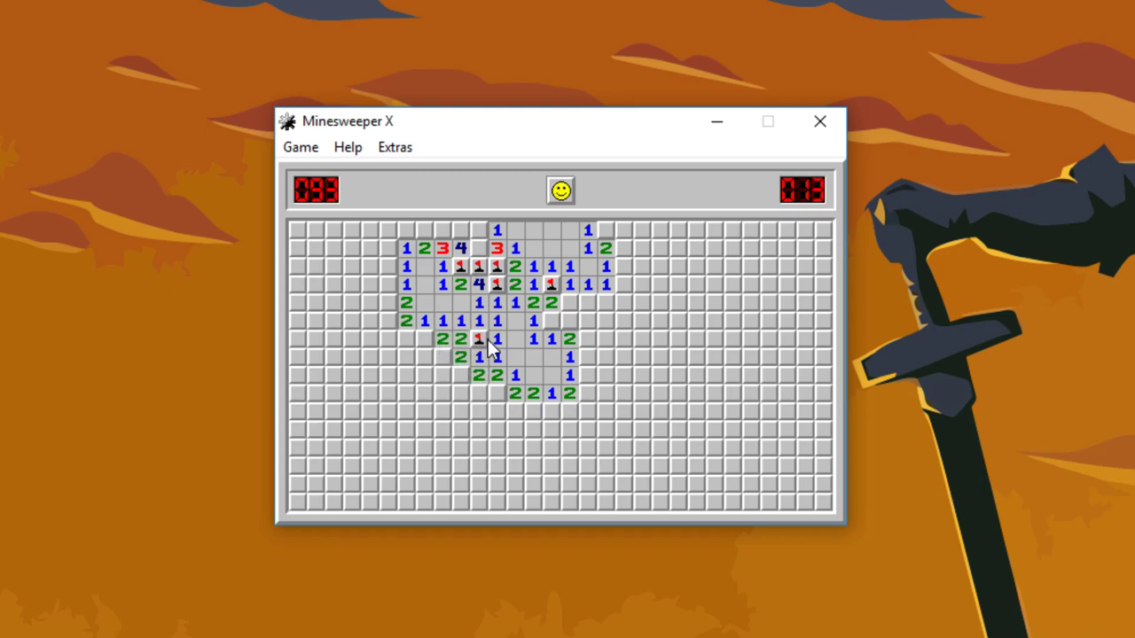
pyautogui.moveTo(460, 394)
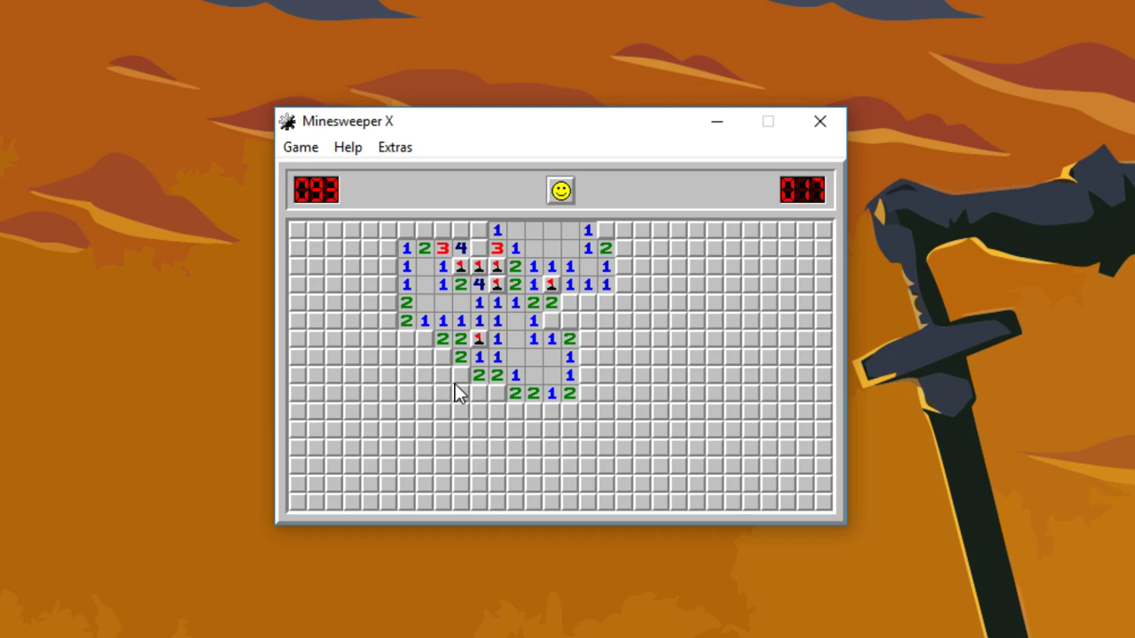
# Extend the clearing along the bottom, left and top-left corner, flagging mines along the way
pyautogui.click(443, 392)
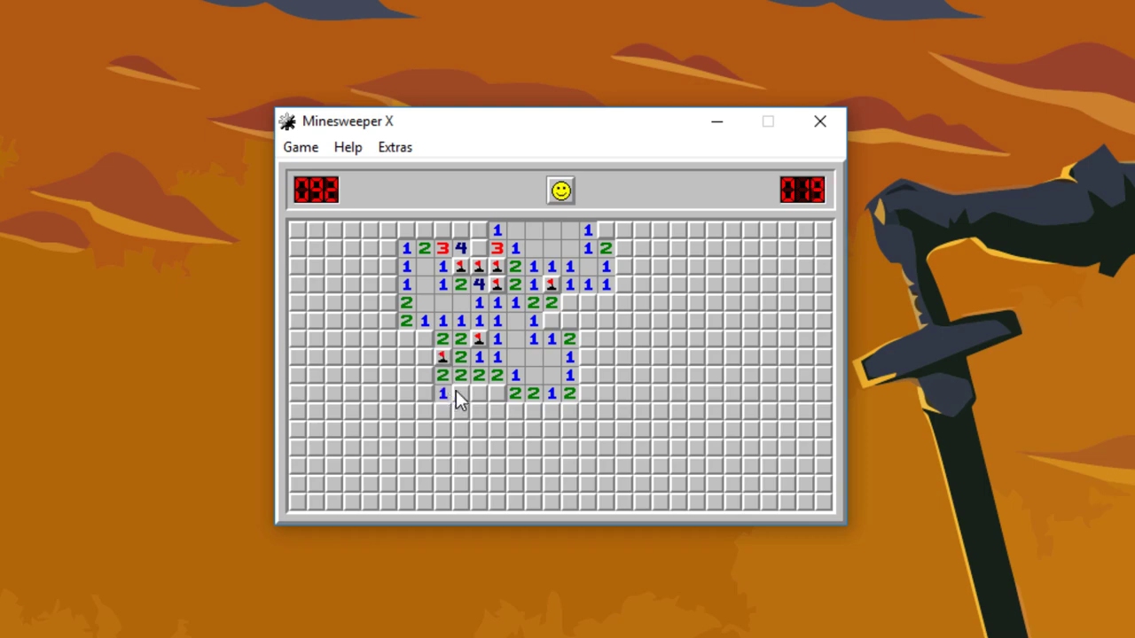
pyautogui.click(460, 393)
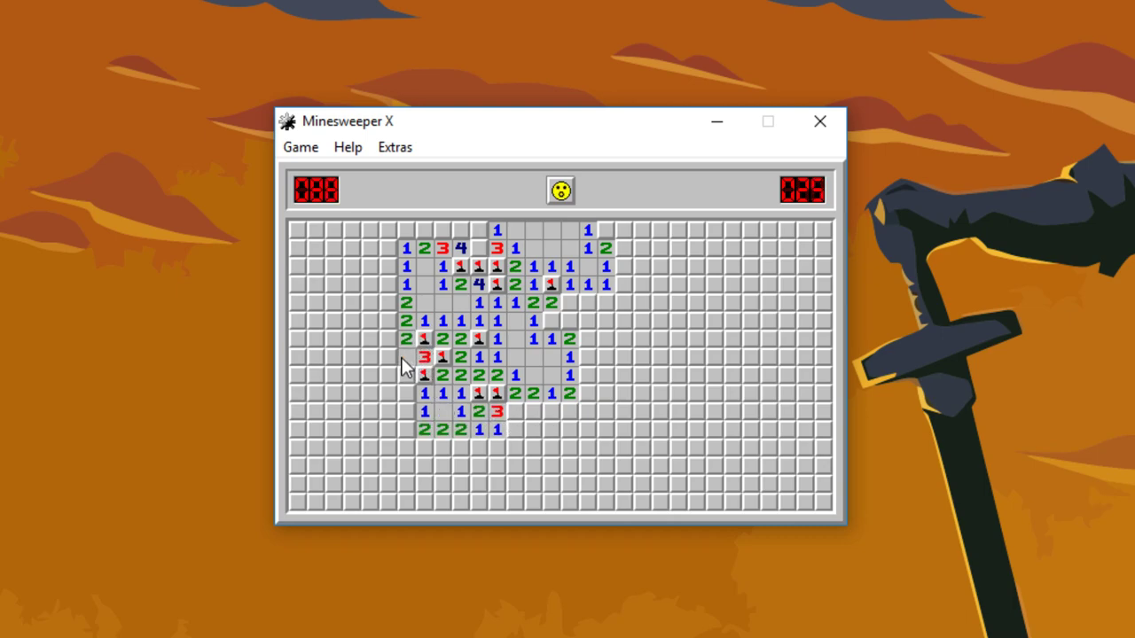
pyautogui.click(387, 357)
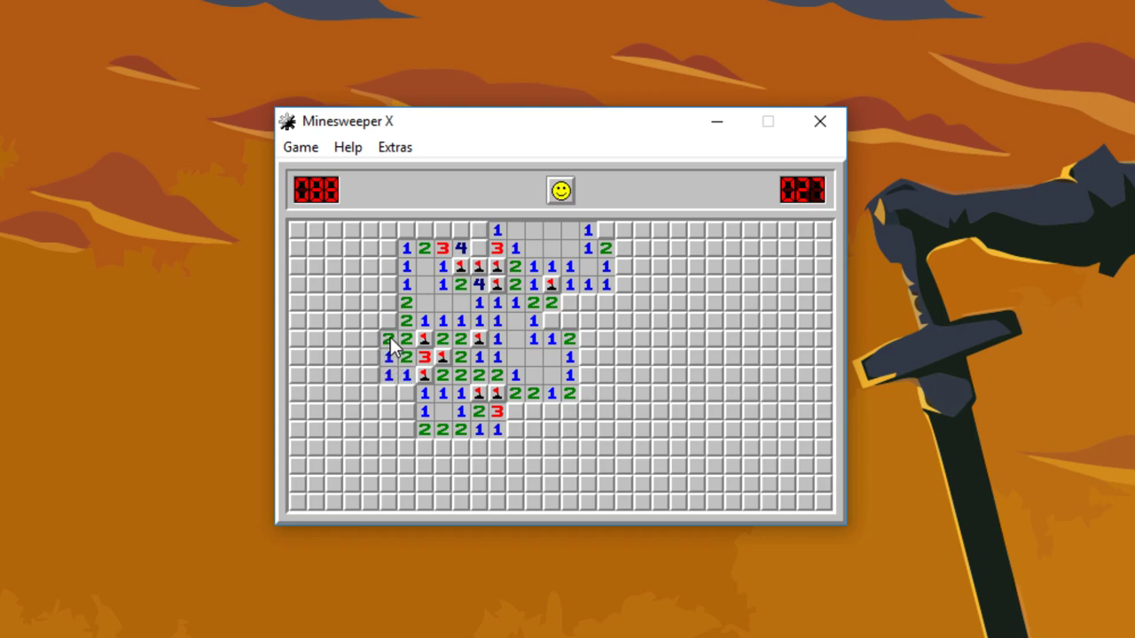
pyautogui.click(388, 266)
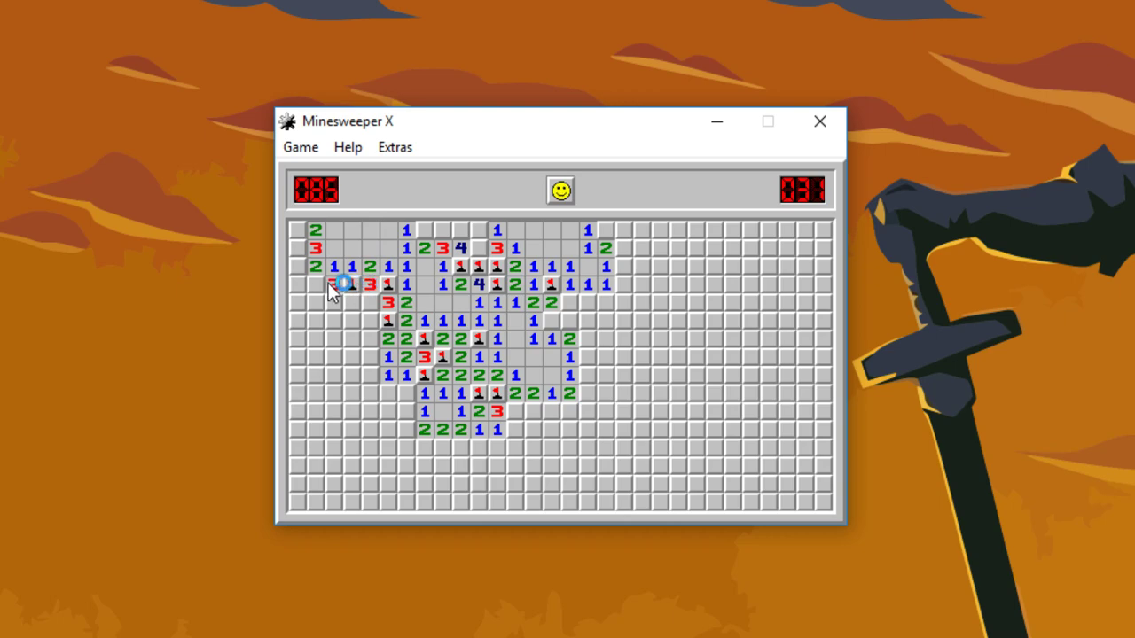
pyautogui.click(297, 285)
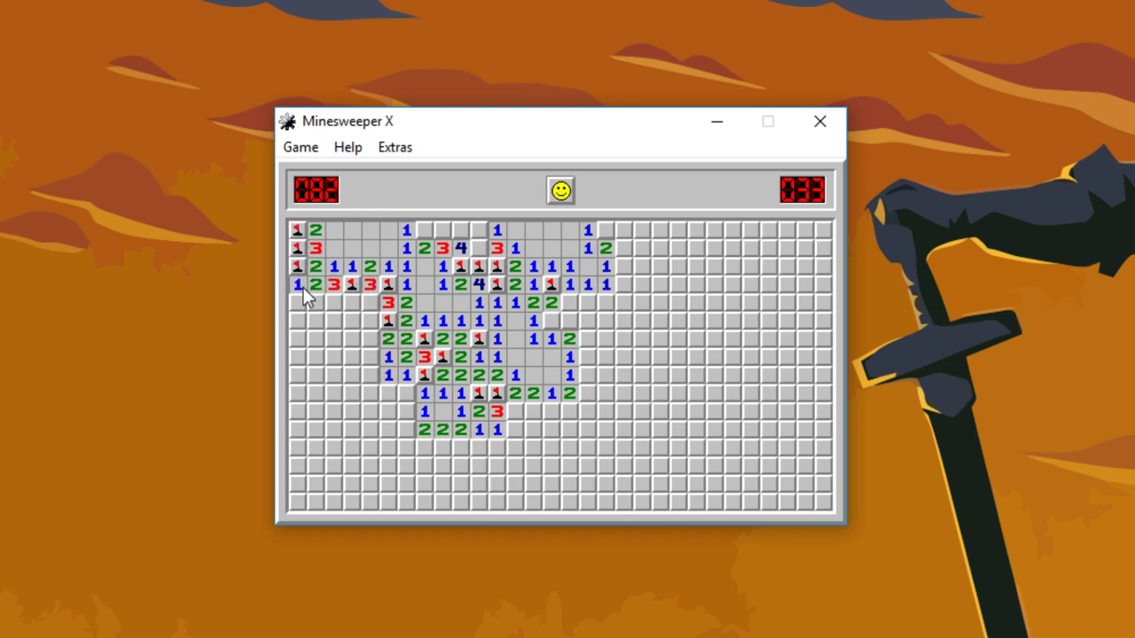
pyautogui.click(313, 302)
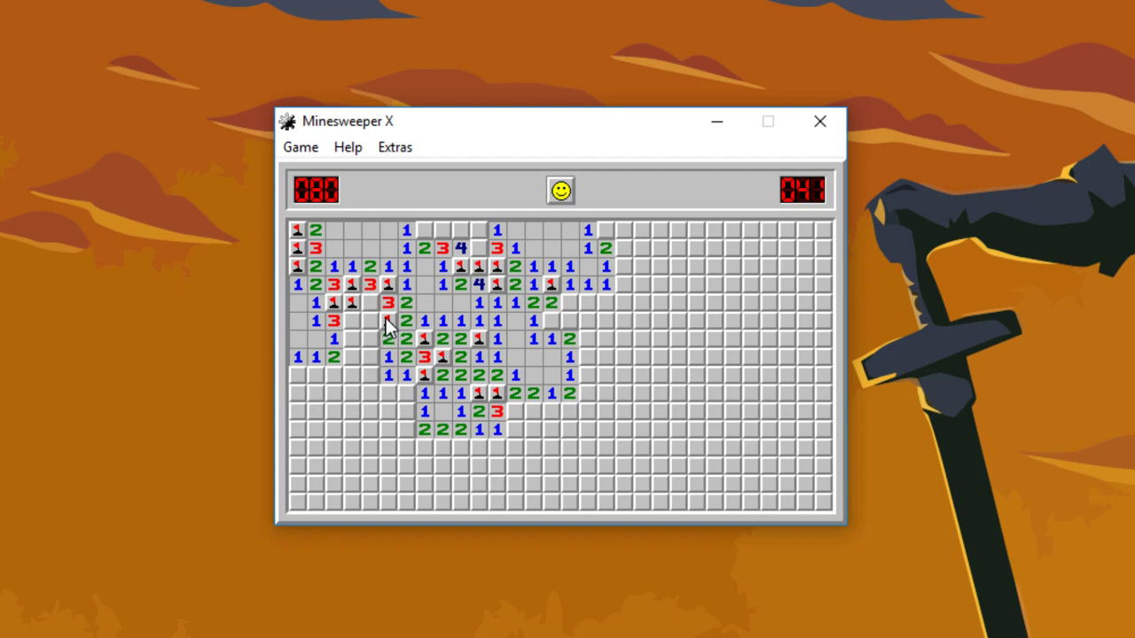
# Clear the left-middle and lower-left cells toward the bottom-left corner, flagging edge mines
pyautogui.click(371, 321)
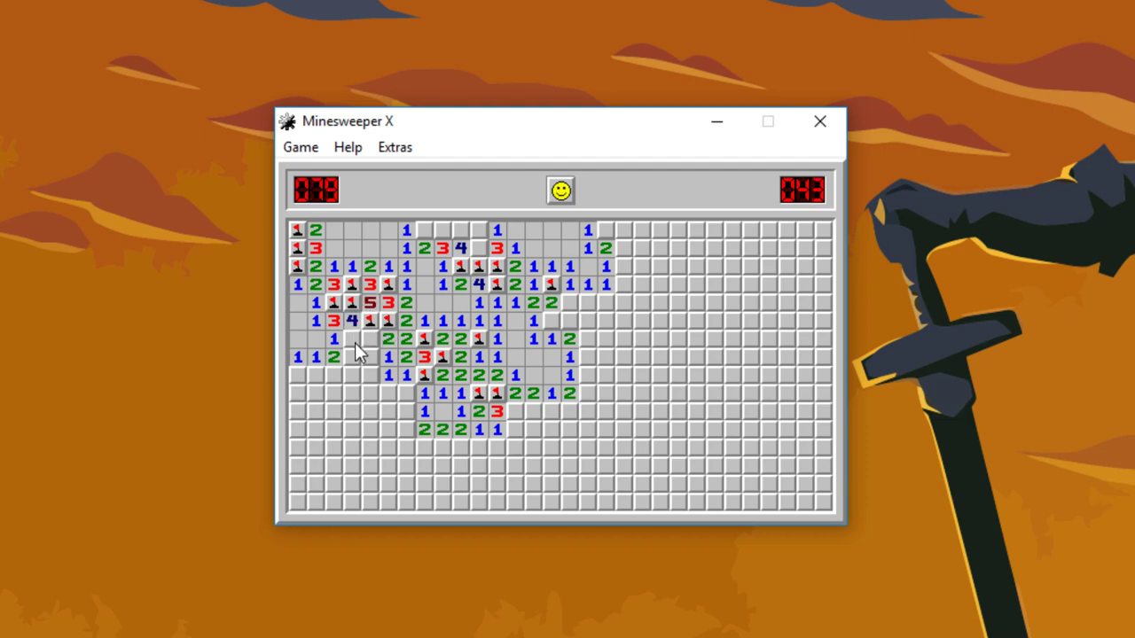
pyautogui.click(353, 340)
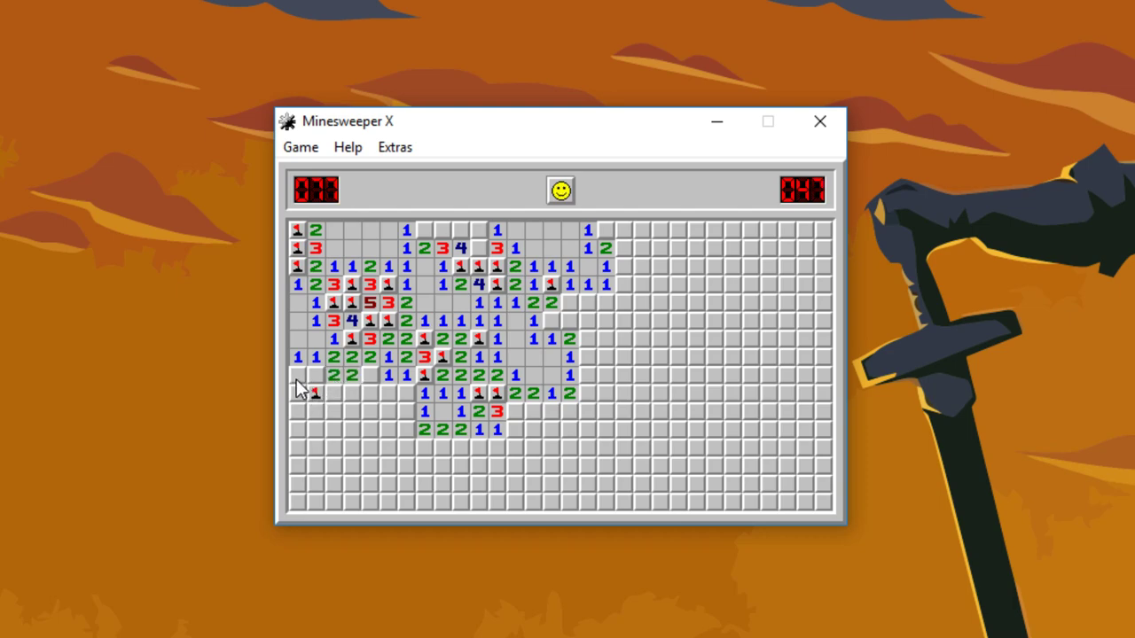
pyautogui.click(299, 392)
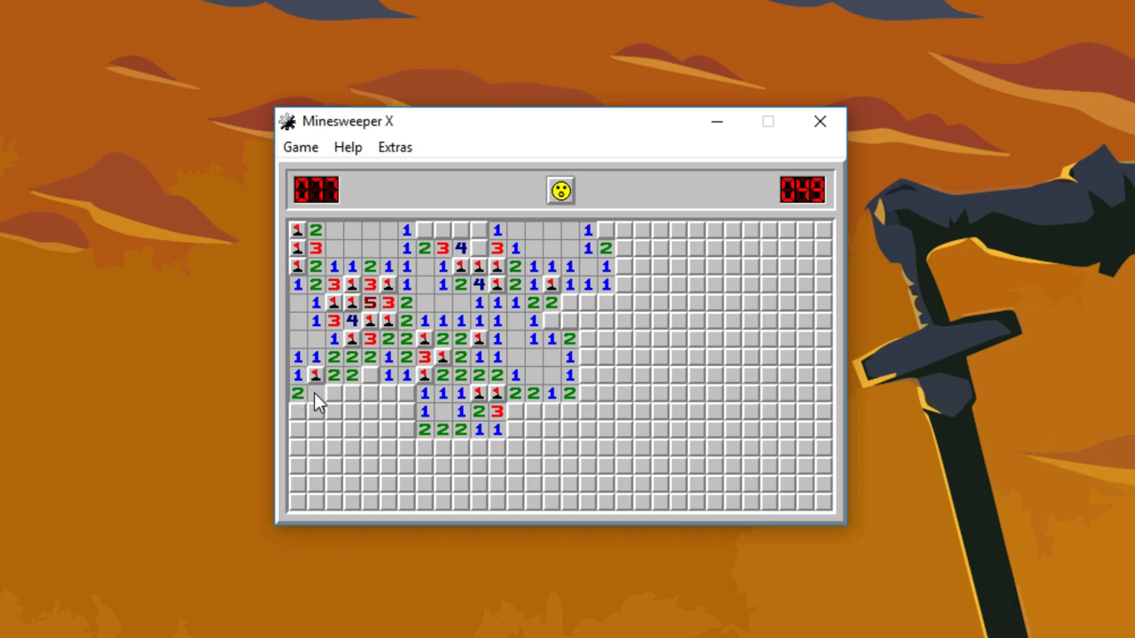
pyautogui.click(371, 393)
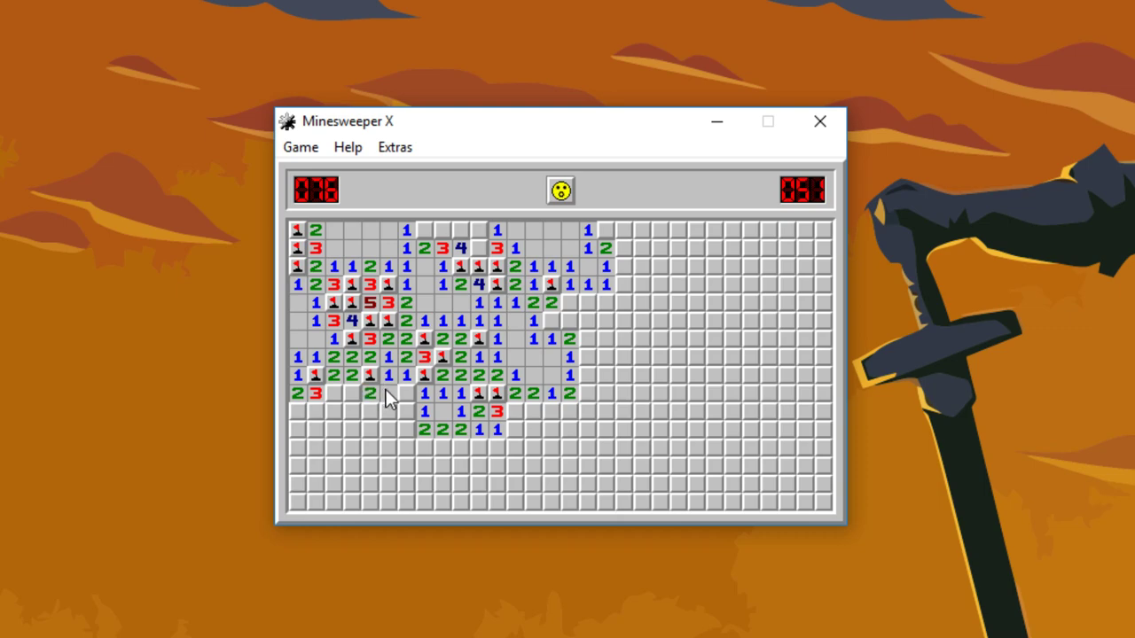
pyautogui.click(368, 413)
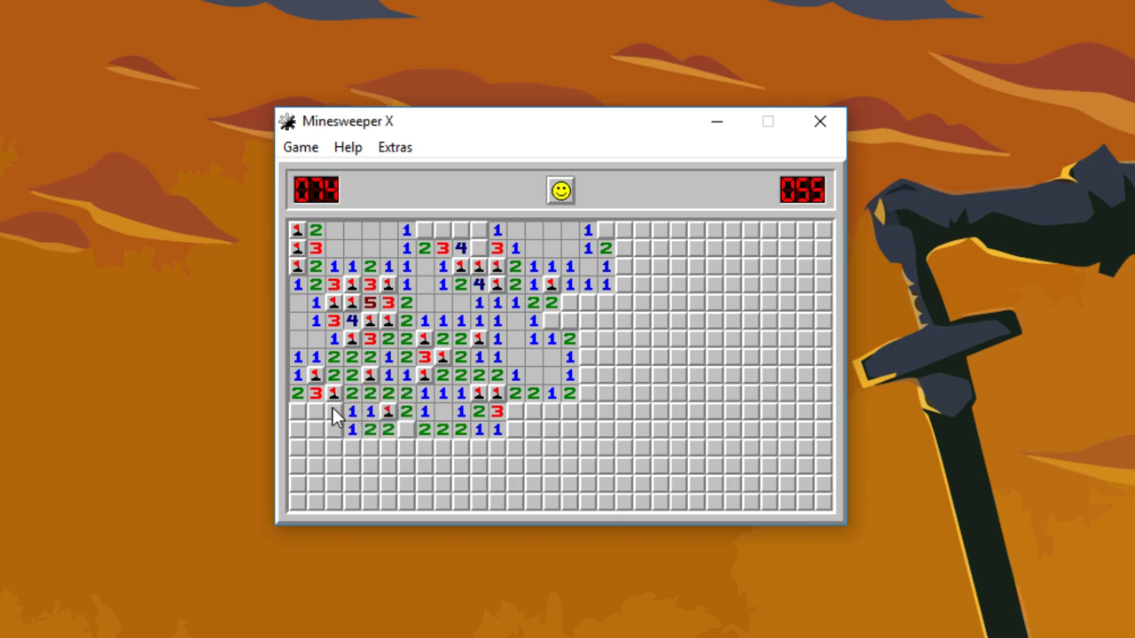
pyautogui.click(304, 413)
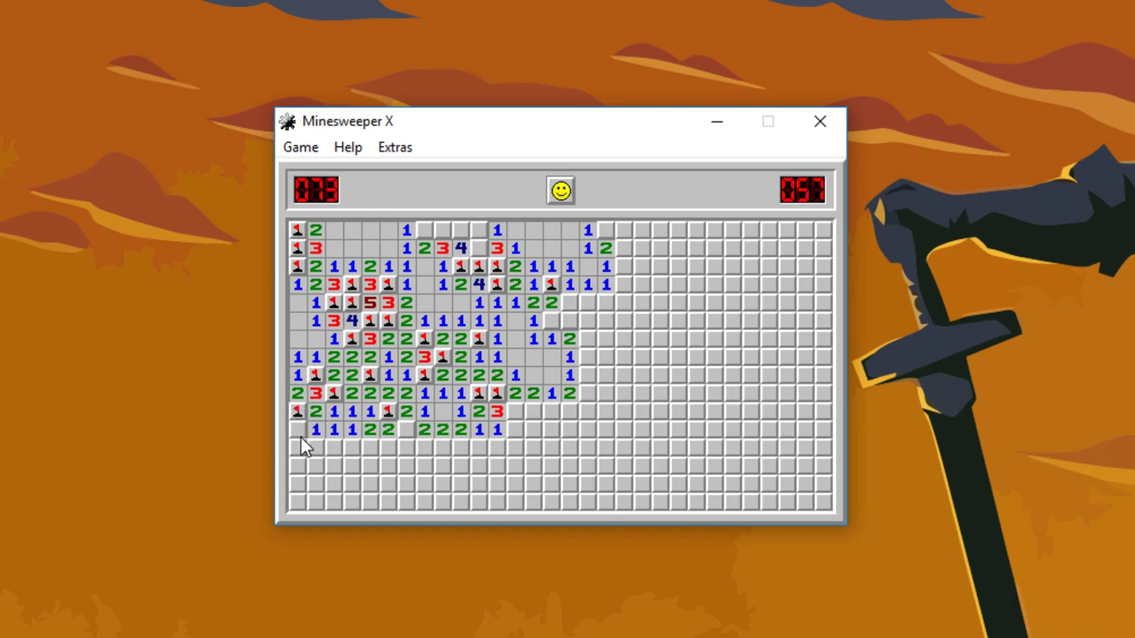
pyautogui.click(332, 448)
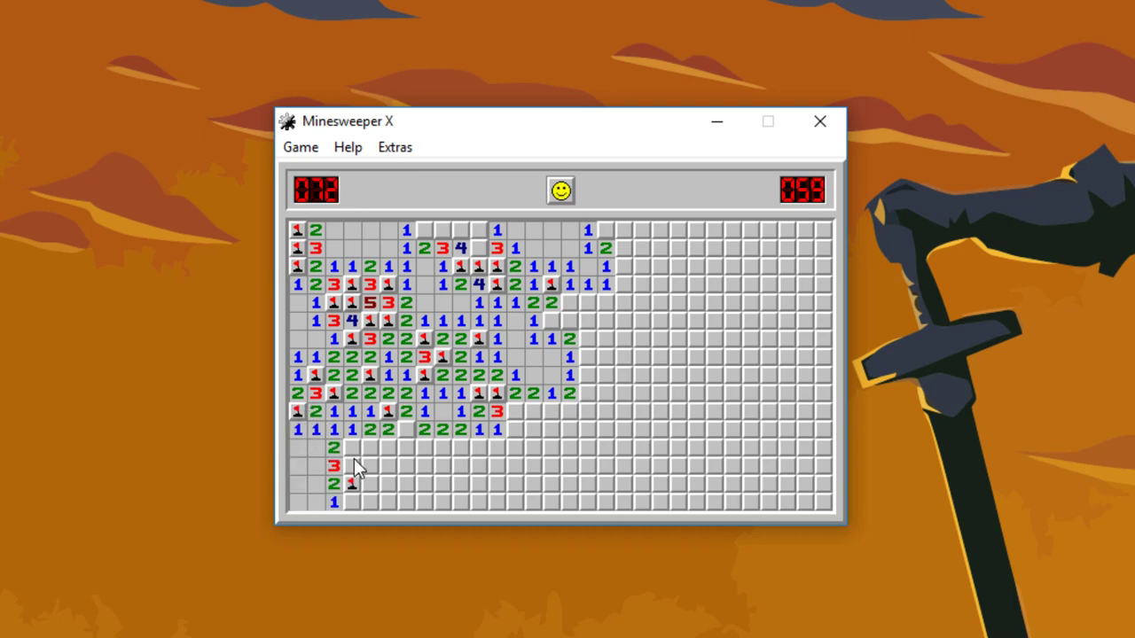
pyautogui.click(373, 448)
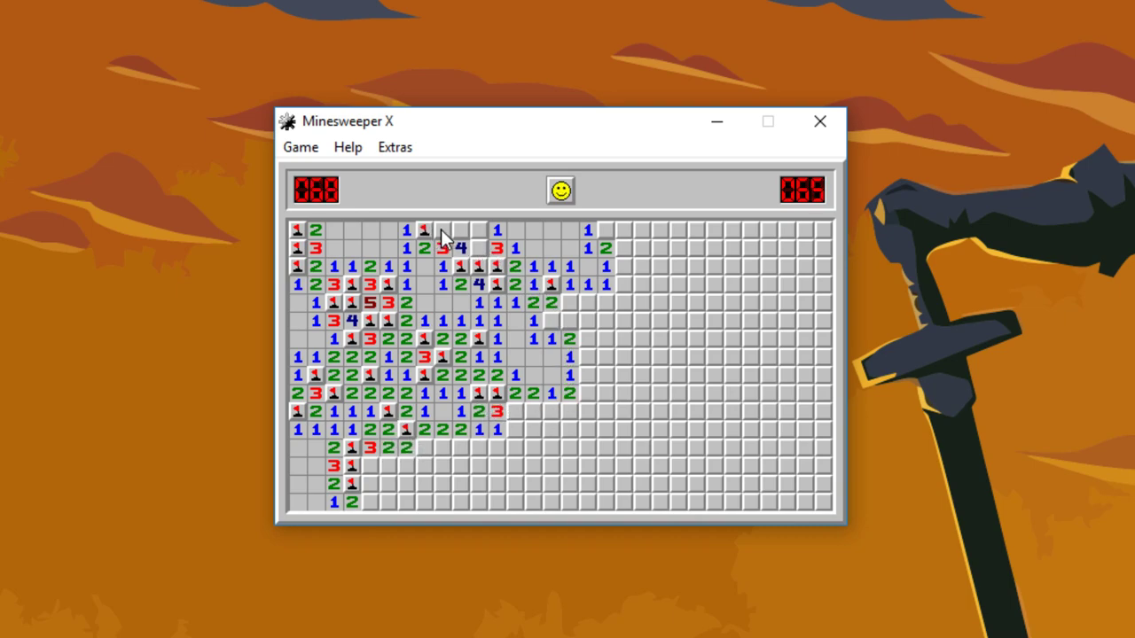
# Clear the top-row centre and push right with flags until revealing a mine
pyautogui.click(424, 230)
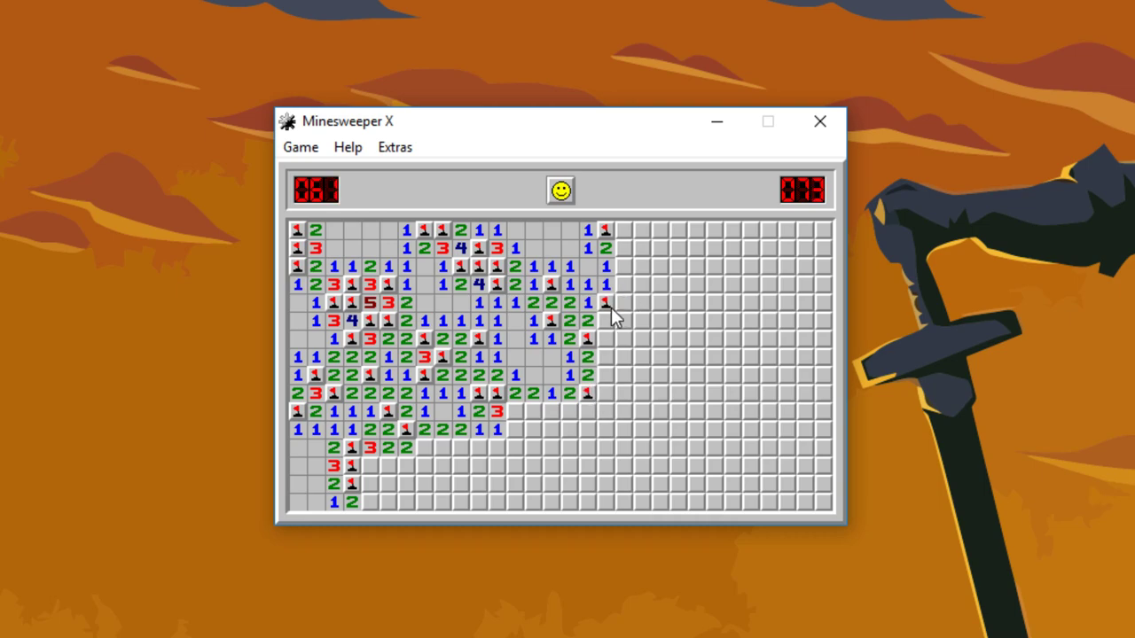
pyautogui.click(615, 302)
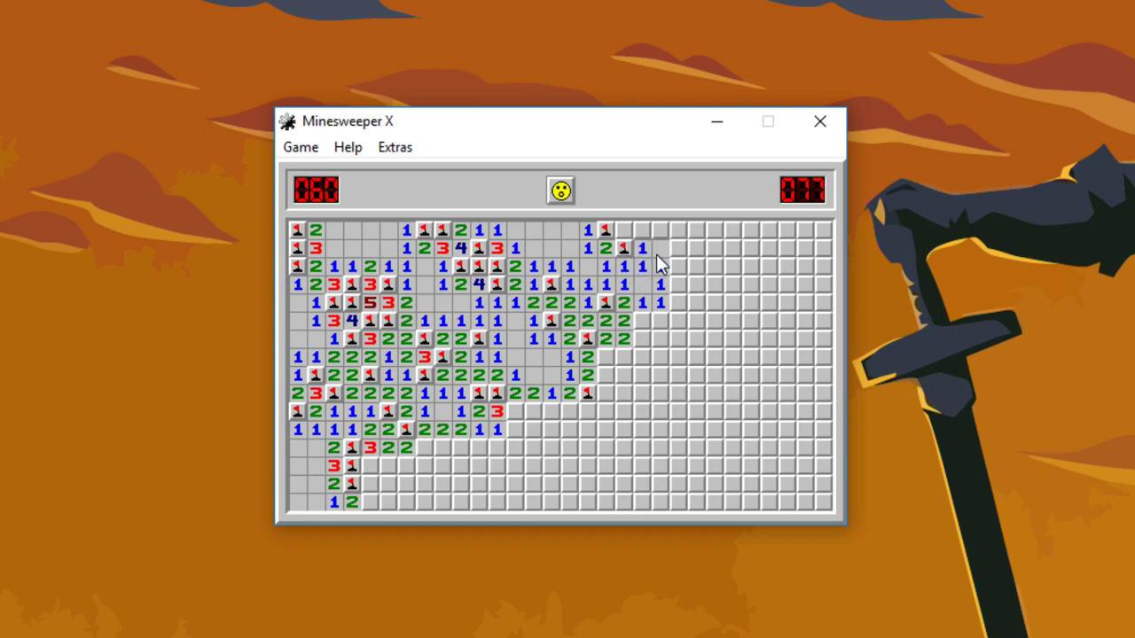
pyautogui.click(660, 284)
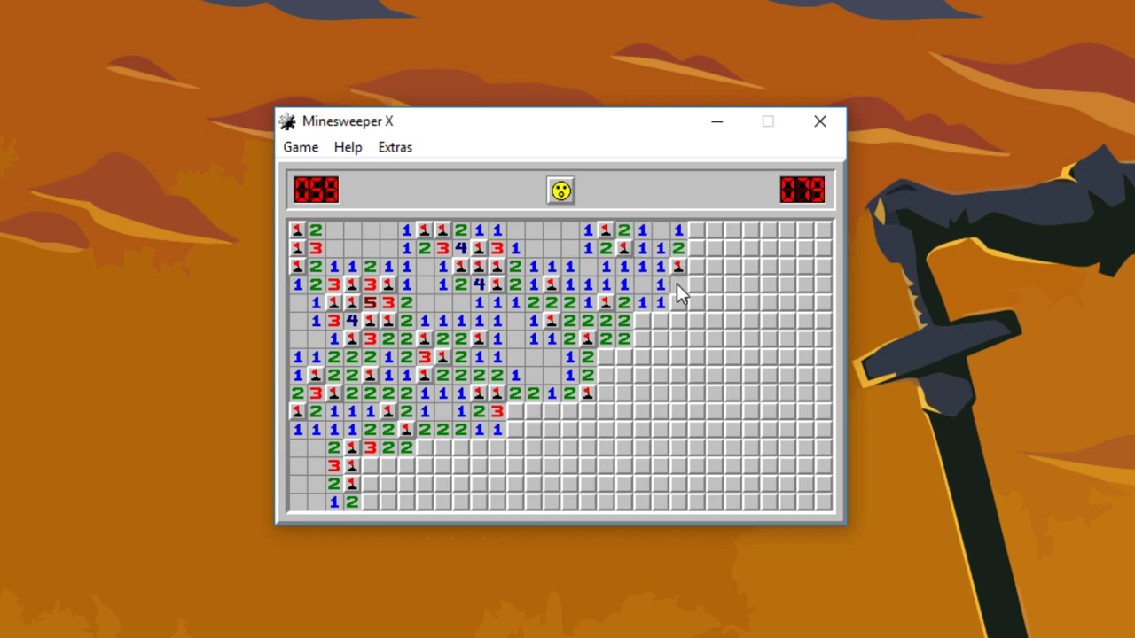
pyautogui.click(643, 339)
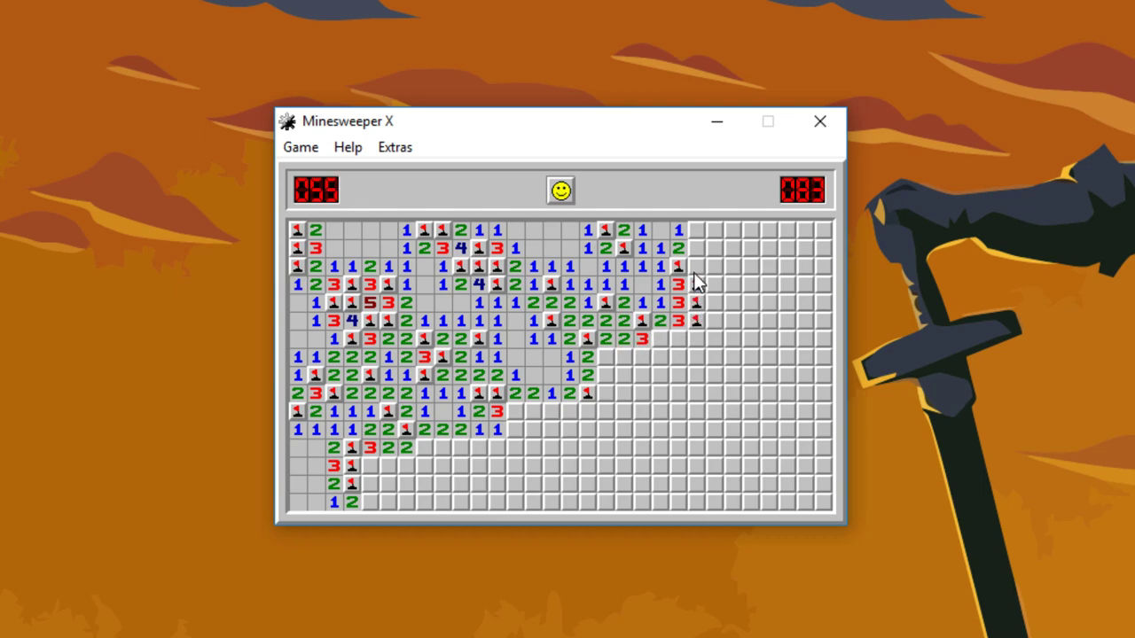
pyautogui.click(697, 266)
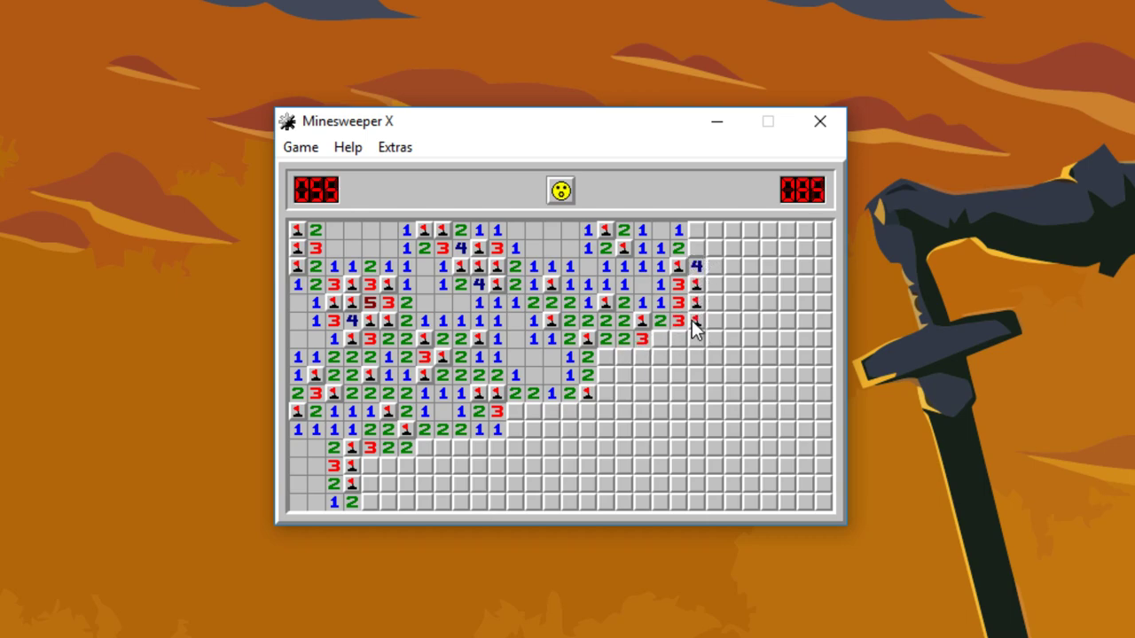
pyautogui.click(658, 339)
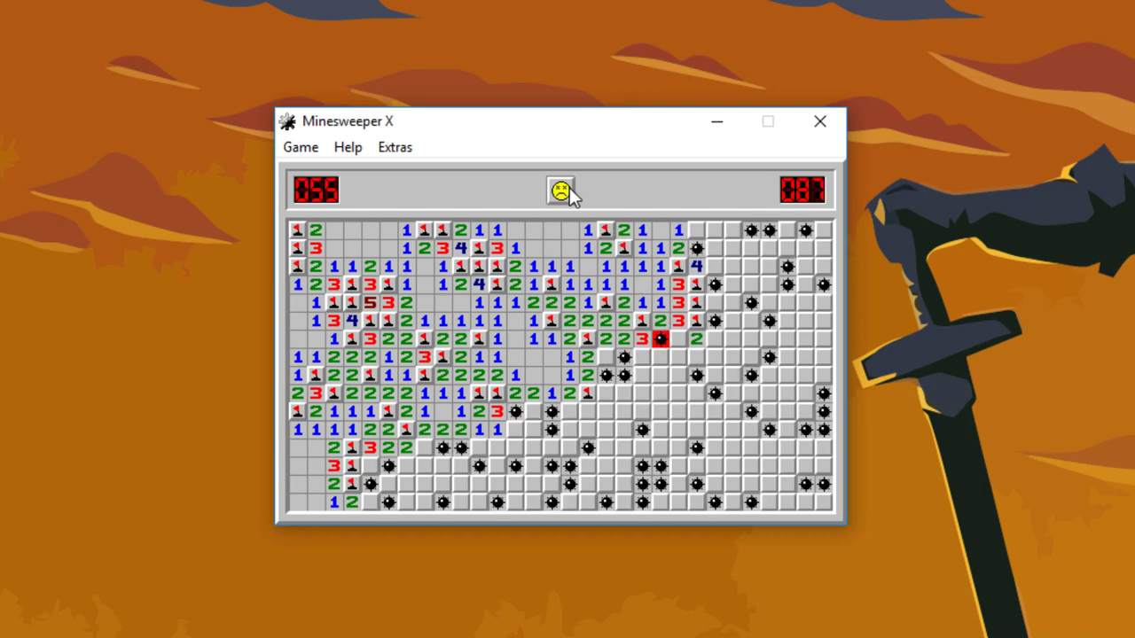
# Start a new game and open the central clearing, flagging a mine and uncovering its left edge
pyautogui.click(560, 190)
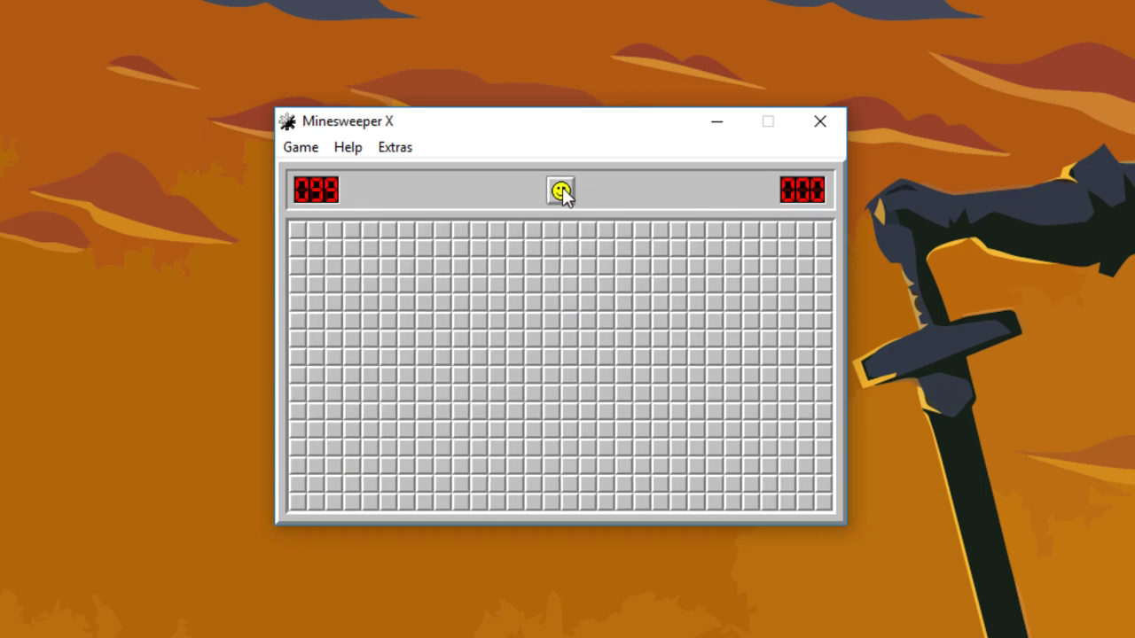
pyautogui.moveTo(590, 197)
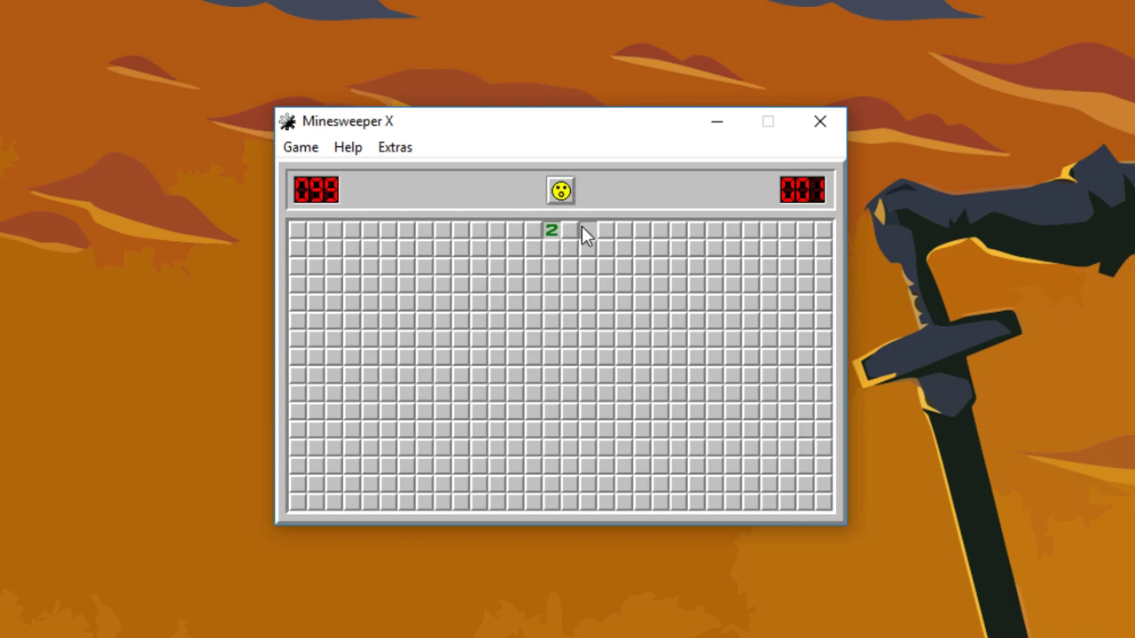
pyautogui.click(569, 229)
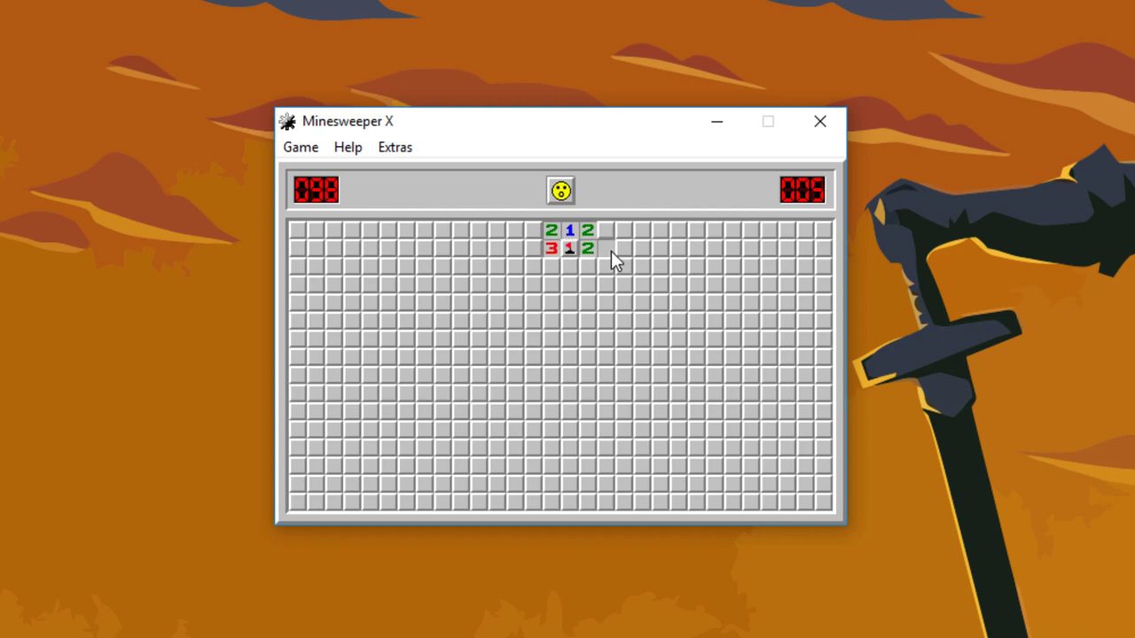
pyautogui.click(559, 190)
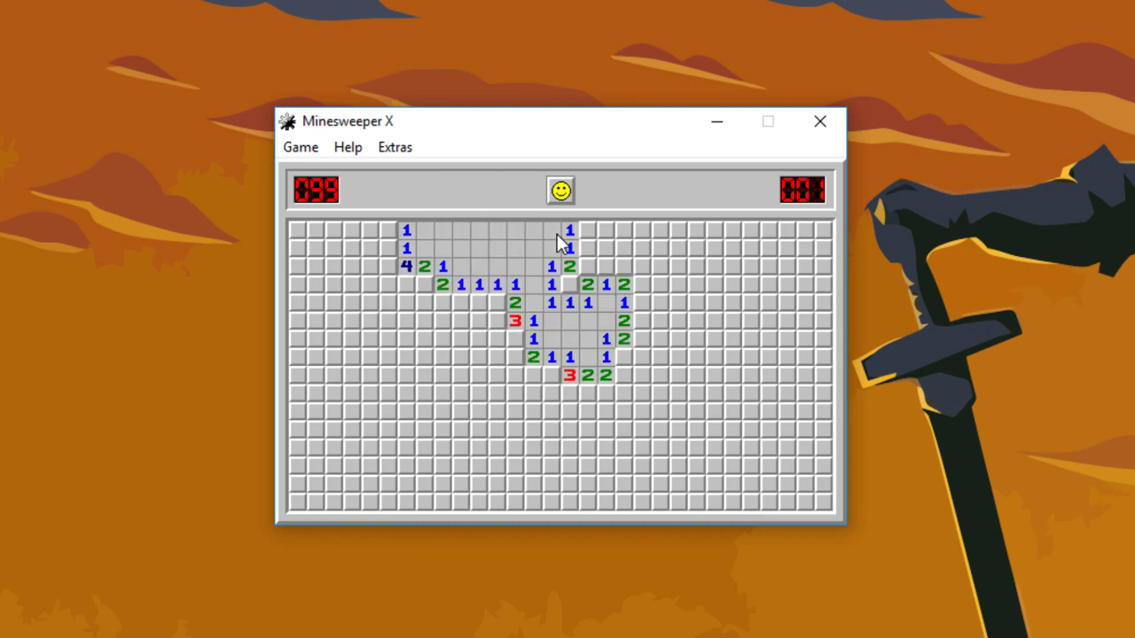
pyautogui.click(461, 303)
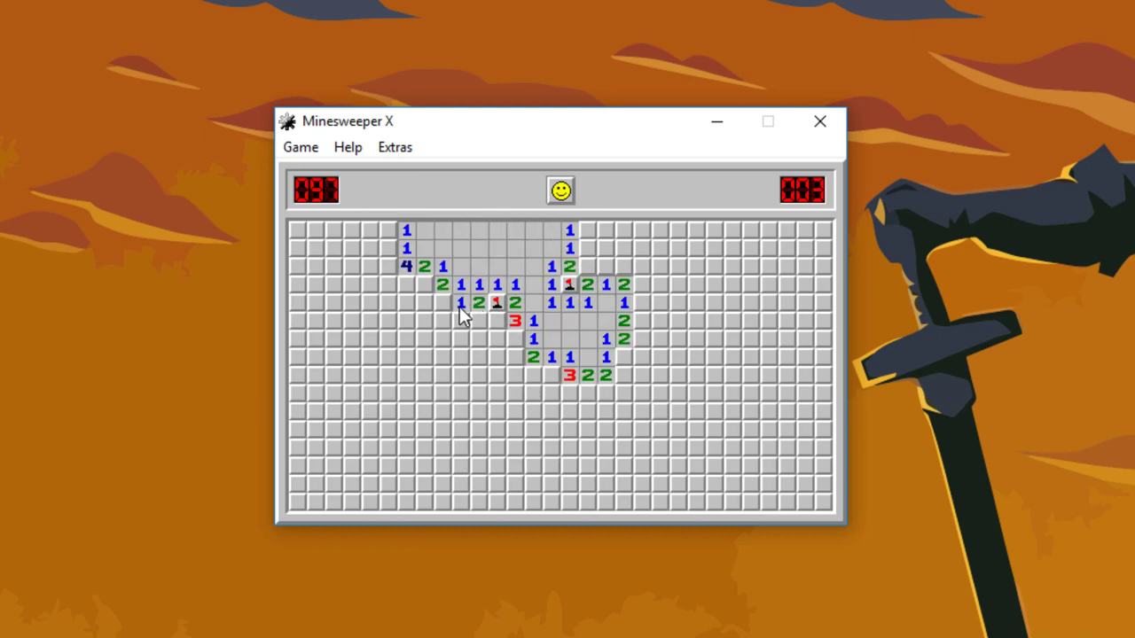
pyautogui.click(425, 302)
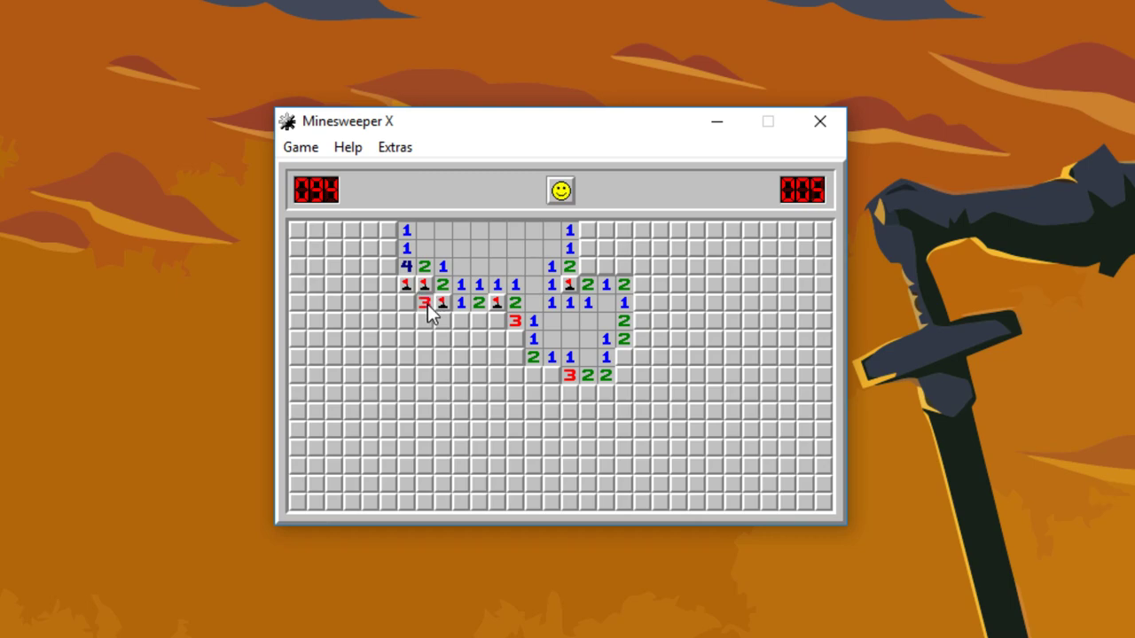
pyautogui.click(432, 303)
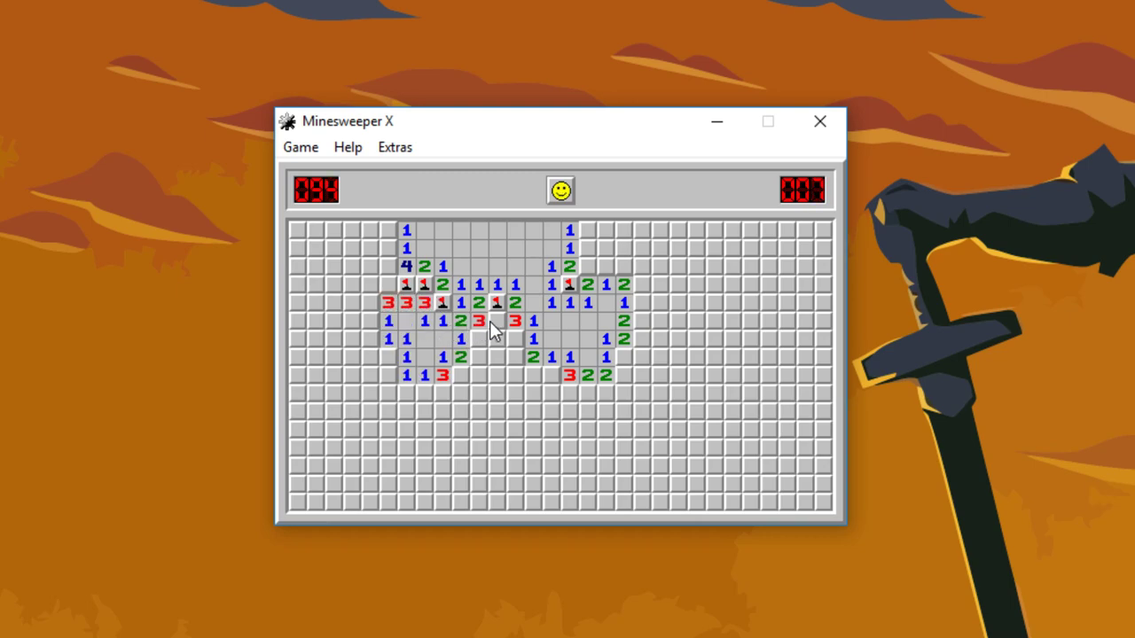
# Flag mines below and at the lower-left corner, then clear the lower-left and upper-left edges
pyautogui.click(497, 357)
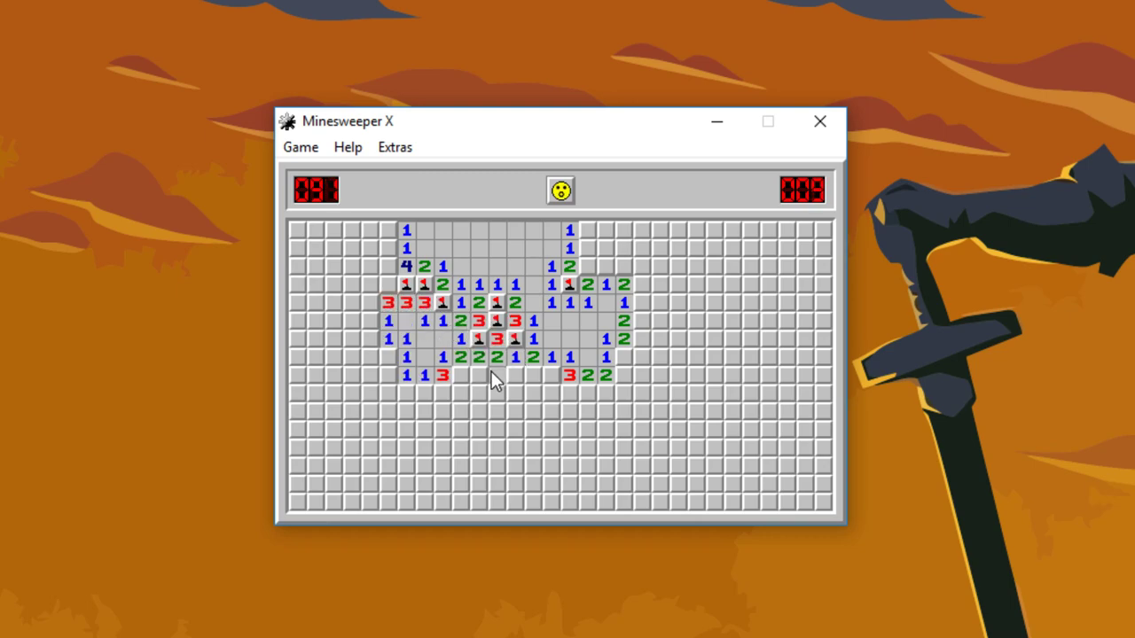
pyautogui.click(479, 375)
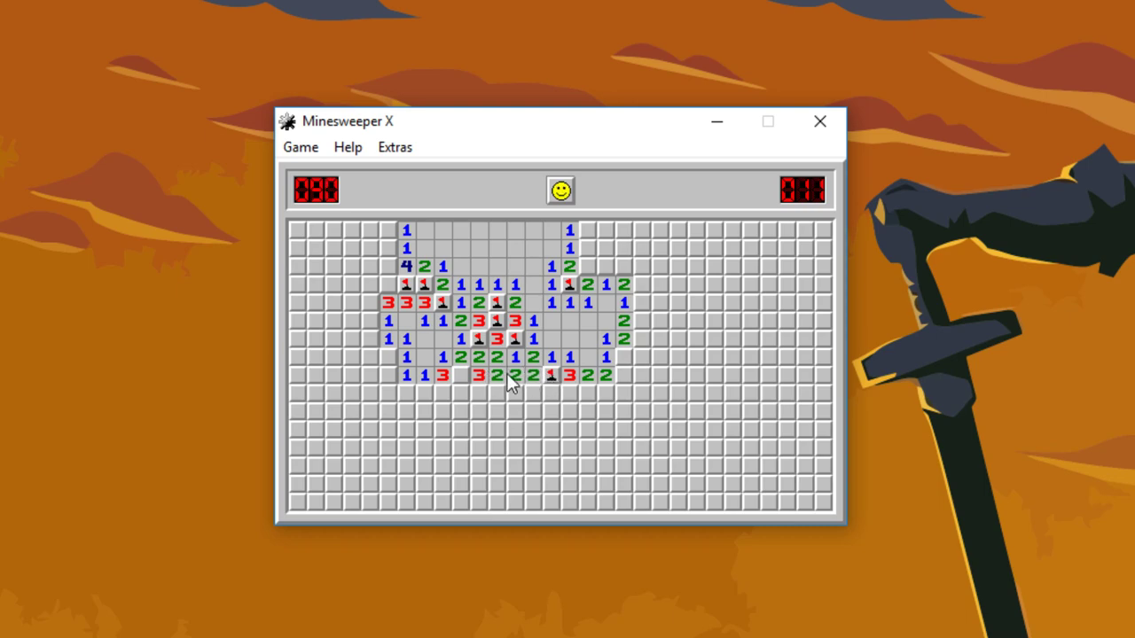
pyautogui.click(388, 374)
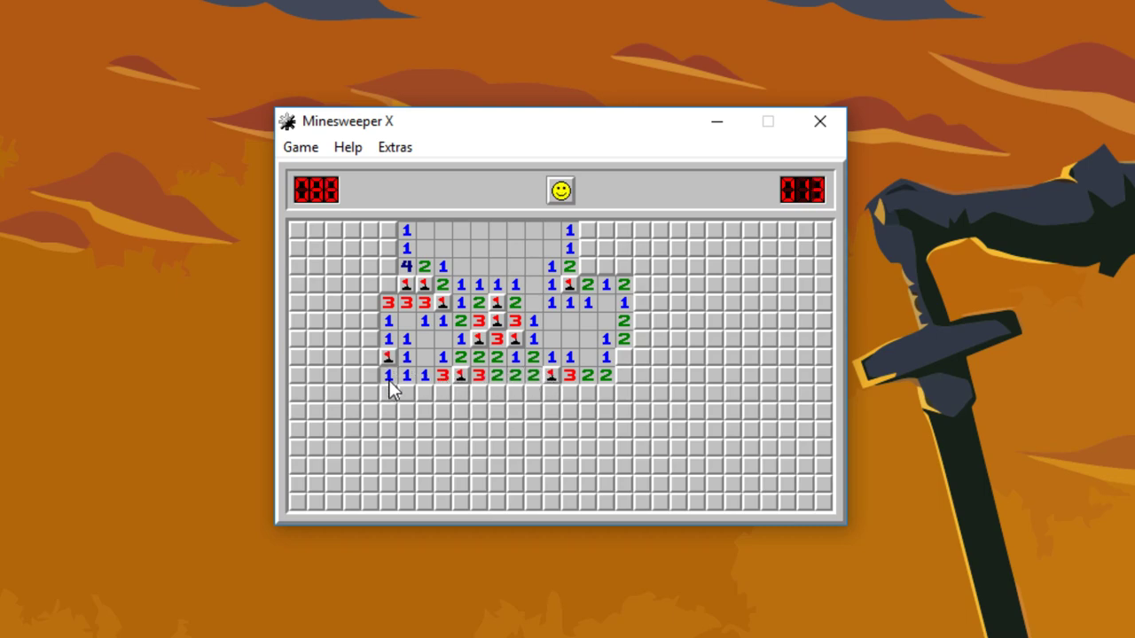
pyautogui.click(368, 339)
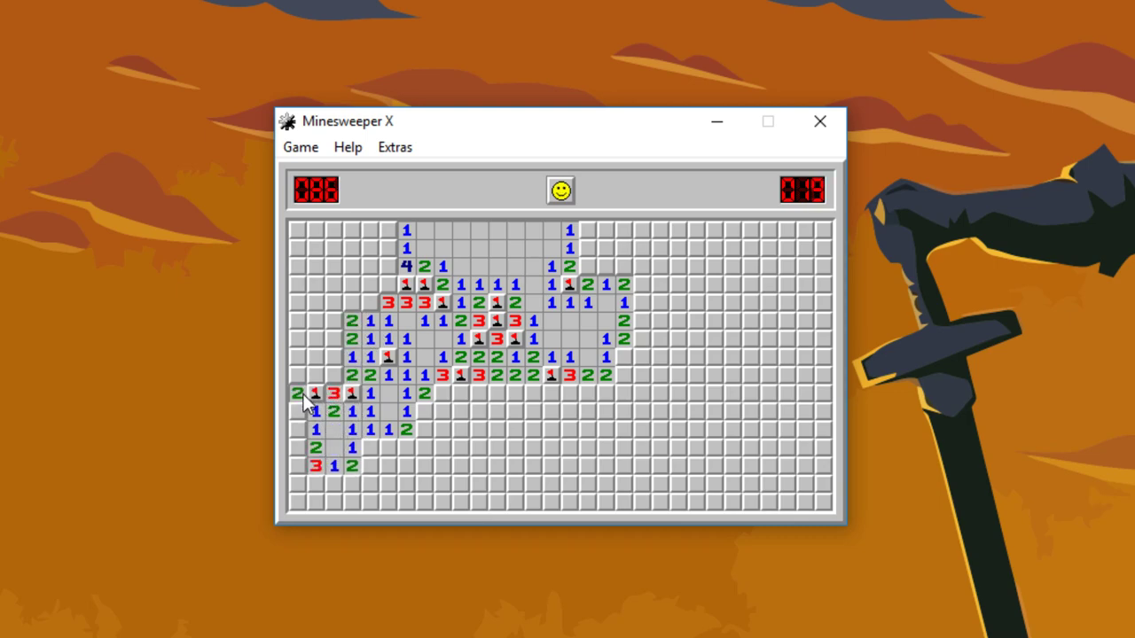
pyautogui.click(352, 303)
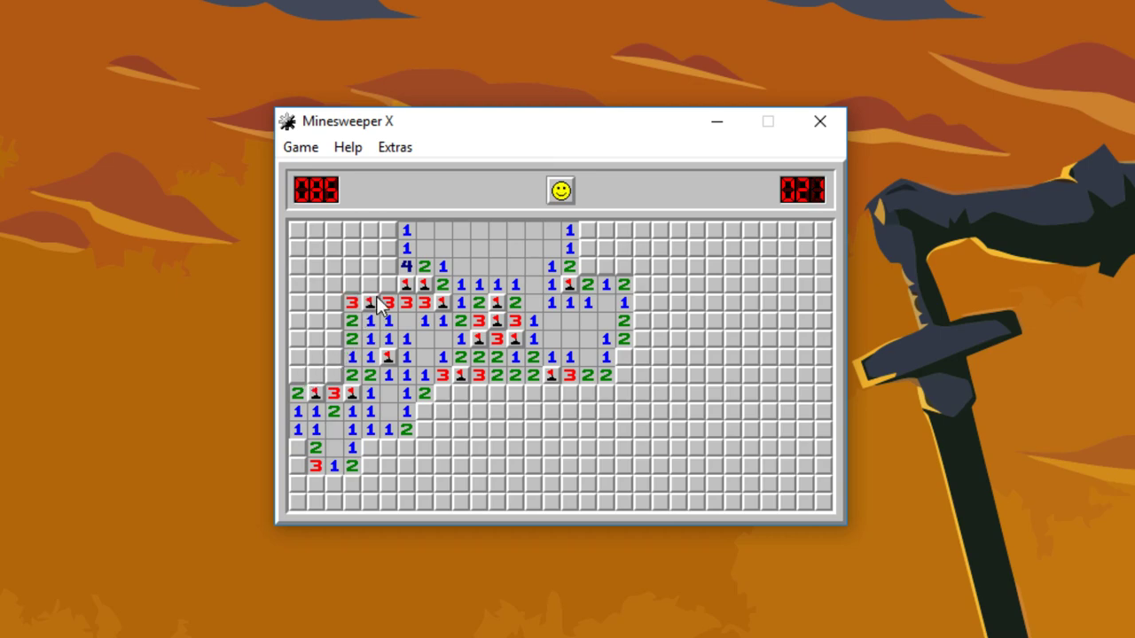
pyautogui.click(371, 284)
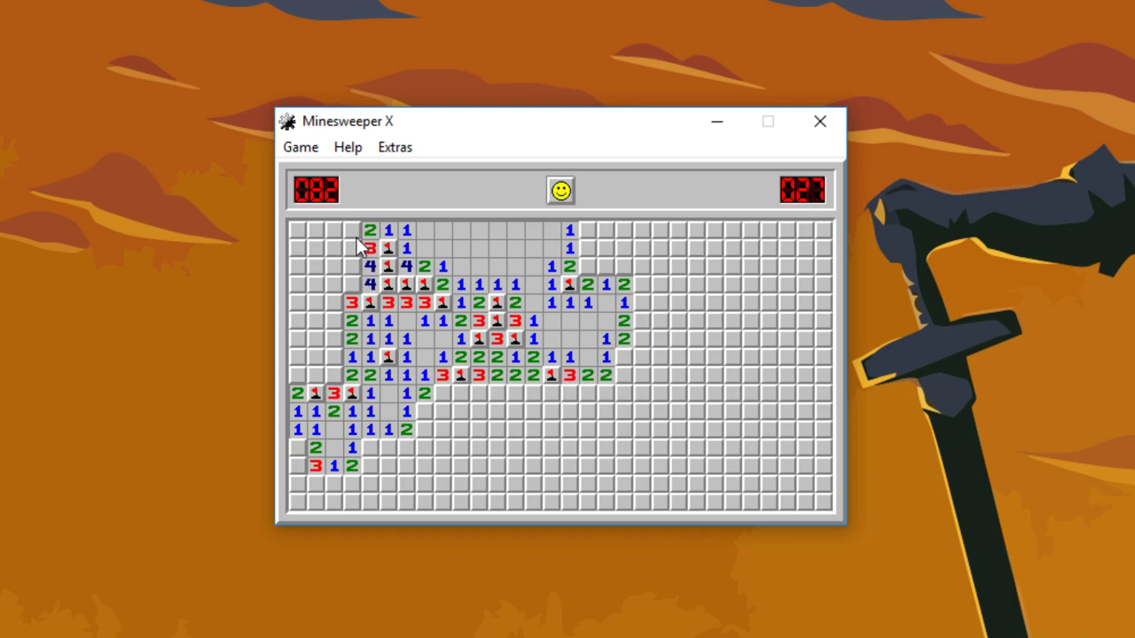
# Reset the game and lose on the second reveal near the top
pyautogui.click(560, 190)
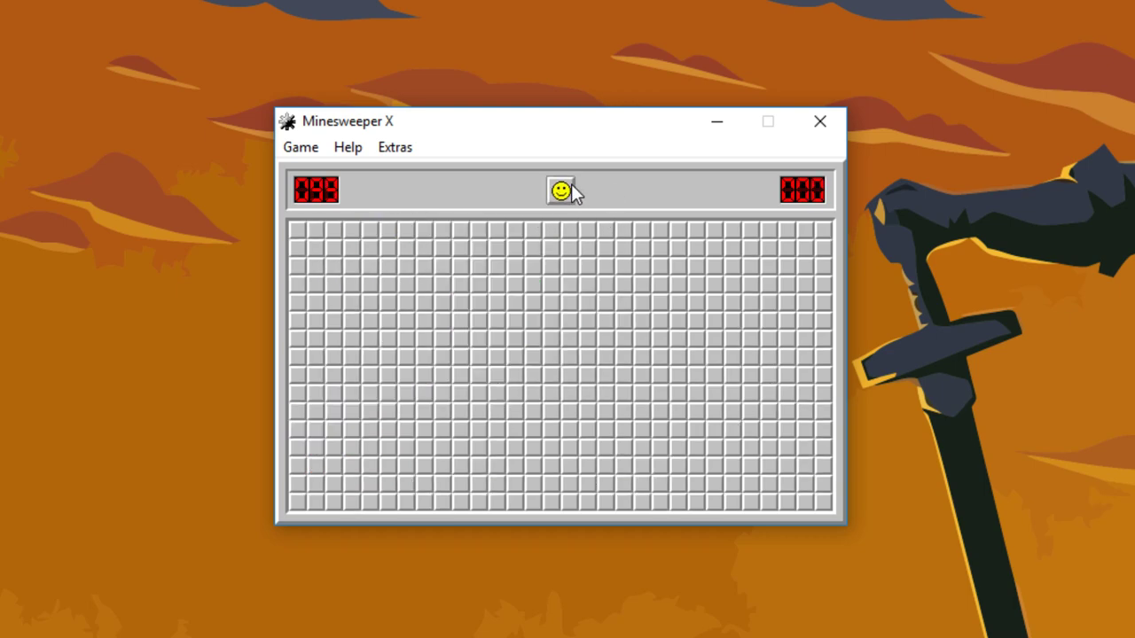
pyautogui.click(550, 230)
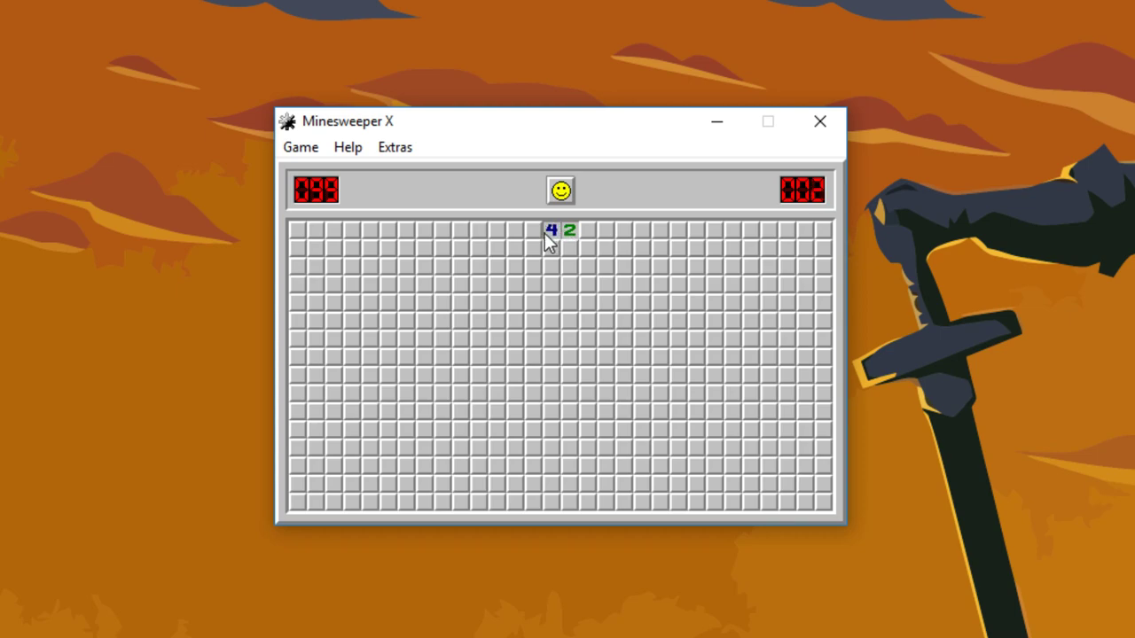
pyautogui.click(552, 247)
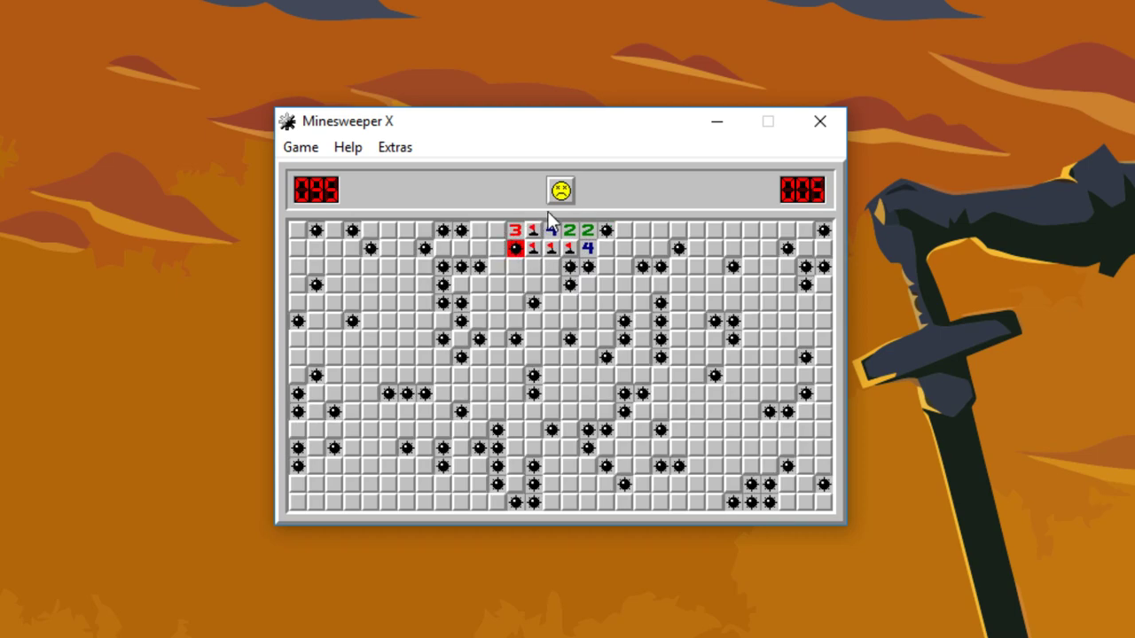
# Start another game and clear from the top opening down and to the left
pyautogui.click(559, 190)
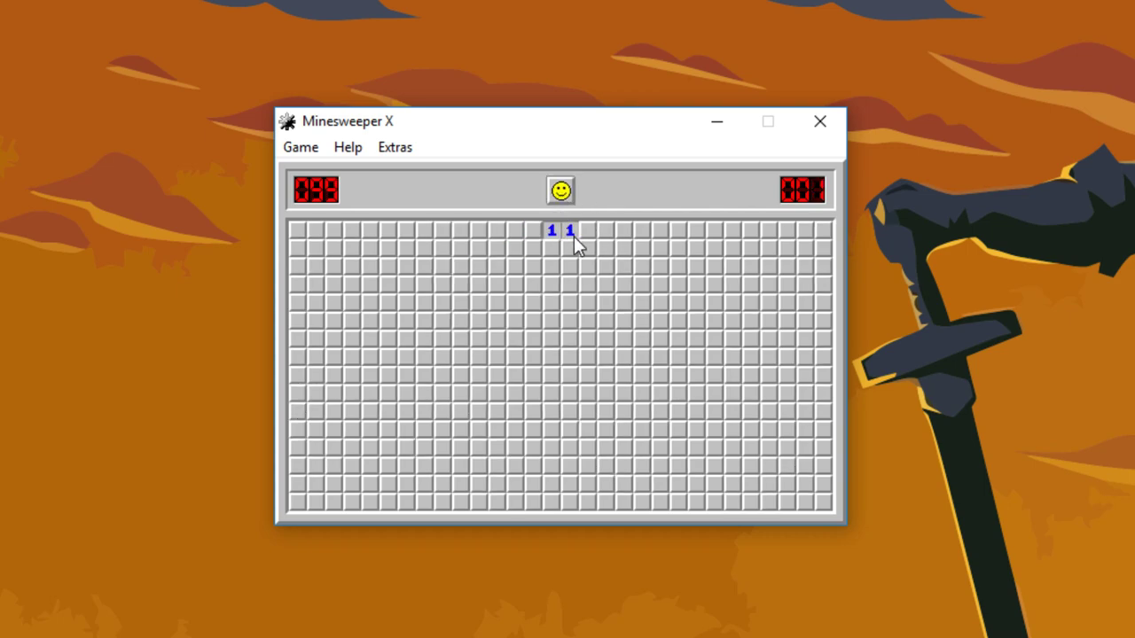
pyautogui.click(571, 248)
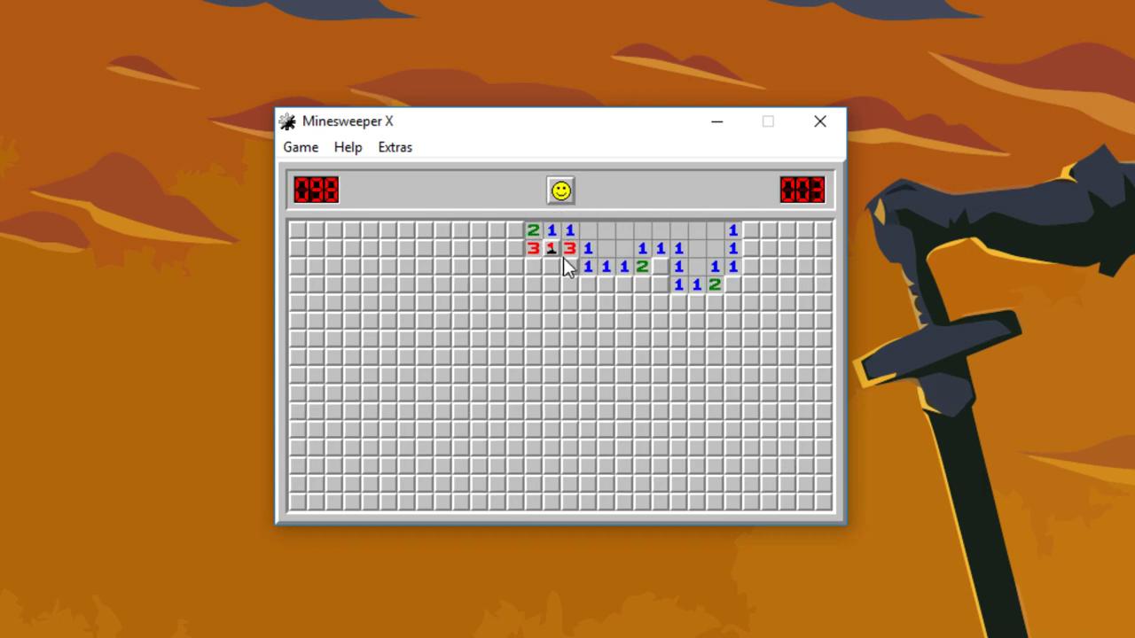
pyautogui.click(572, 303)
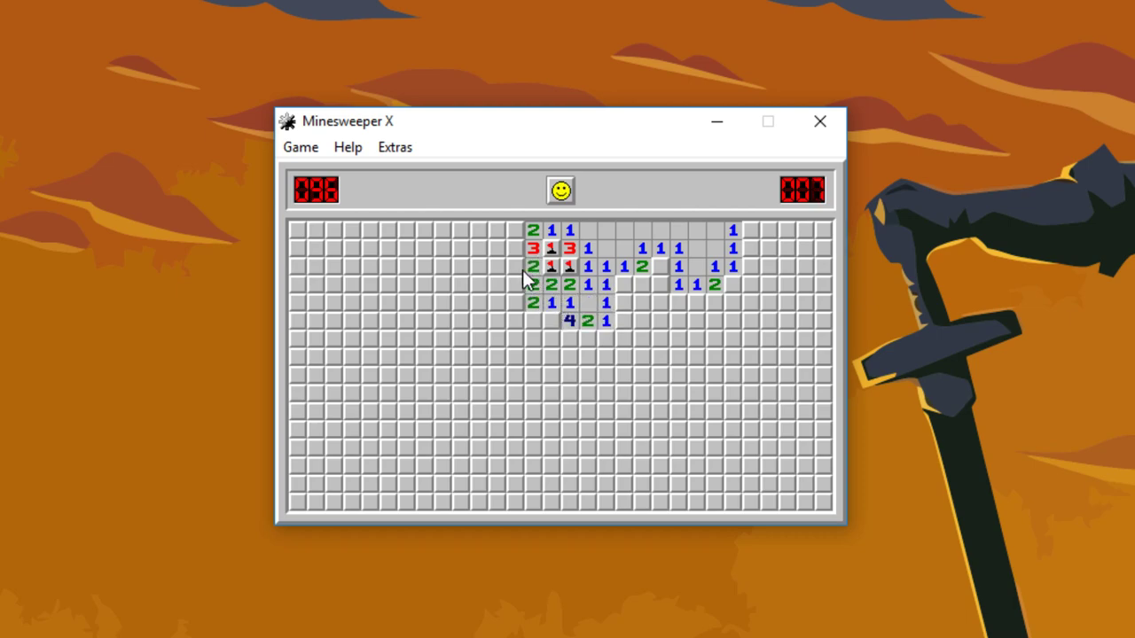
pyautogui.click(519, 302)
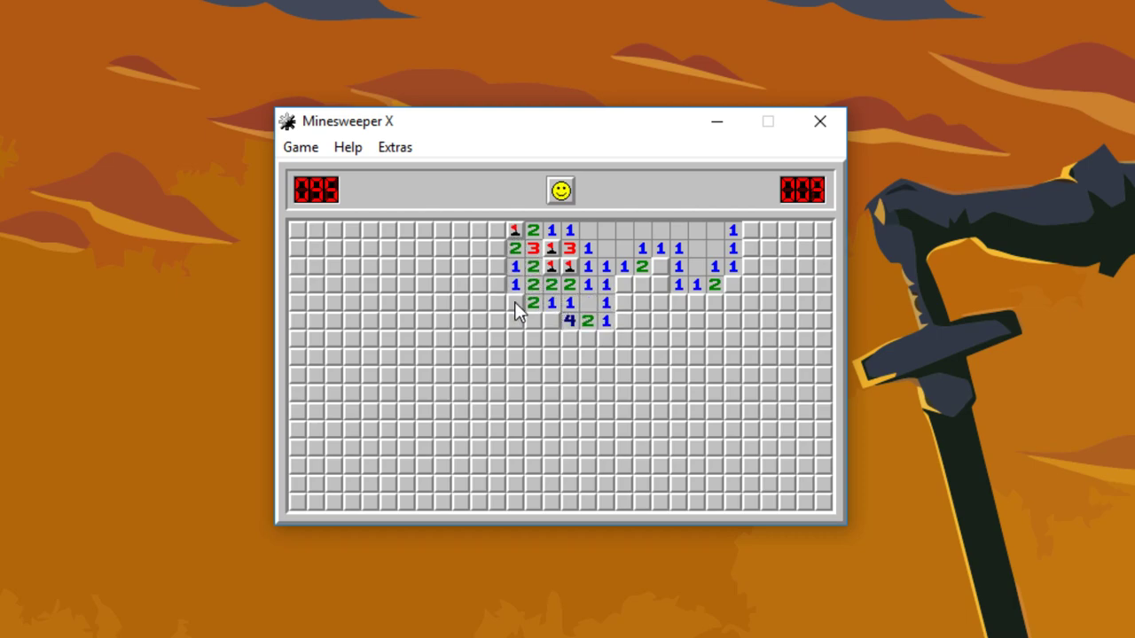
pyautogui.click(488, 284)
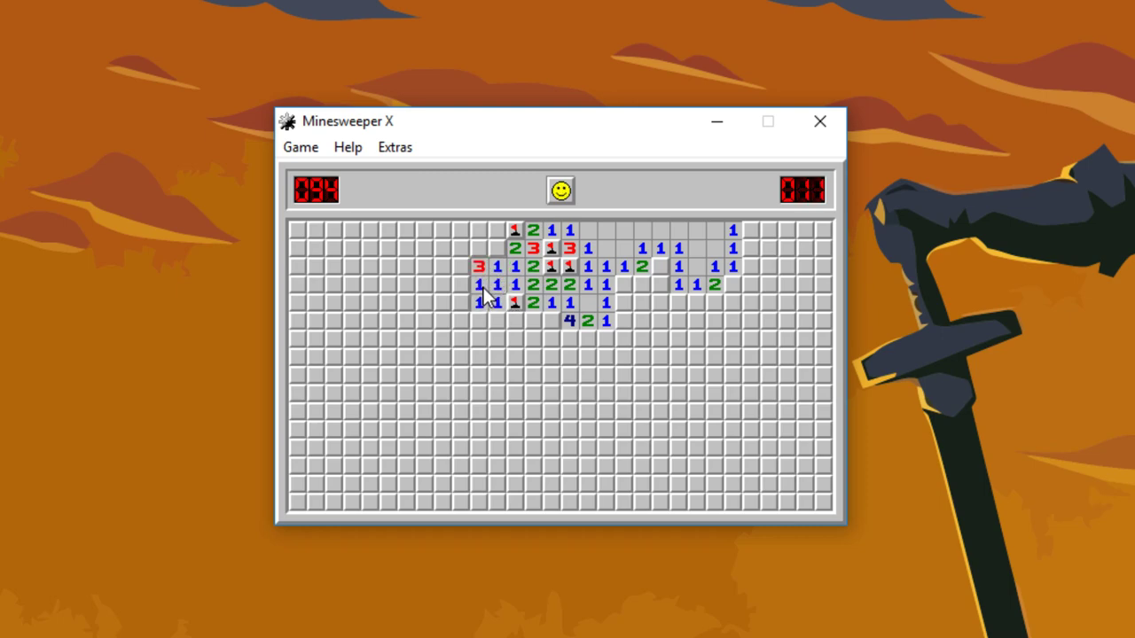
pyautogui.click(474, 249)
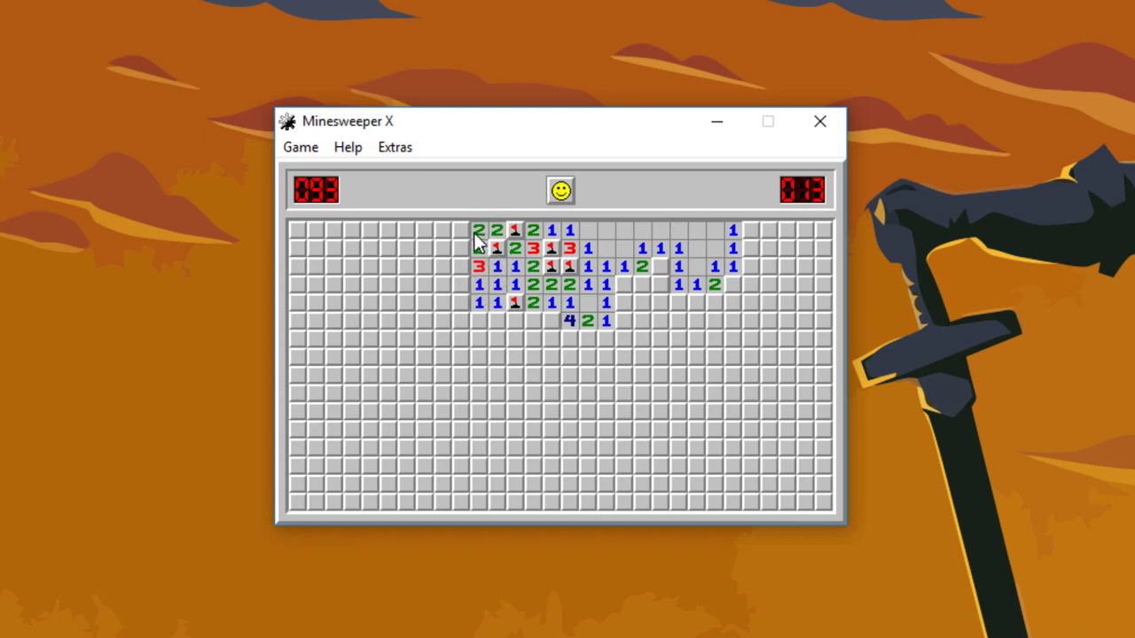
pyautogui.click(496, 339)
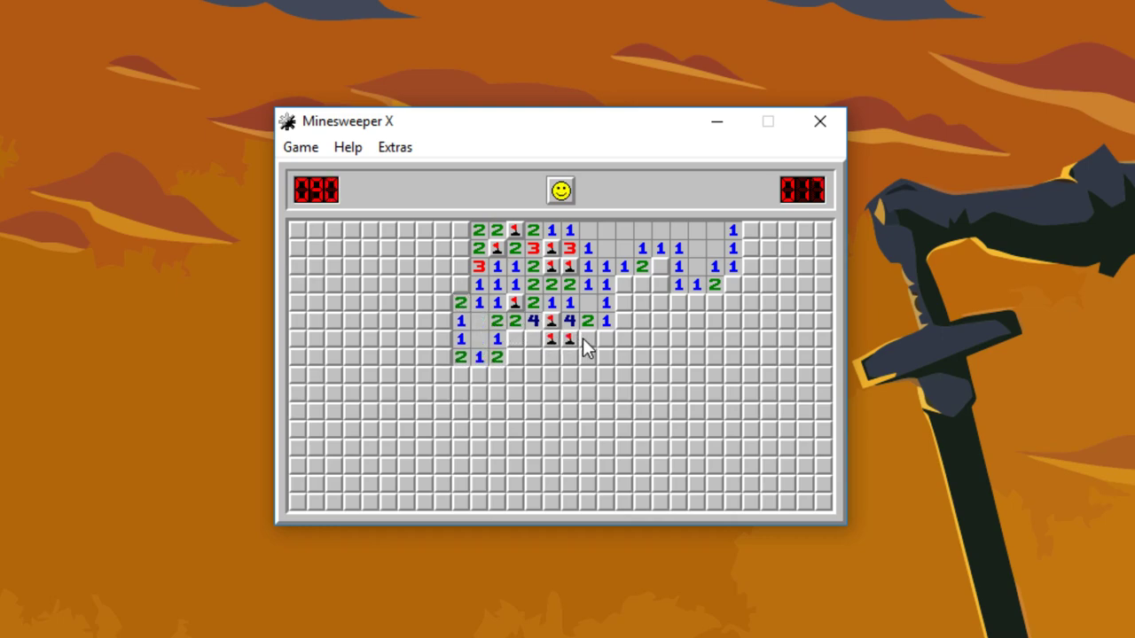
# Flag mines along the lower and right edges, then clear the right and bottom-left cells
pyautogui.click(532, 346)
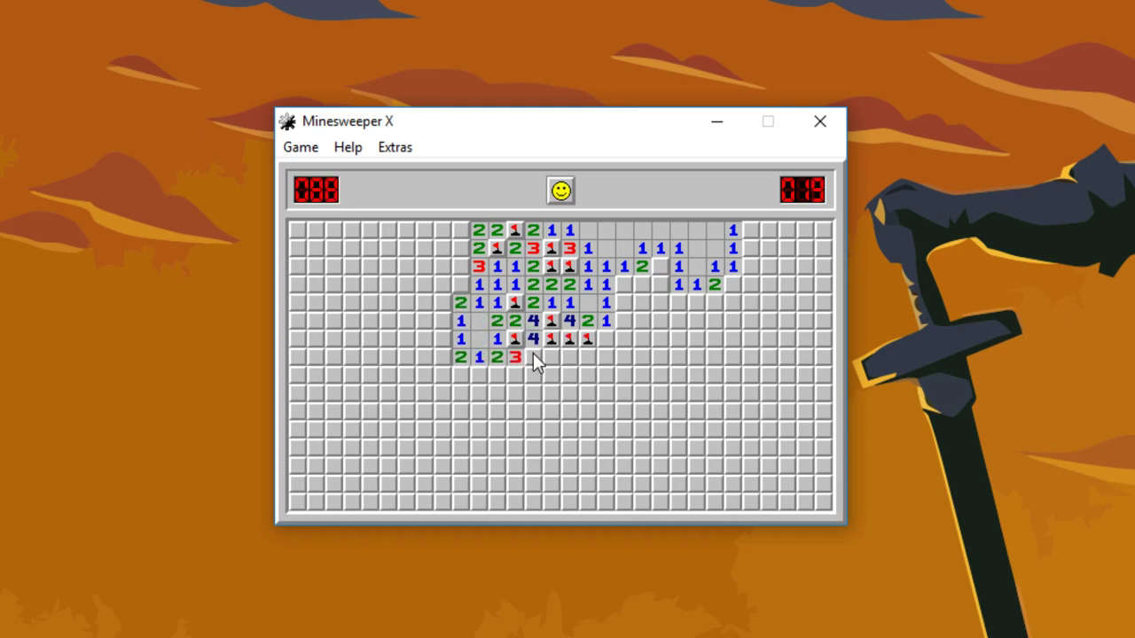
pyautogui.click(622, 294)
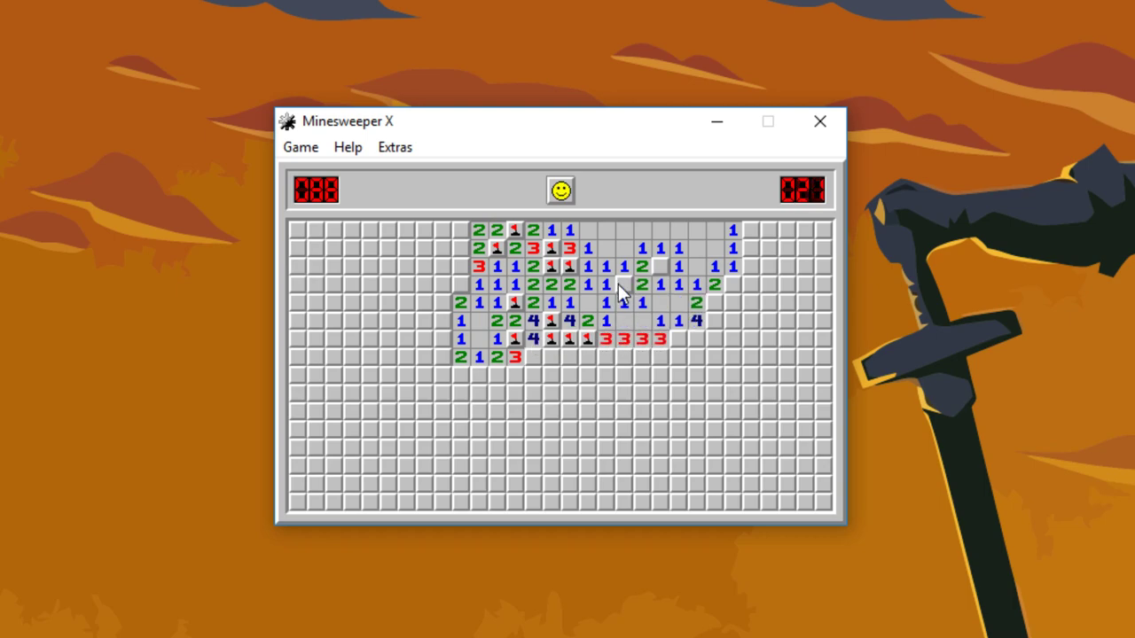
pyautogui.click(678, 339)
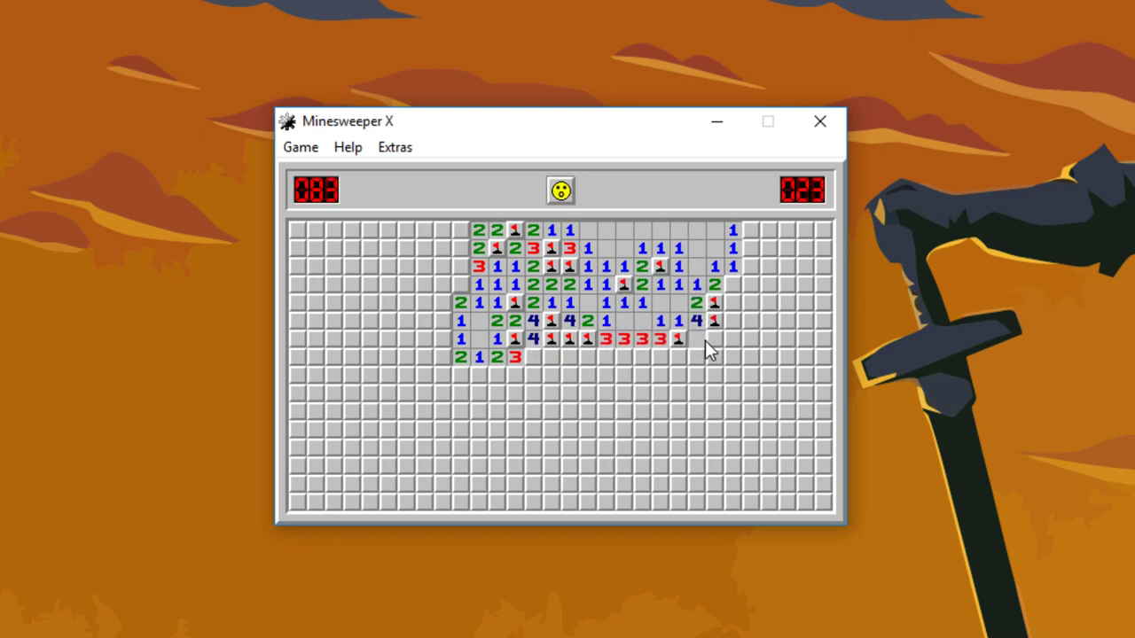
pyautogui.click(699, 357)
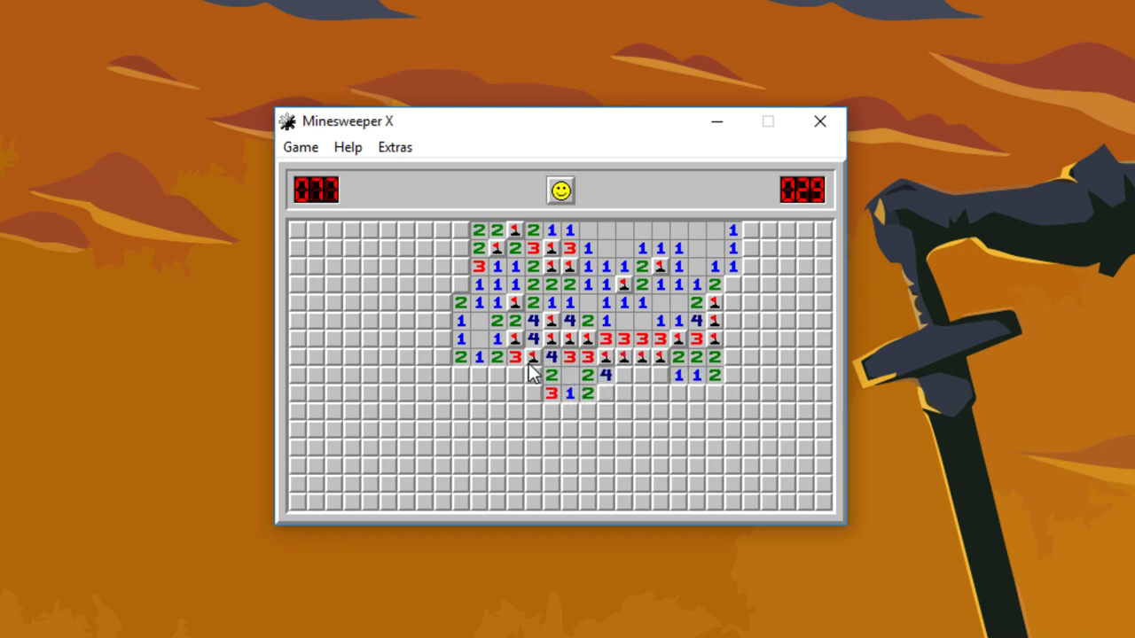
pyautogui.click(497, 375)
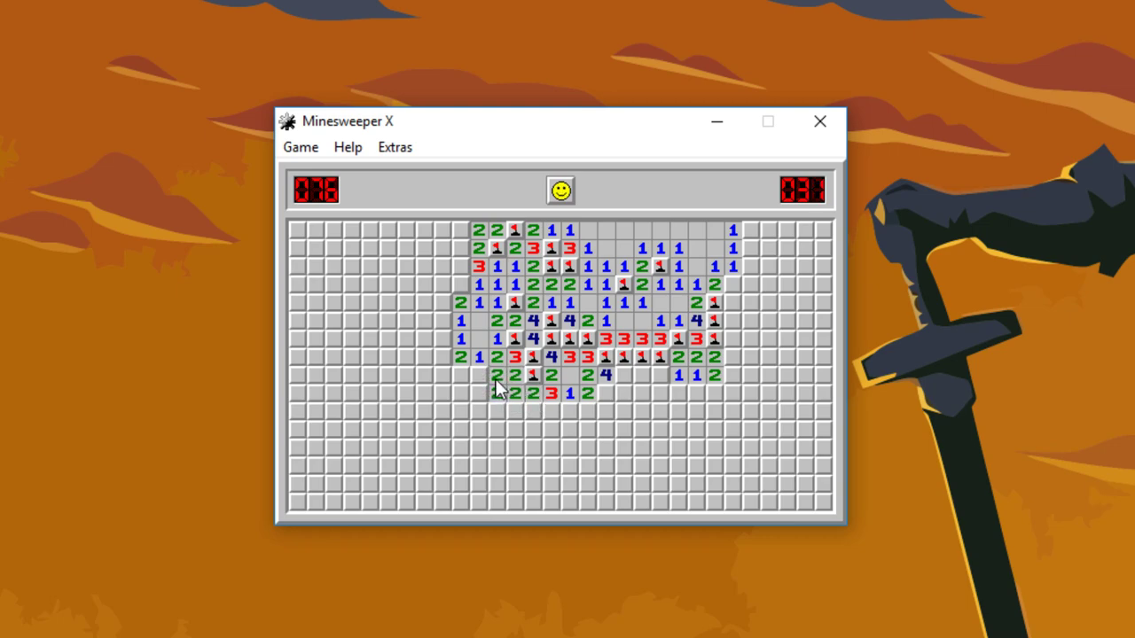
pyautogui.click(497, 390)
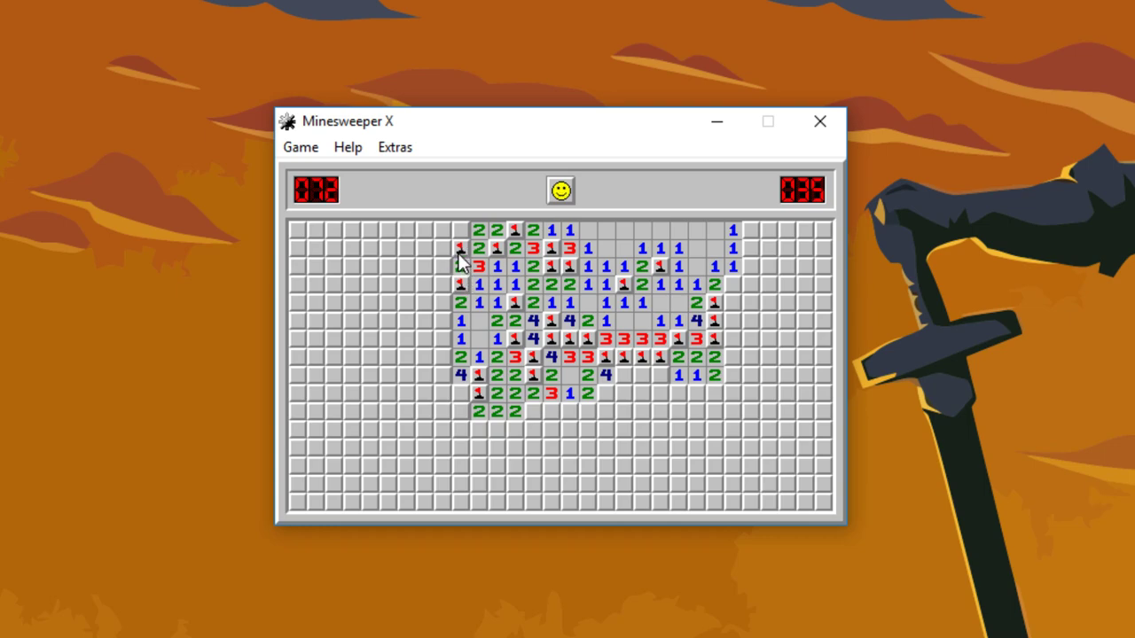
# Clear the top-left corner and bottom row, then hit a mine in the lower middle
pyautogui.click(461, 248)
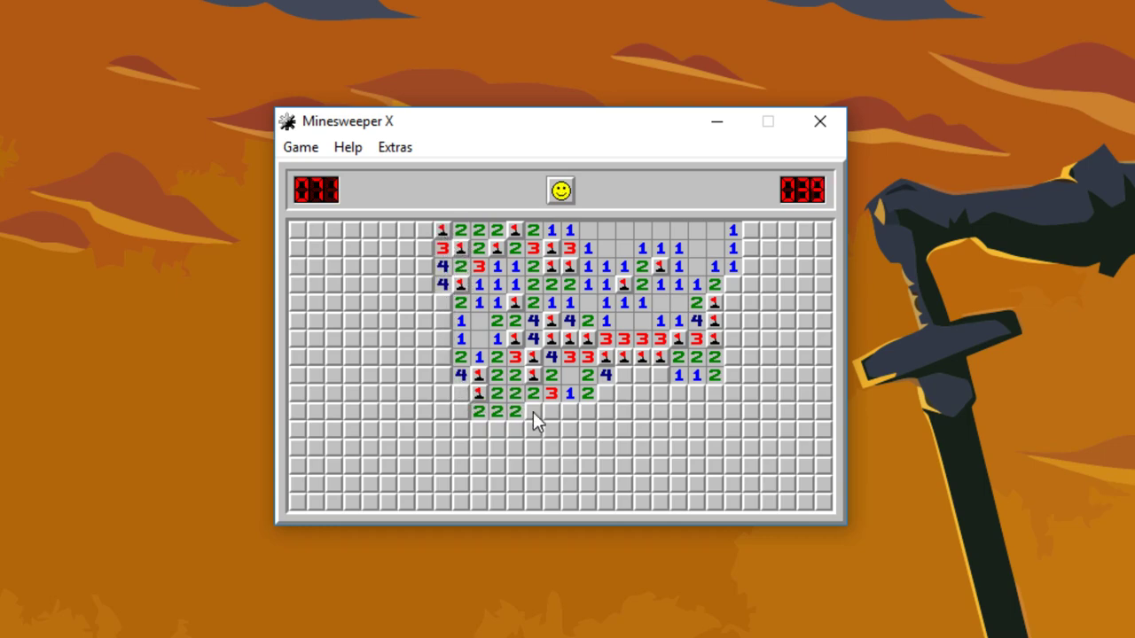
pyautogui.click(532, 411)
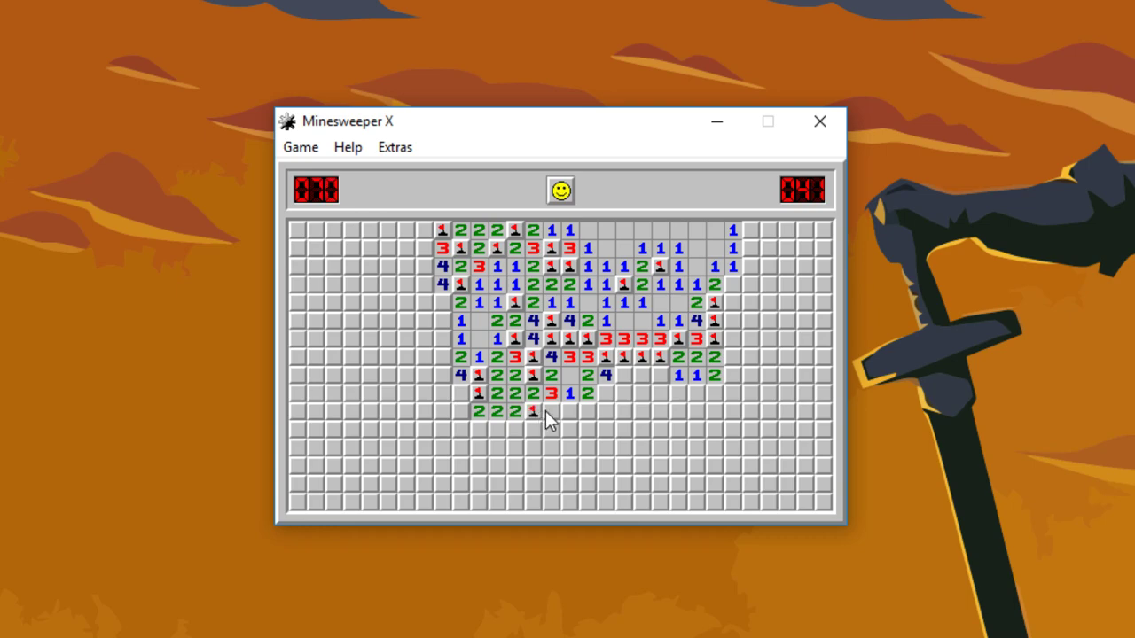
pyautogui.click(551, 410)
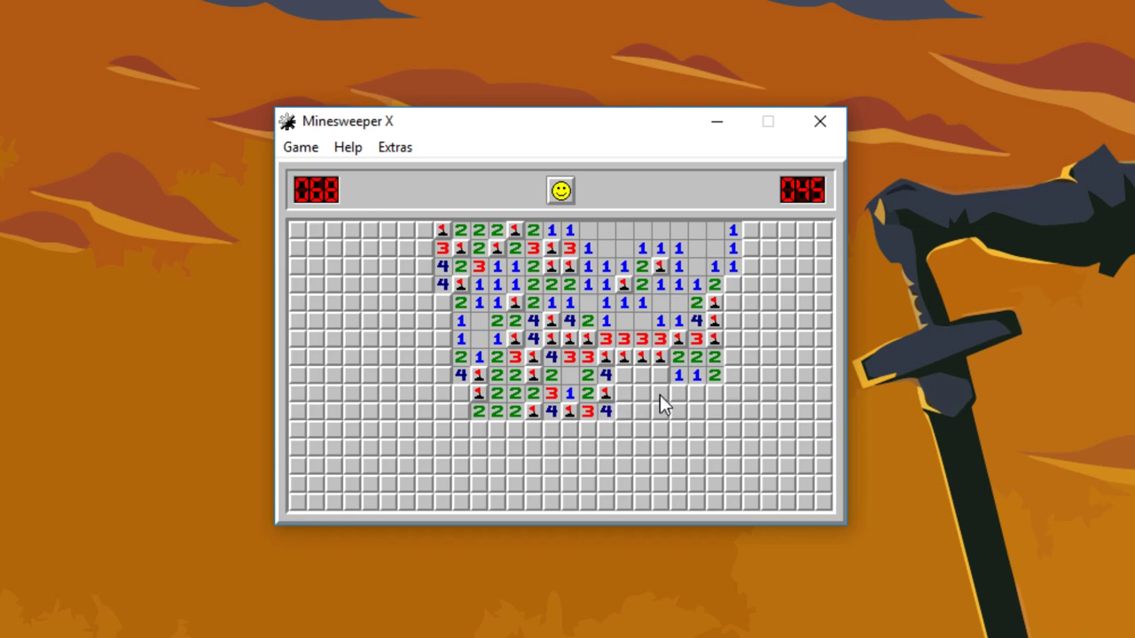
pyautogui.click(647, 392)
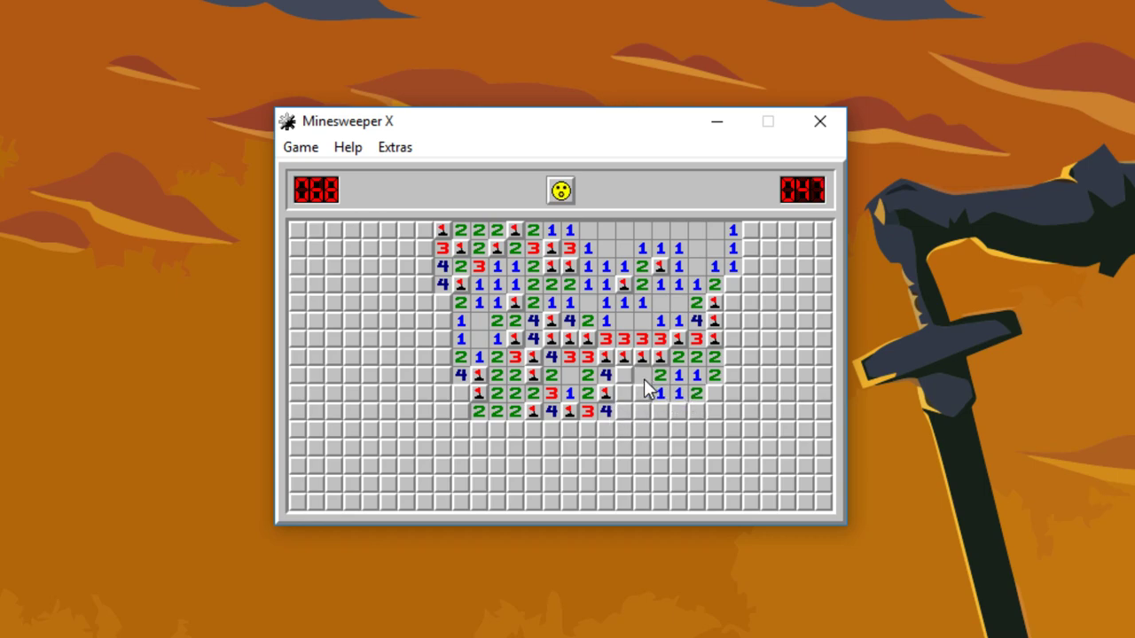
pyautogui.click(626, 392)
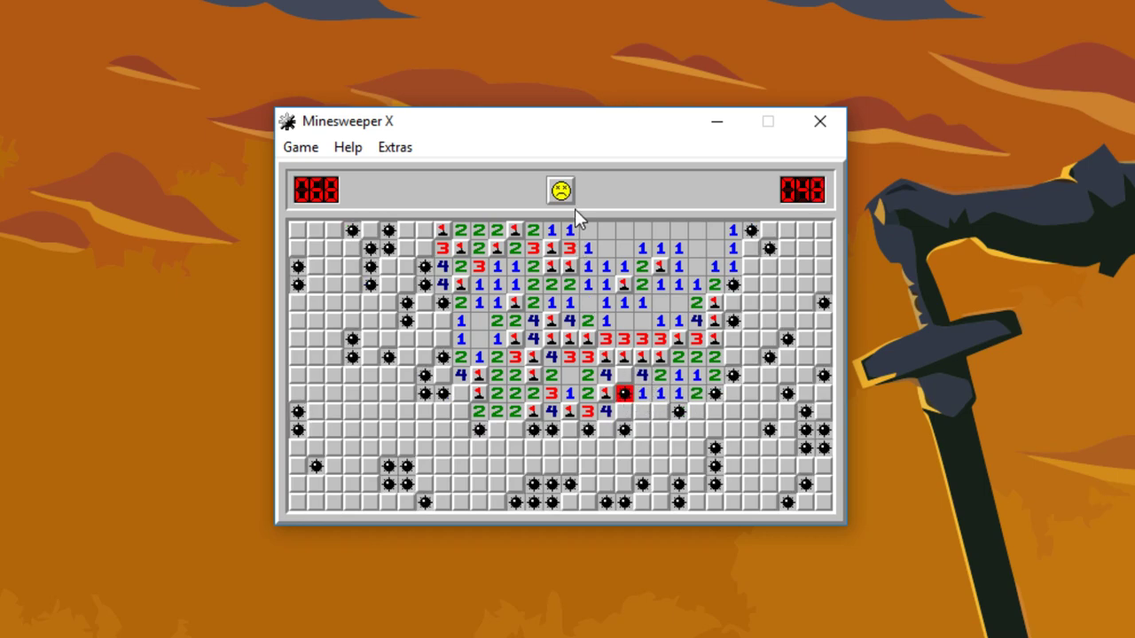
# Start a new game, flag and reveal around the opening, then hit a mine on the left
pyautogui.click(559, 190)
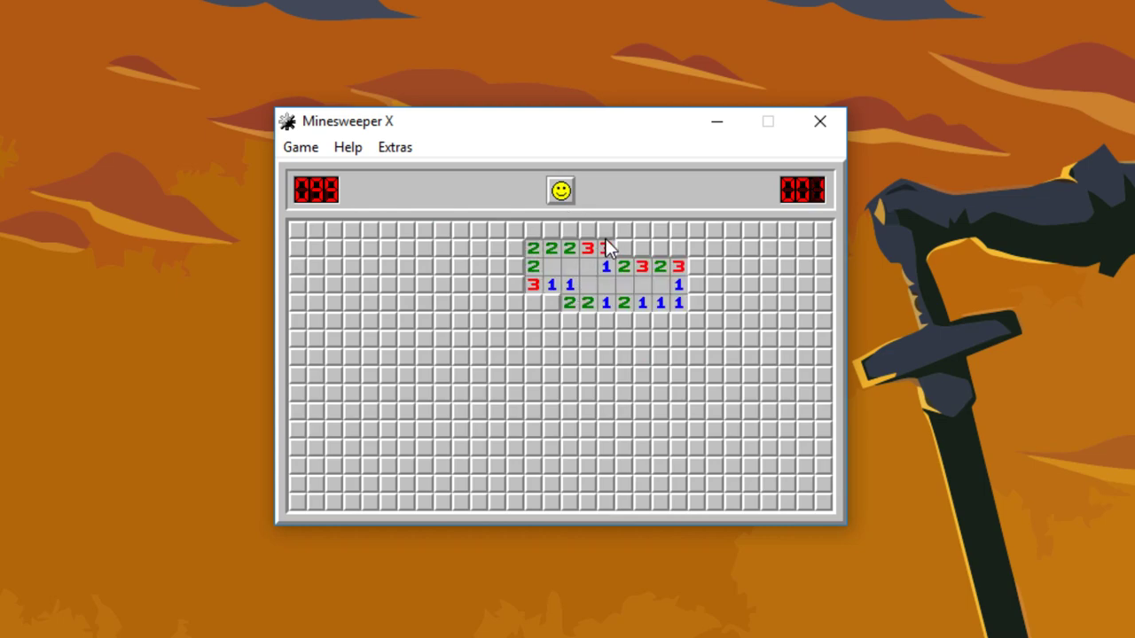
pyautogui.click(533, 302)
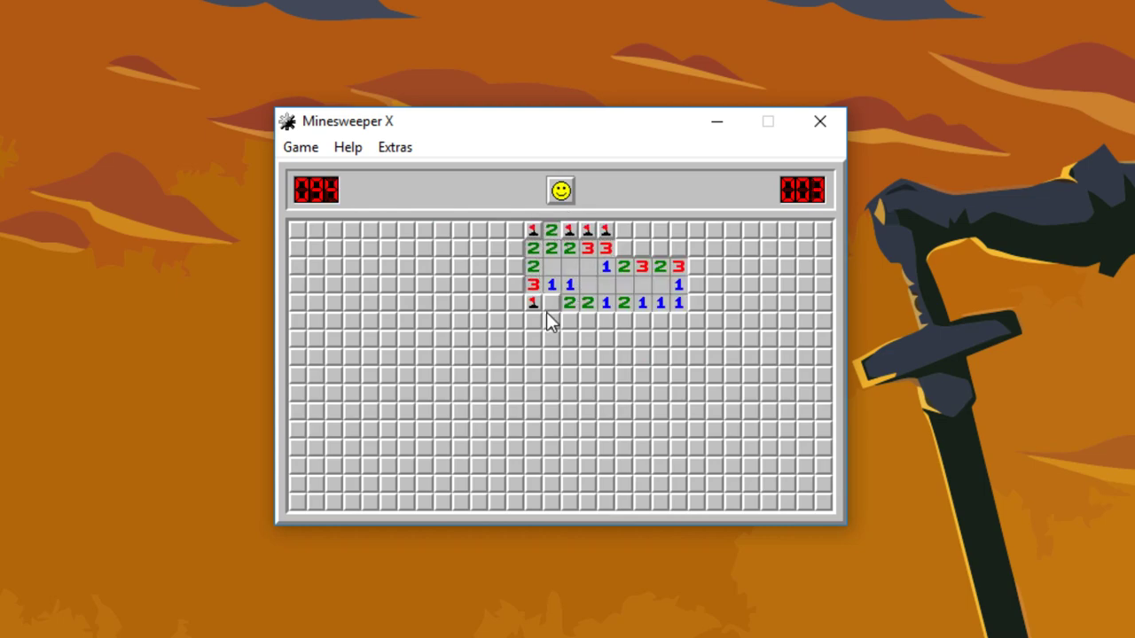
pyautogui.click(625, 231)
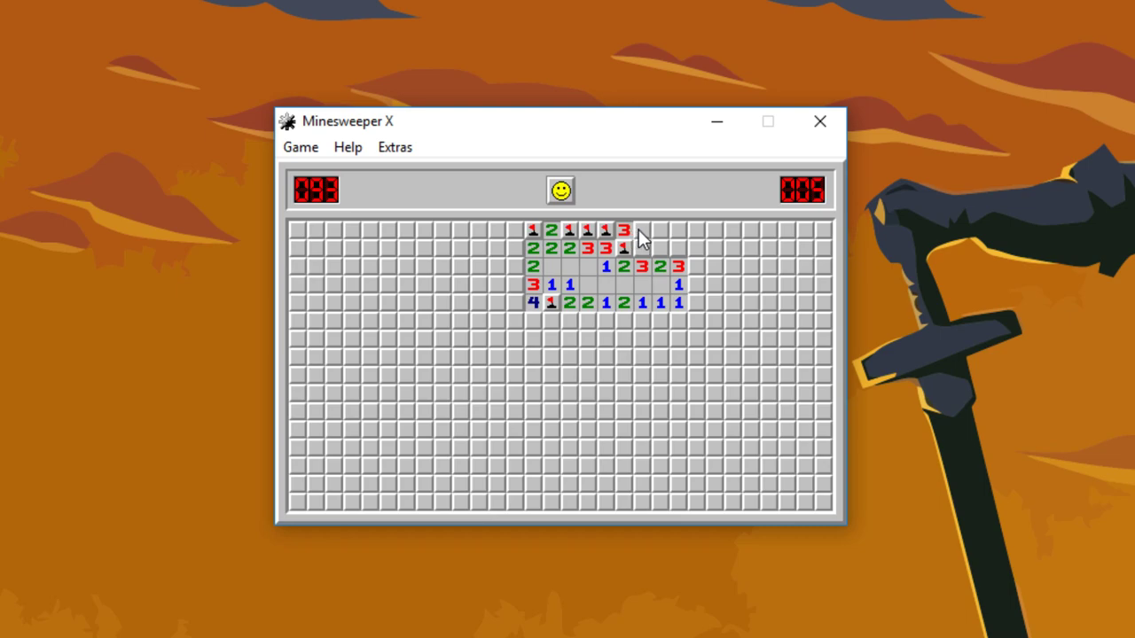
pyautogui.click(642, 230)
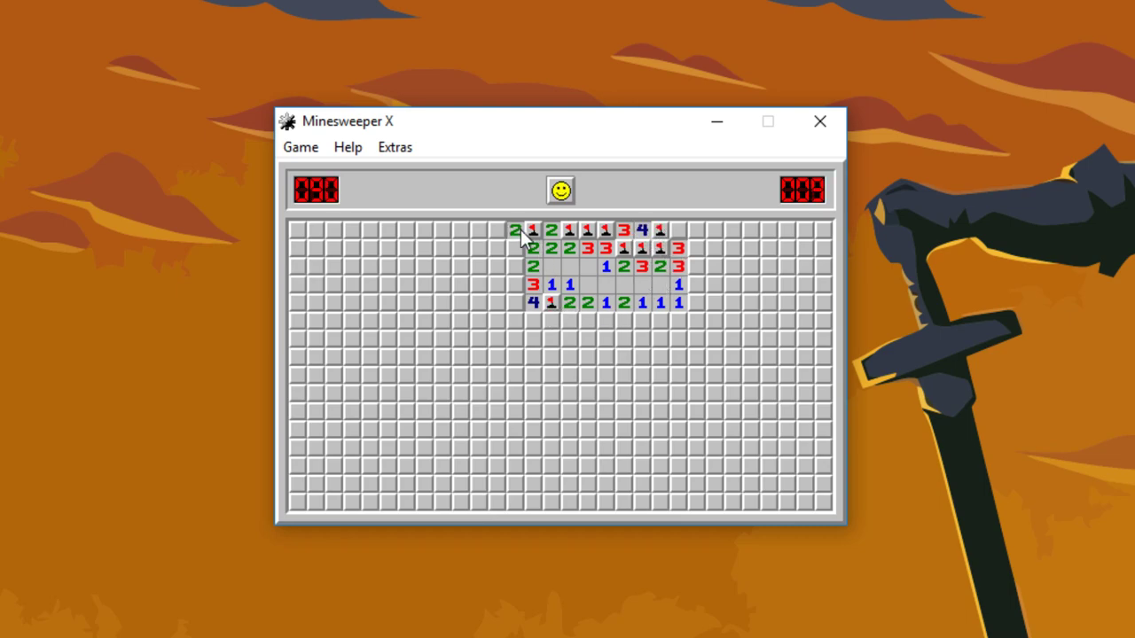
pyautogui.click(516, 283)
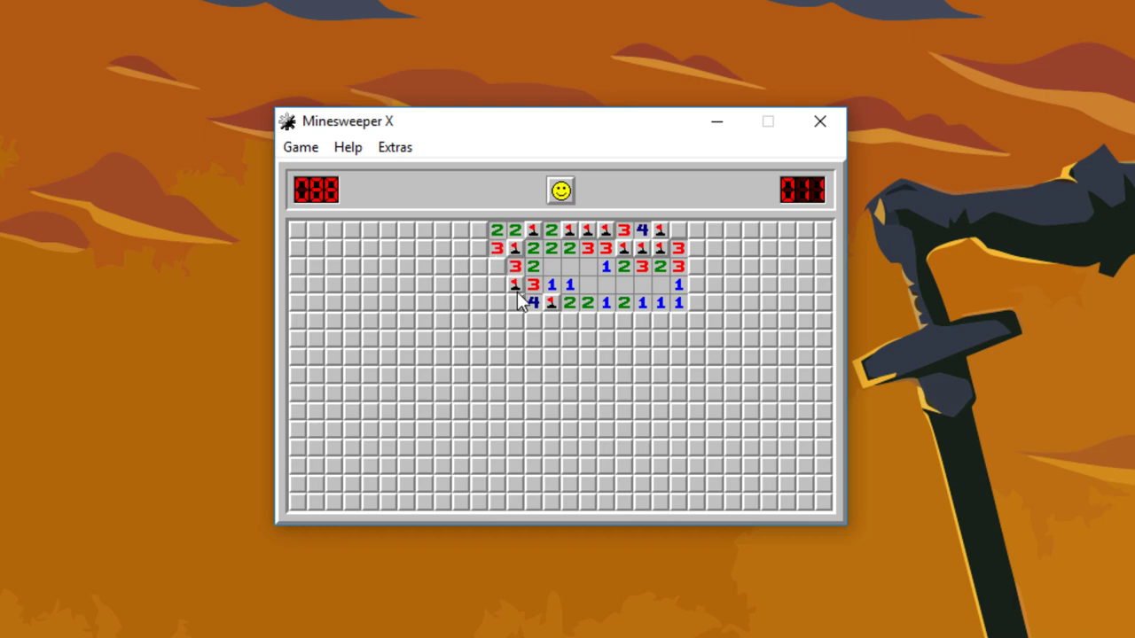
pyautogui.click(496, 302)
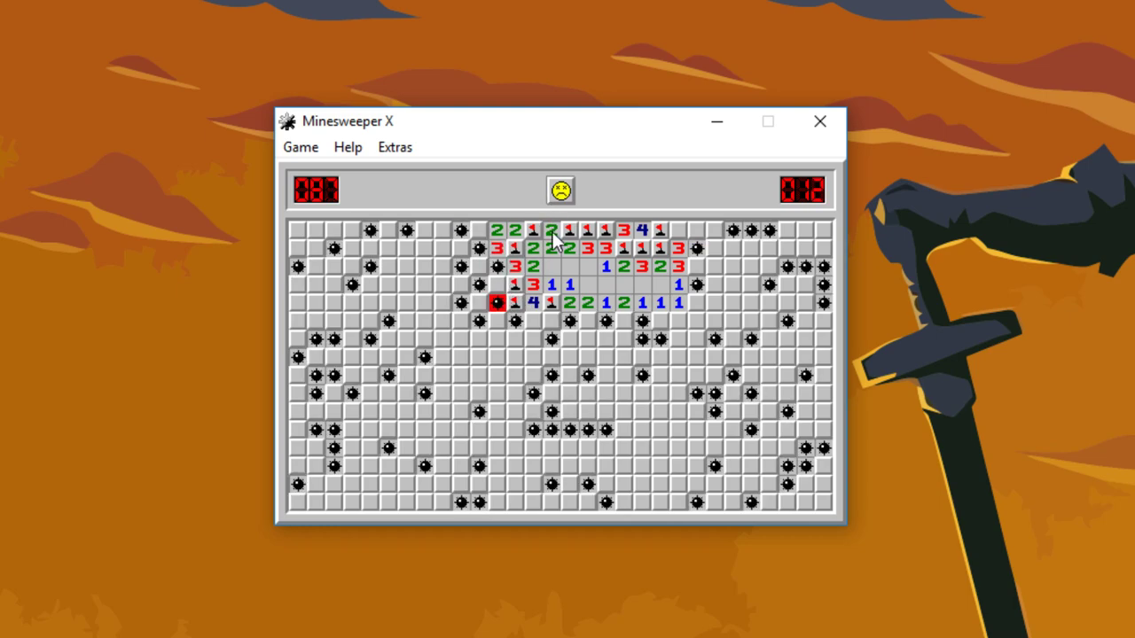
# Restart and open cells near the top centre until a top-row mine ends it
pyautogui.click(560, 189)
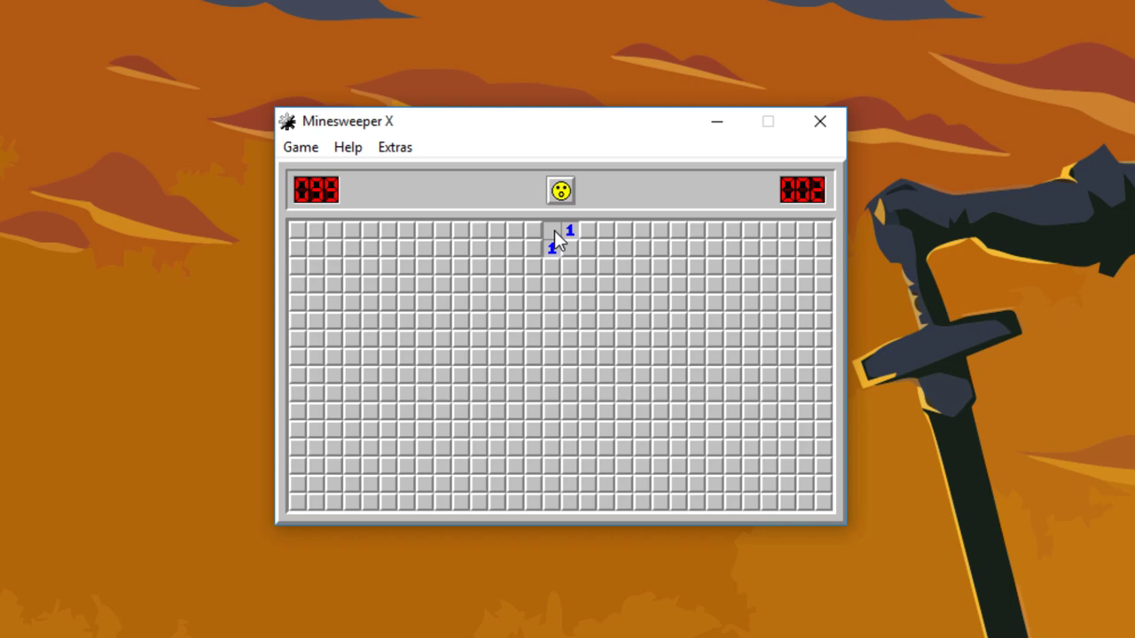
pyautogui.click(551, 241)
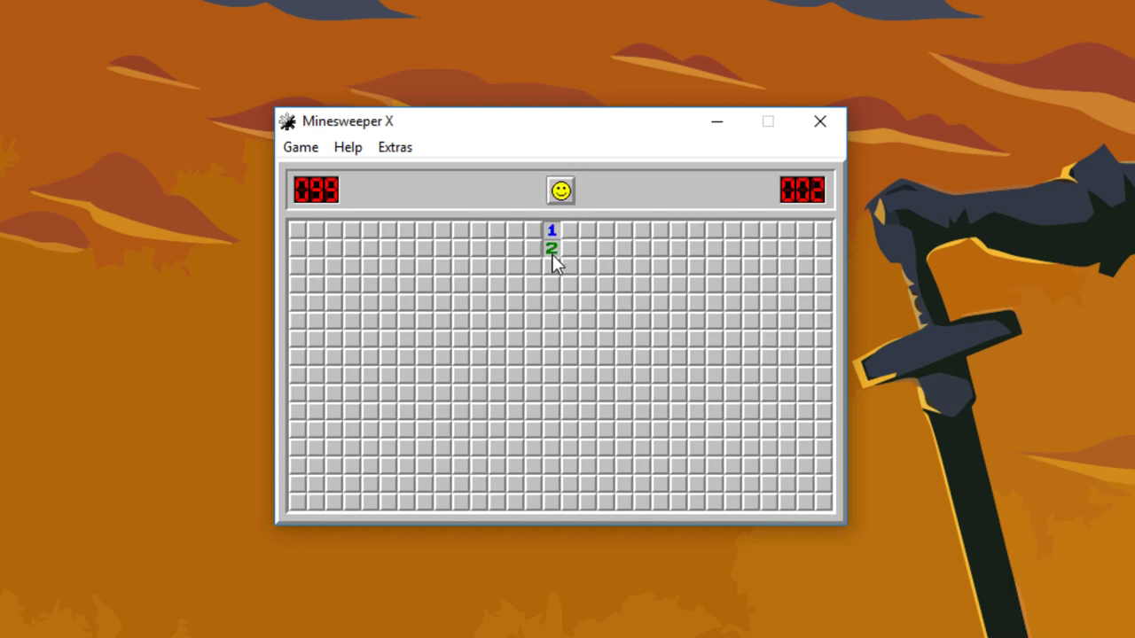
pyautogui.click(551, 249)
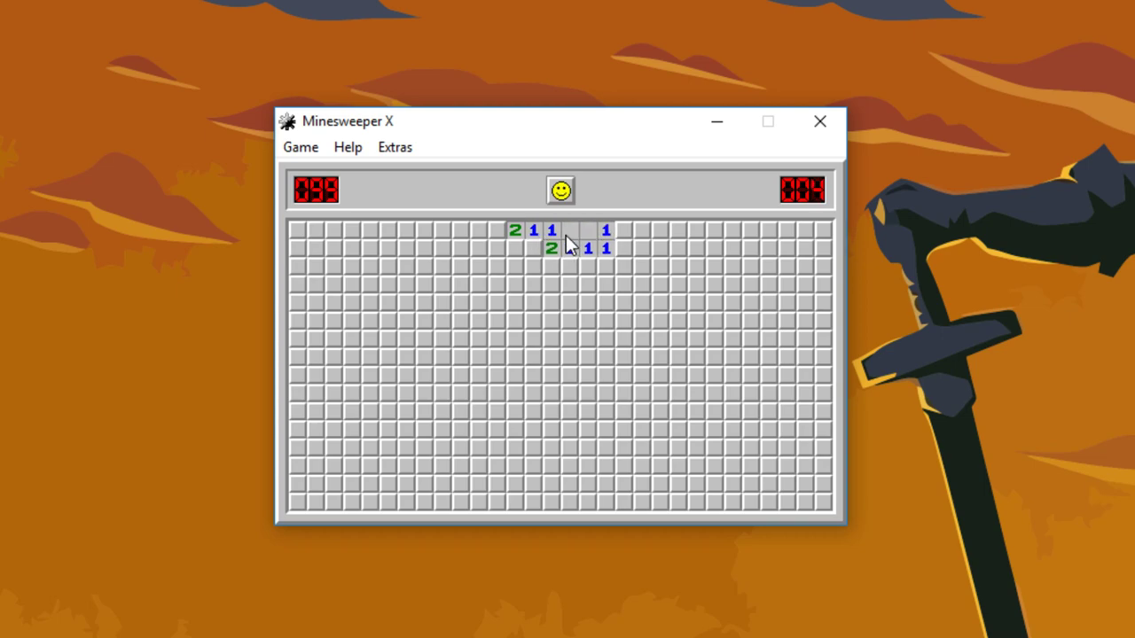
pyautogui.click(497, 248)
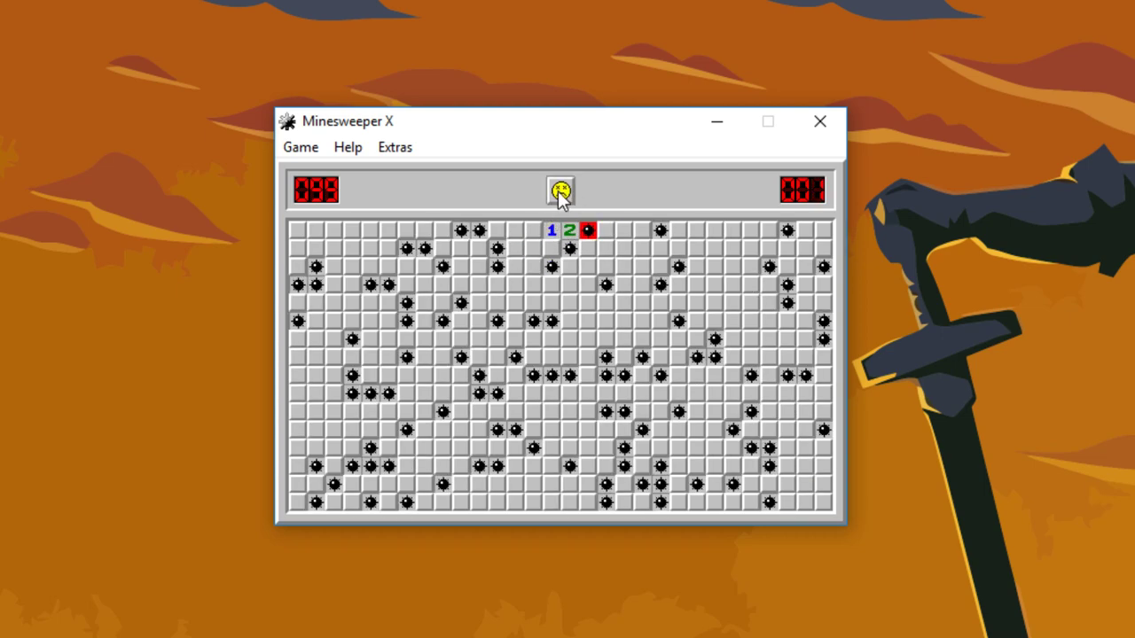
# Restart, reveal one cell below the top row, then reset again
pyautogui.click(559, 190)
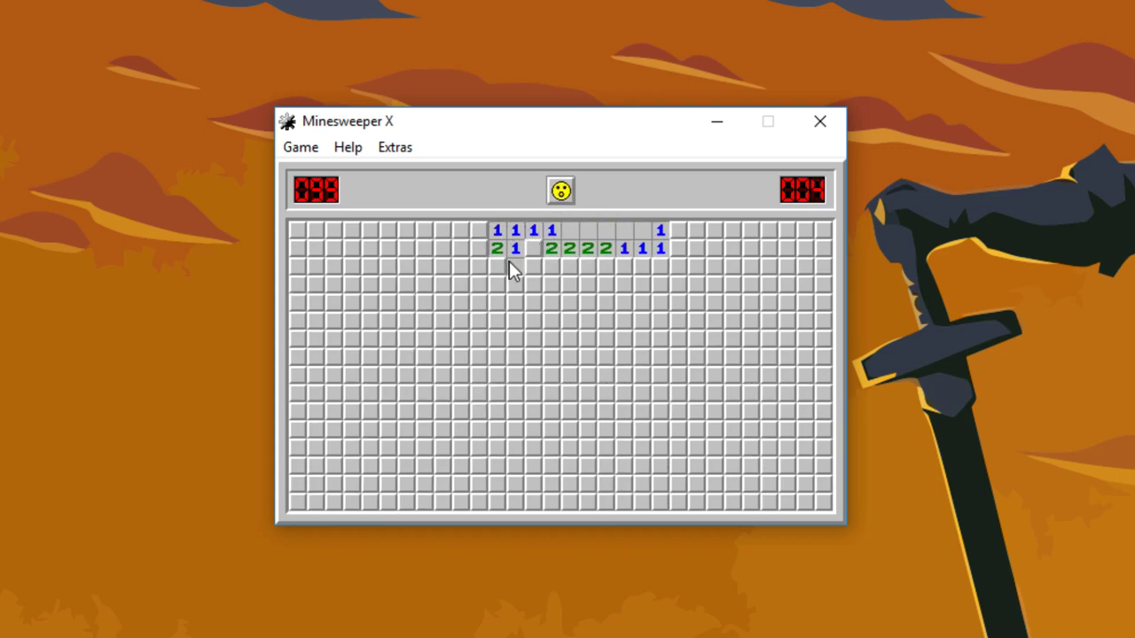
pyautogui.click(498, 266)
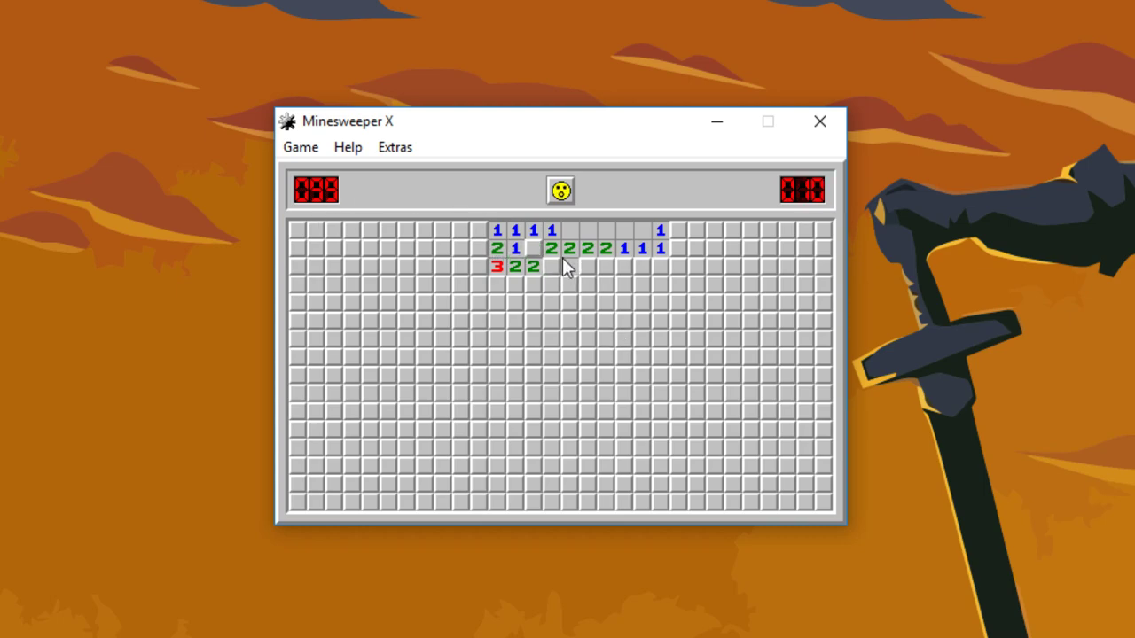
pyautogui.click(559, 190)
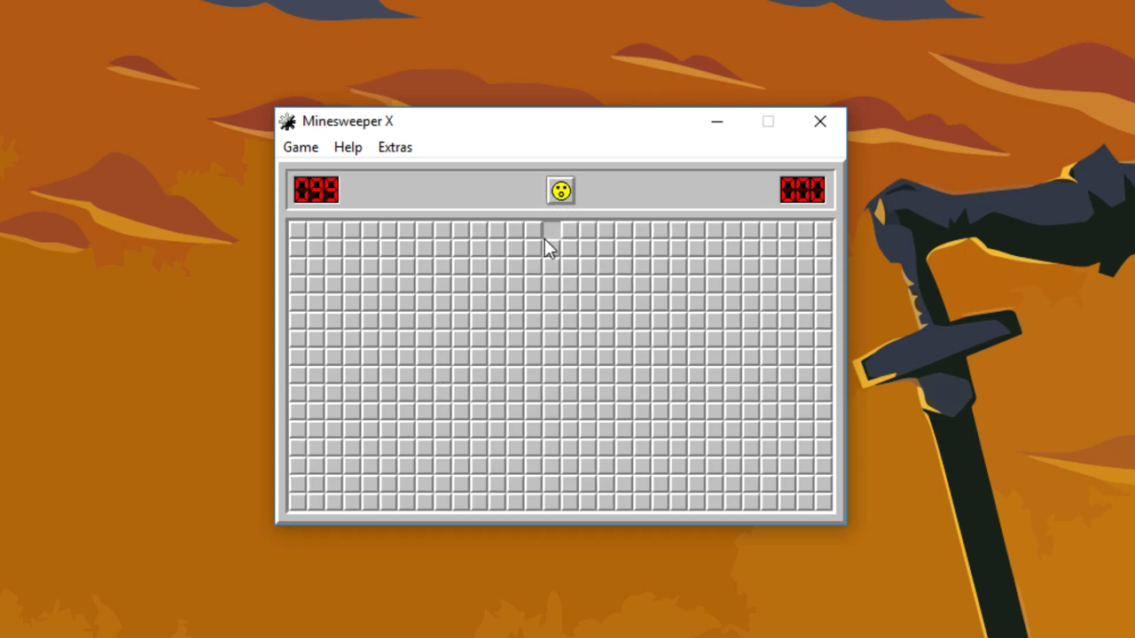
# Open near the top centre, clear leftward into the upper-left and flag mines along the left edge
pyautogui.click(527, 249)
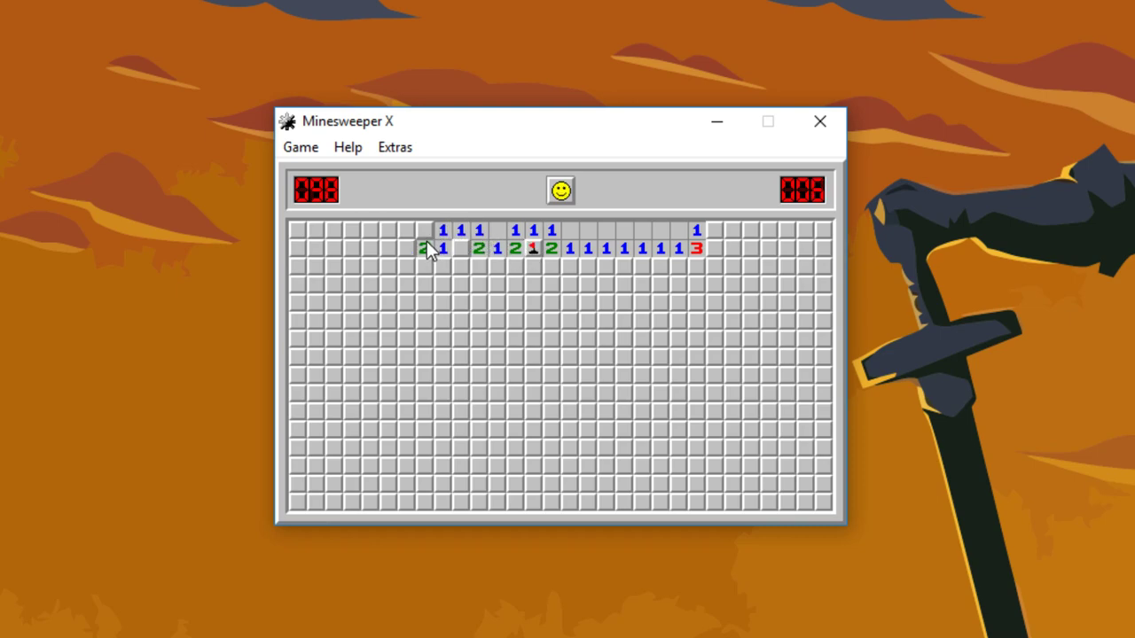
pyautogui.click(461, 266)
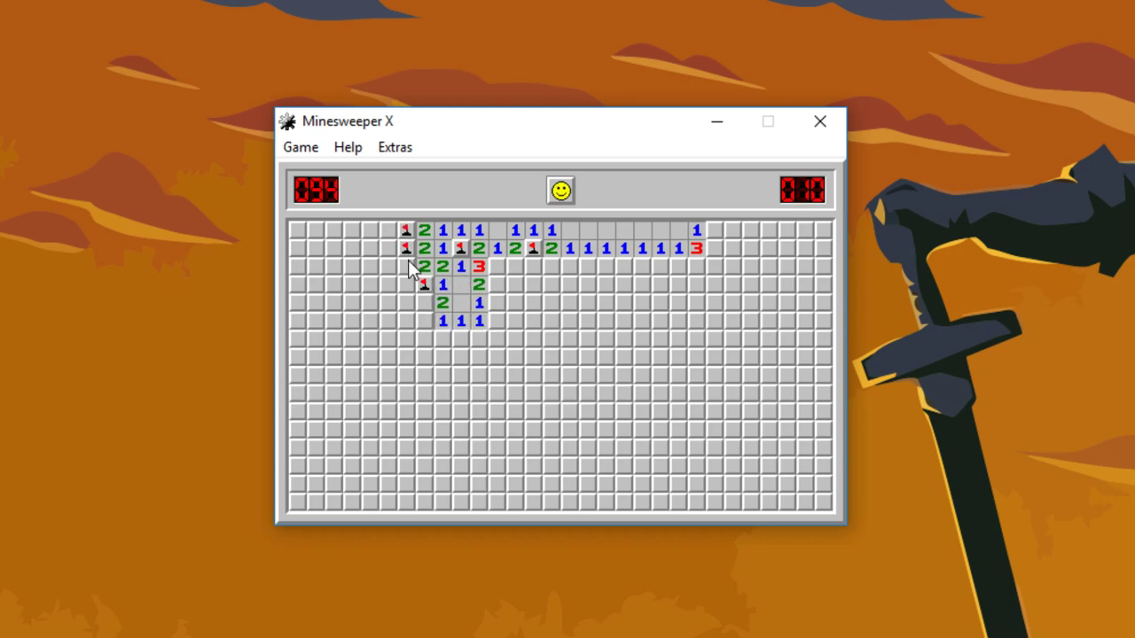
pyautogui.click(407, 284)
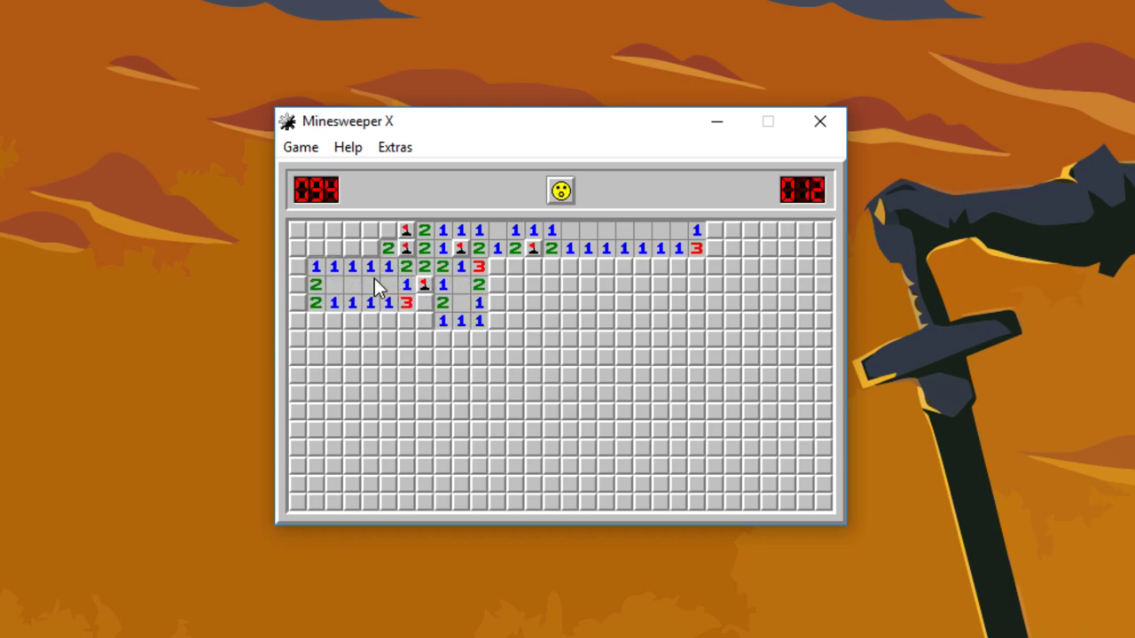
pyautogui.click(368, 230)
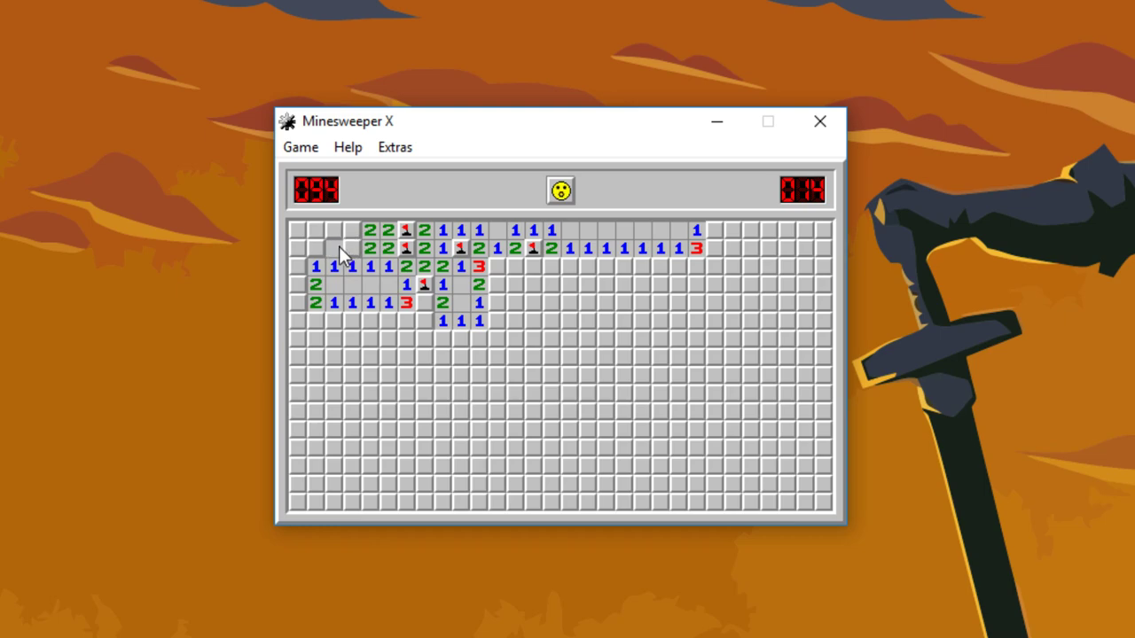
pyautogui.click(334, 249)
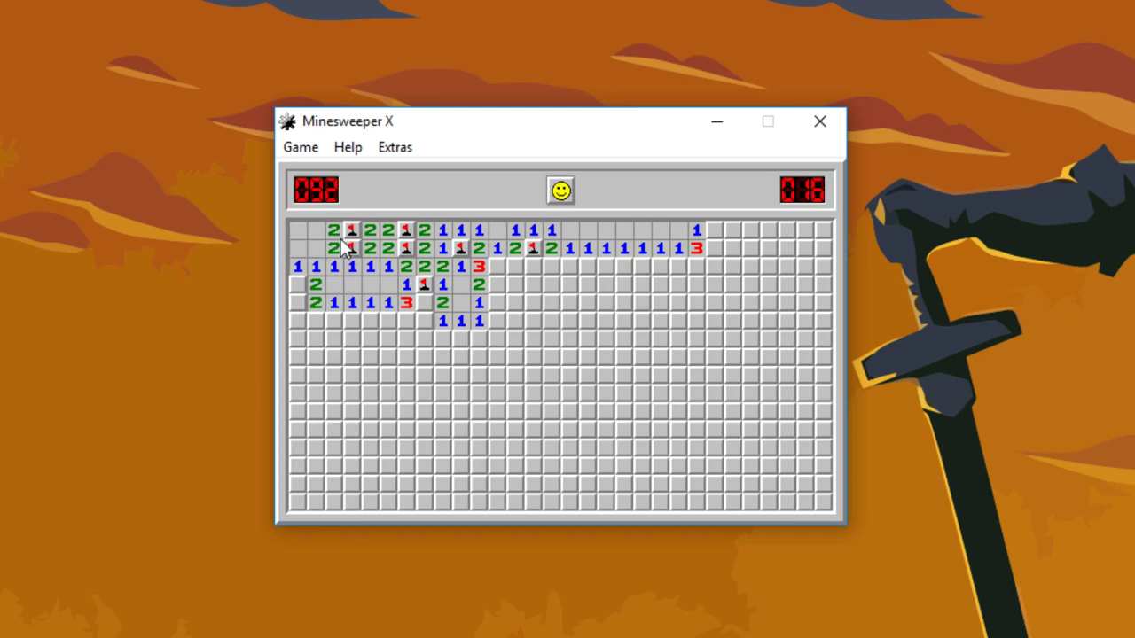
pyautogui.click(315, 320)
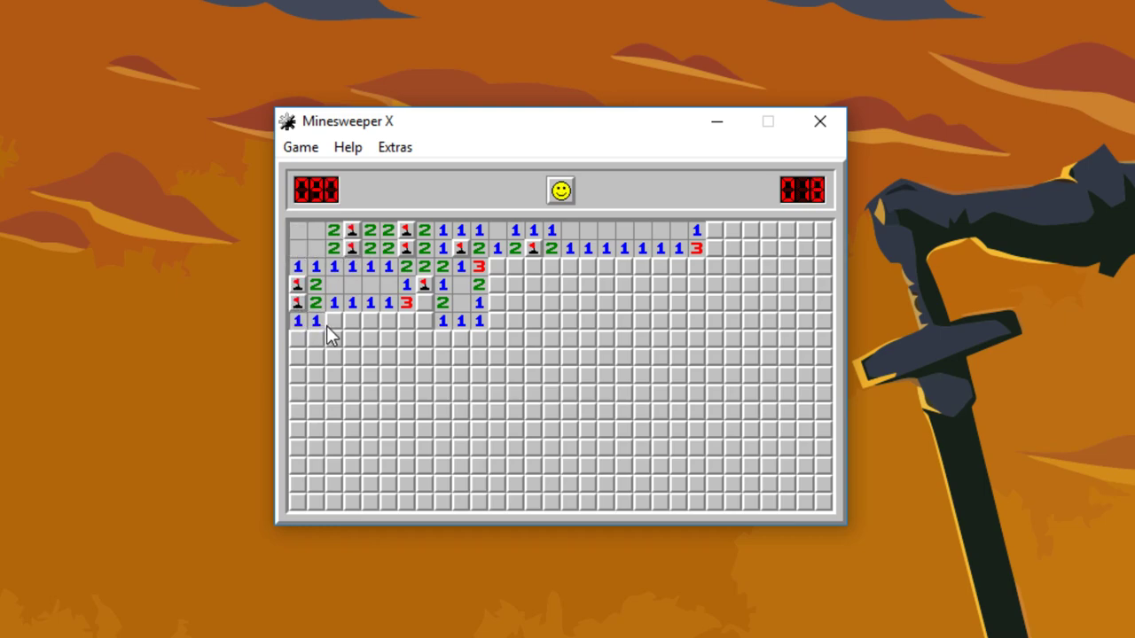
# Clear and flag down the lower-left side to the bottom-left numbers, then reset the board
pyautogui.click(352, 374)
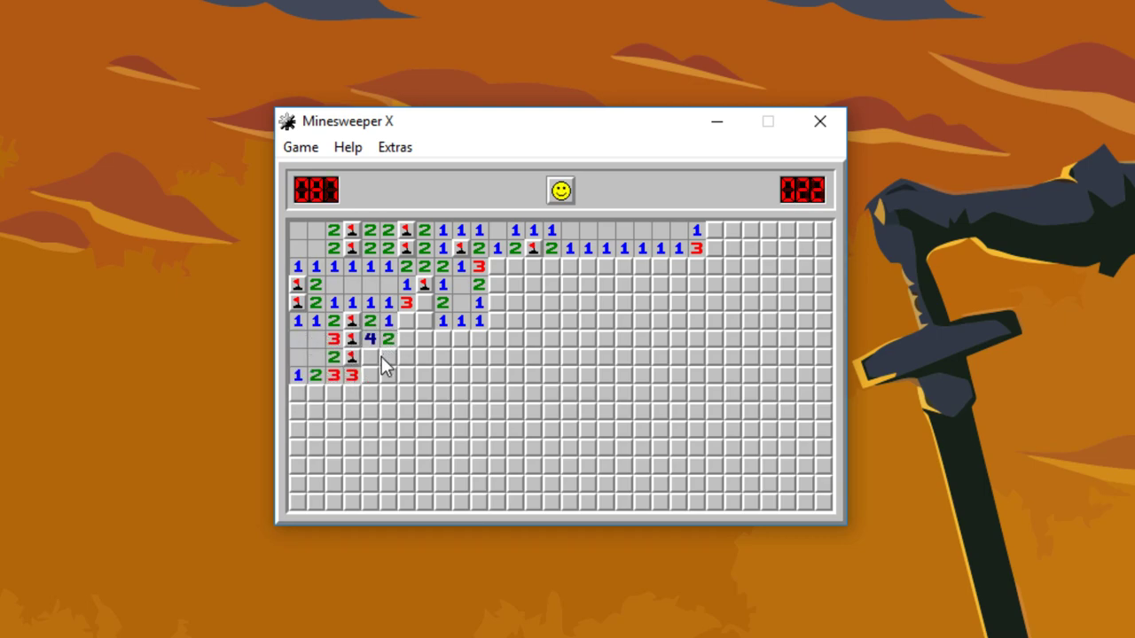
pyautogui.click(424, 321)
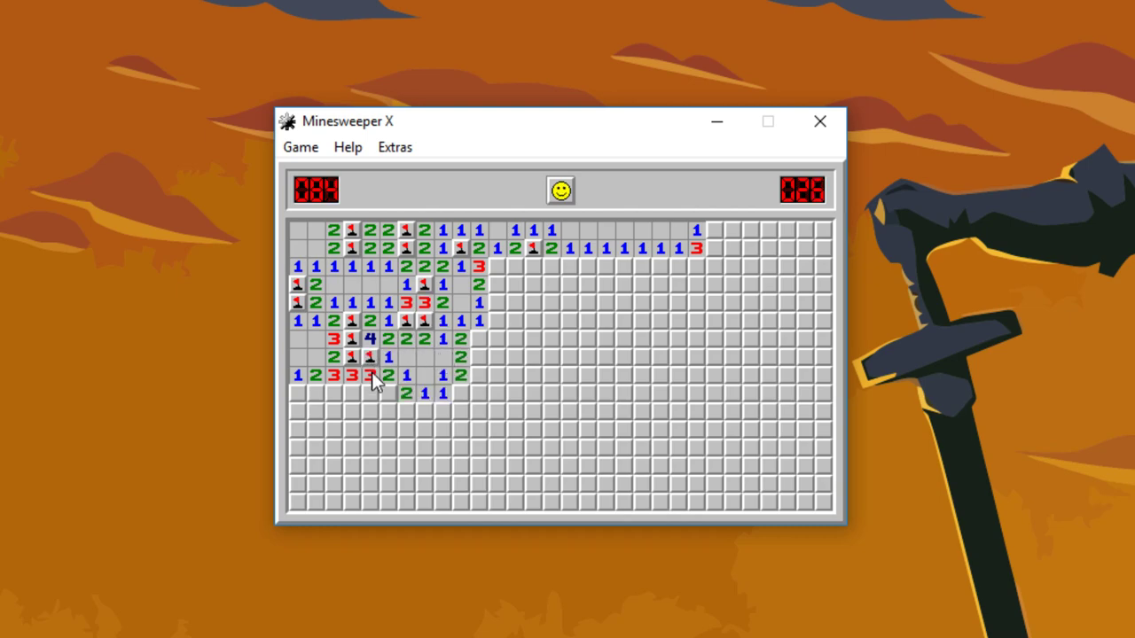
pyautogui.click(388, 375)
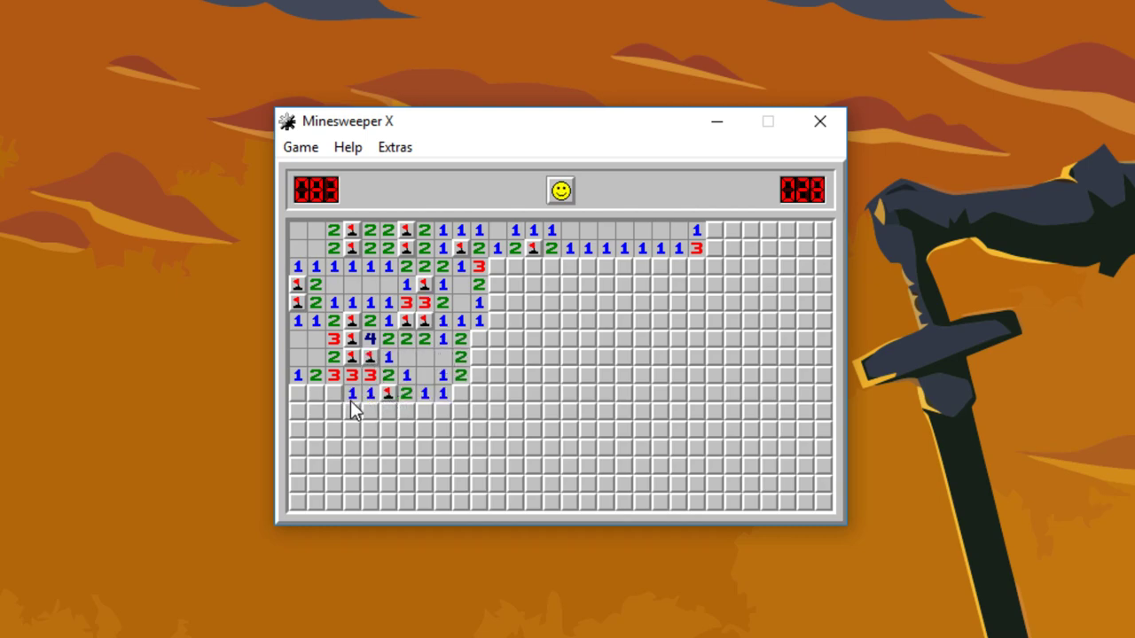
pyautogui.click(314, 410)
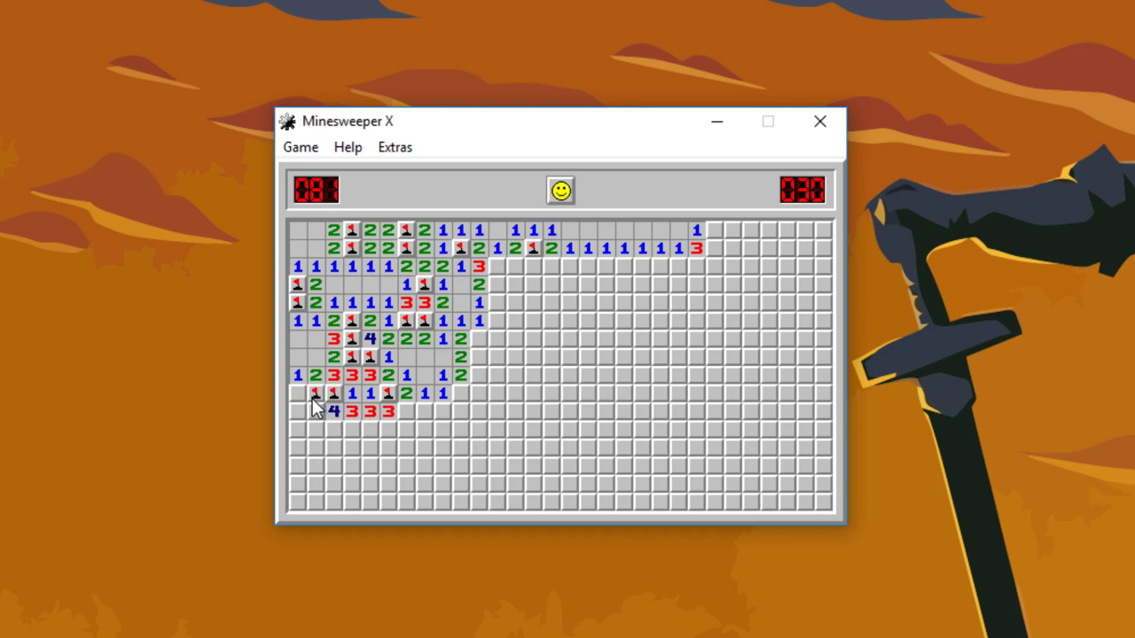
pyautogui.click(316, 410)
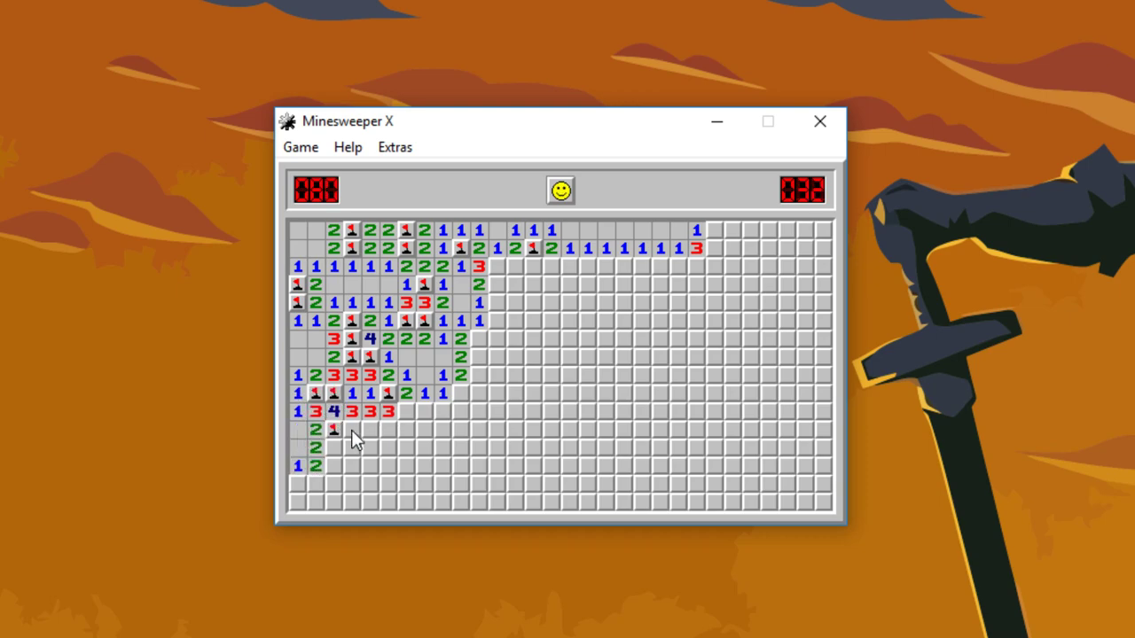
pyautogui.click(370, 430)
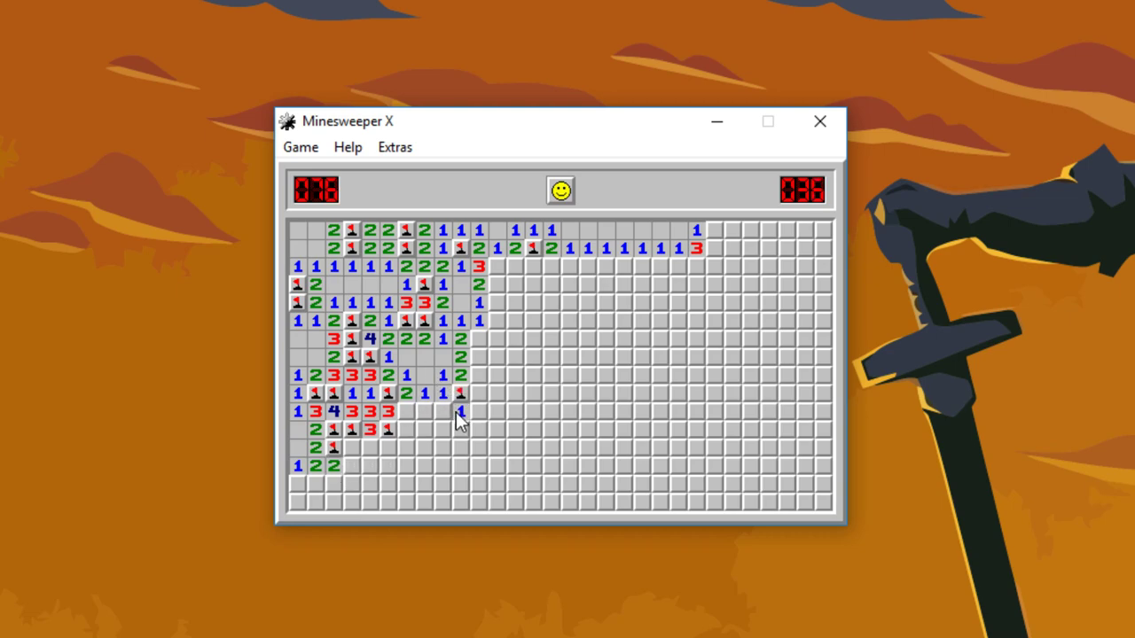
pyautogui.click(560, 190)
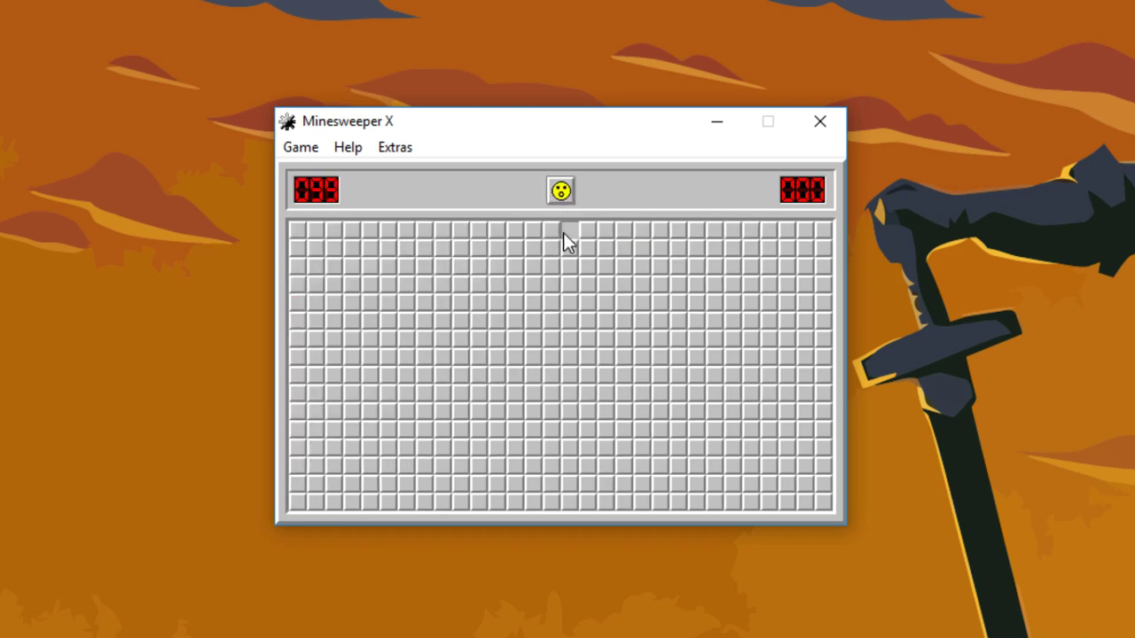
# Open the new board and clear and flag cells to the left, then reveal cells on the right
pyautogui.click(567, 247)
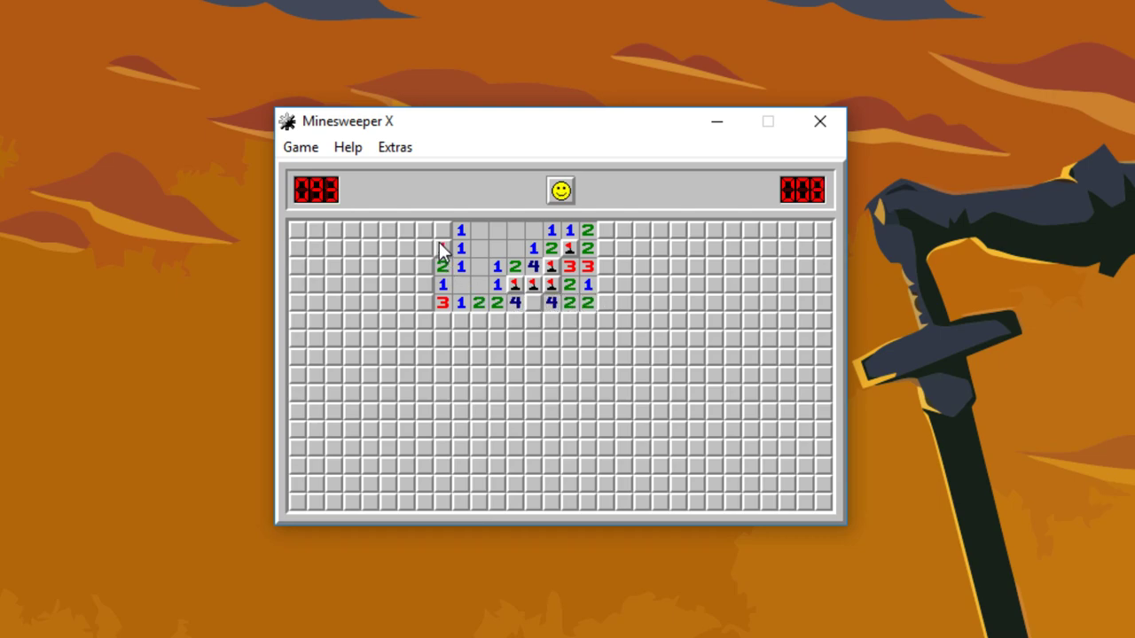
pyautogui.click(424, 231)
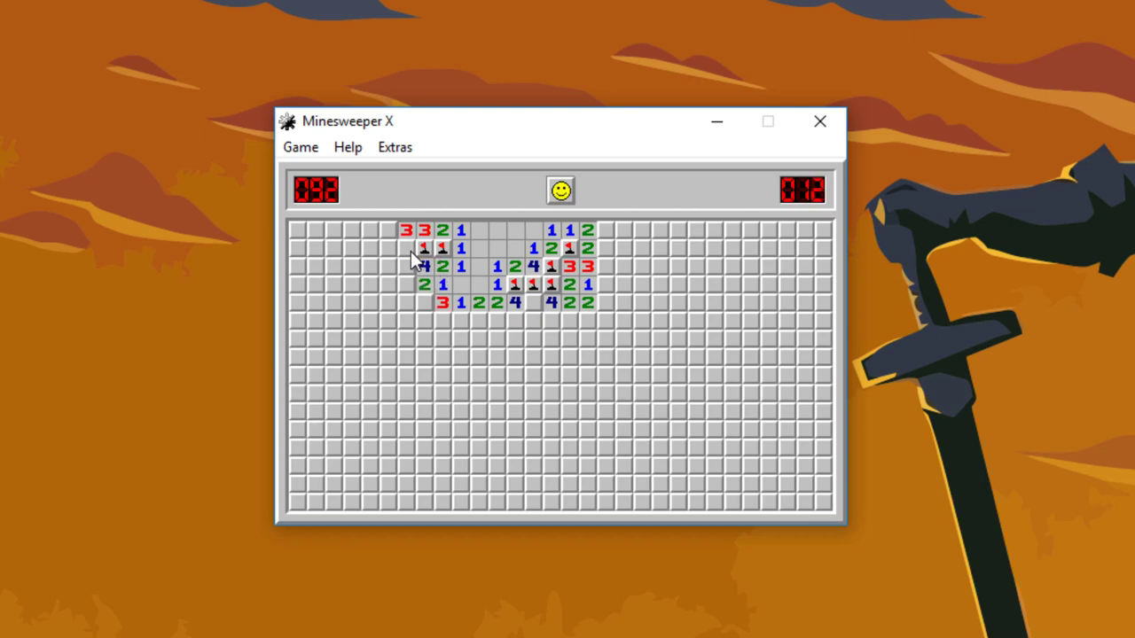
pyautogui.click(389, 230)
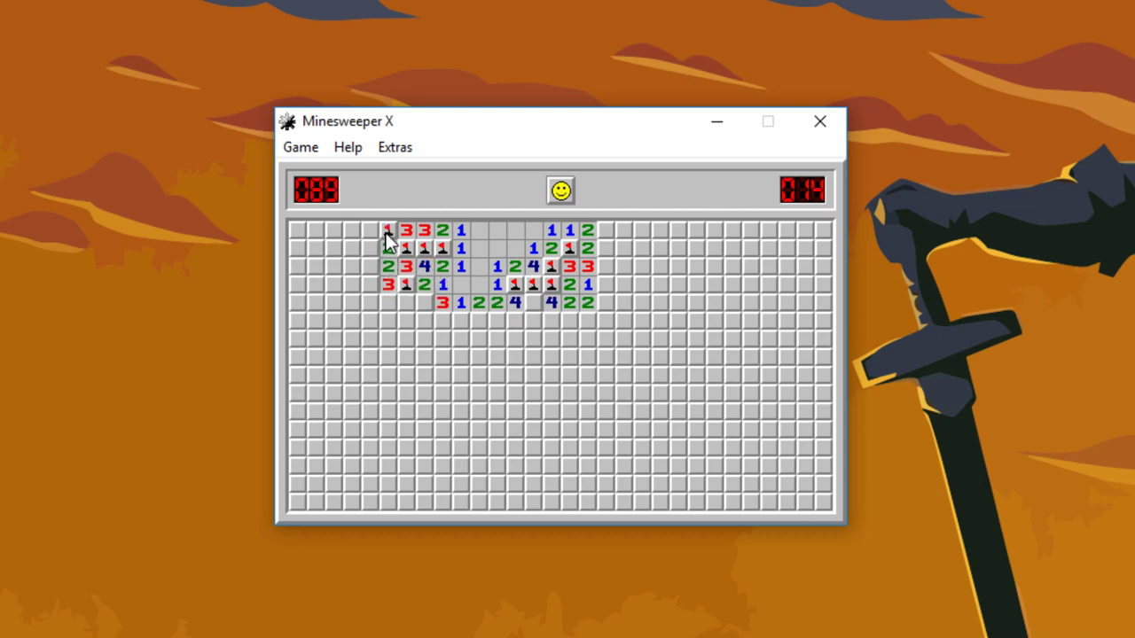
pyautogui.click(333, 284)
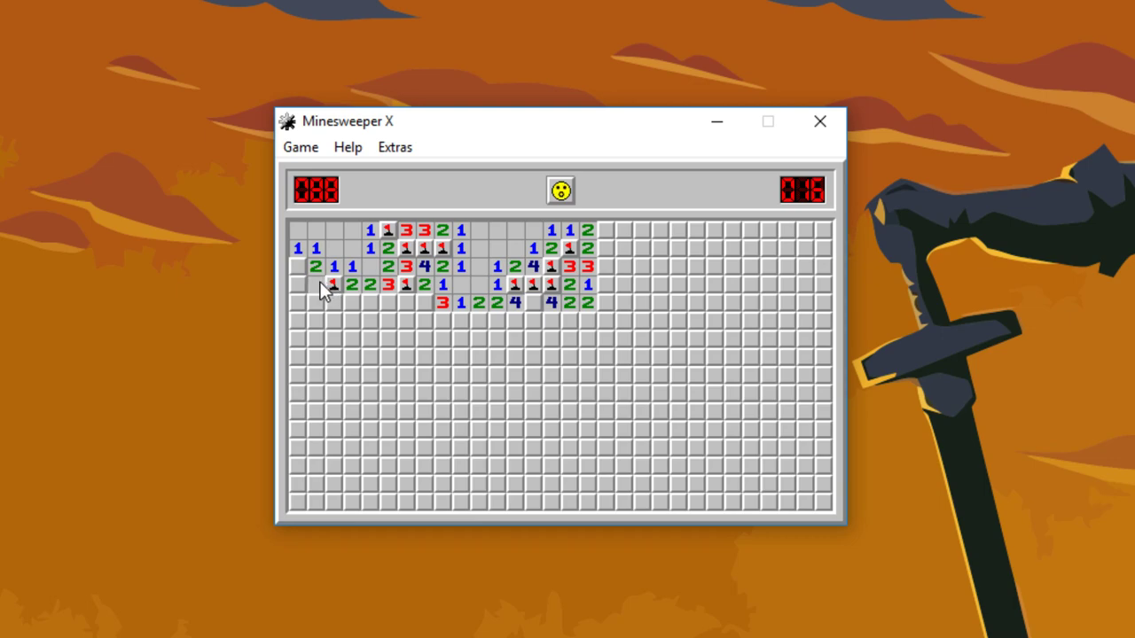
pyautogui.click(335, 321)
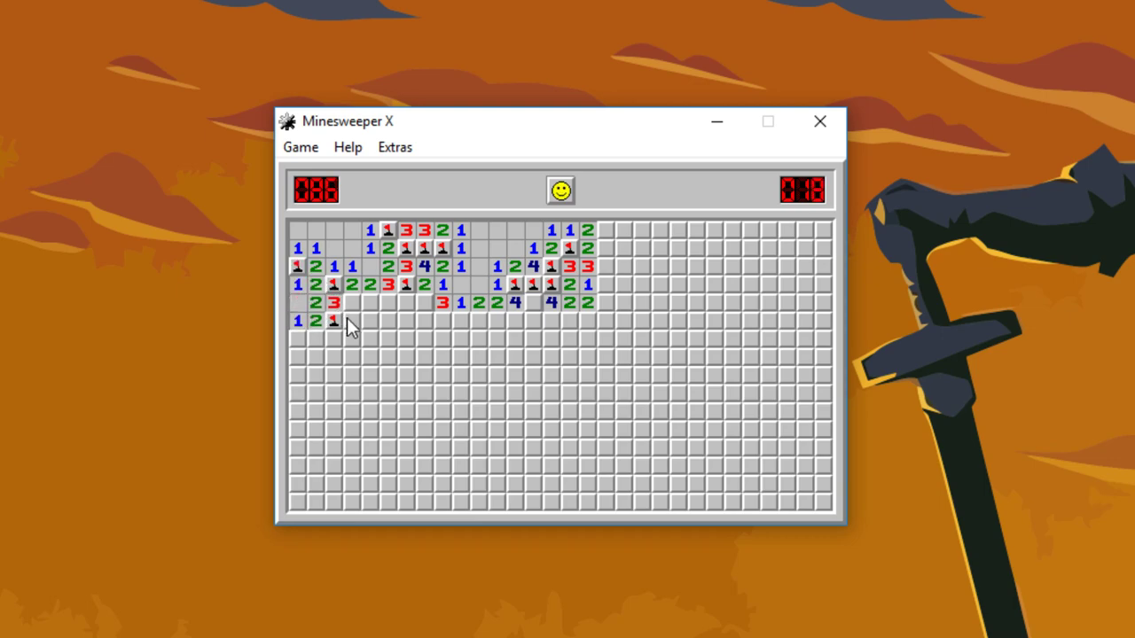
pyautogui.click(405, 302)
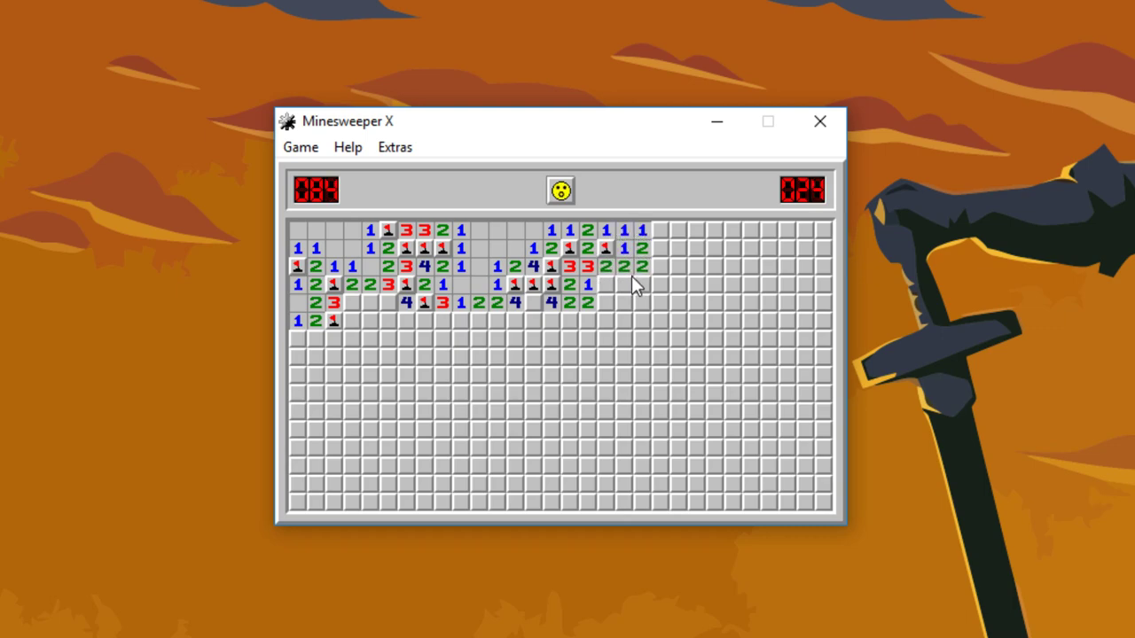
pyautogui.click(623, 303)
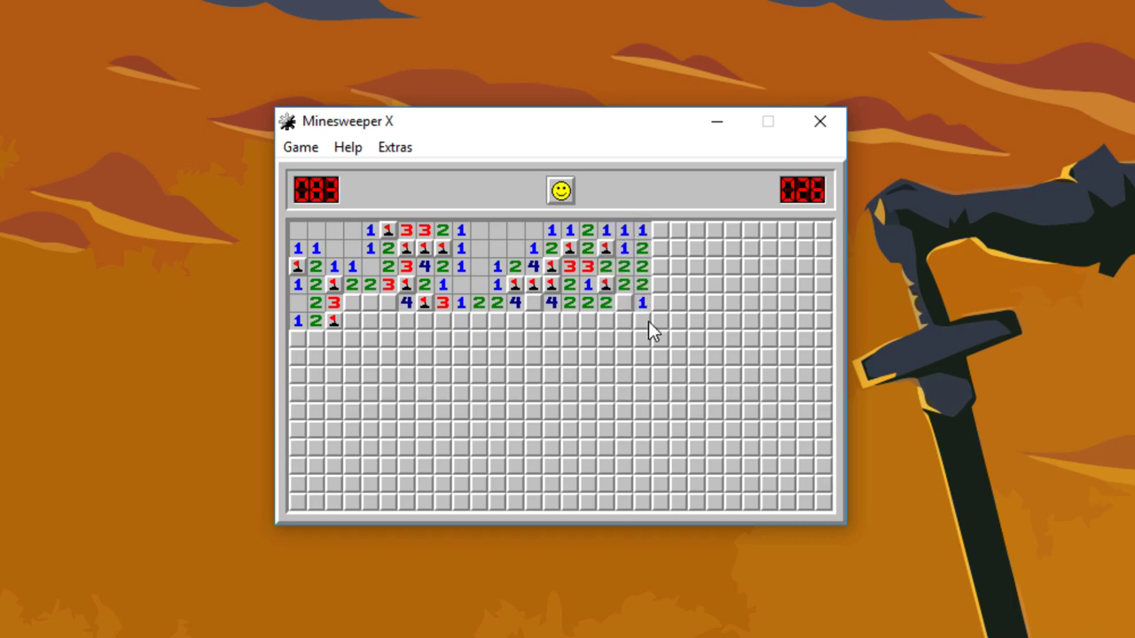
# Reset the board, open the upper middle, then restart with a fresh board
pyautogui.click(661, 285)
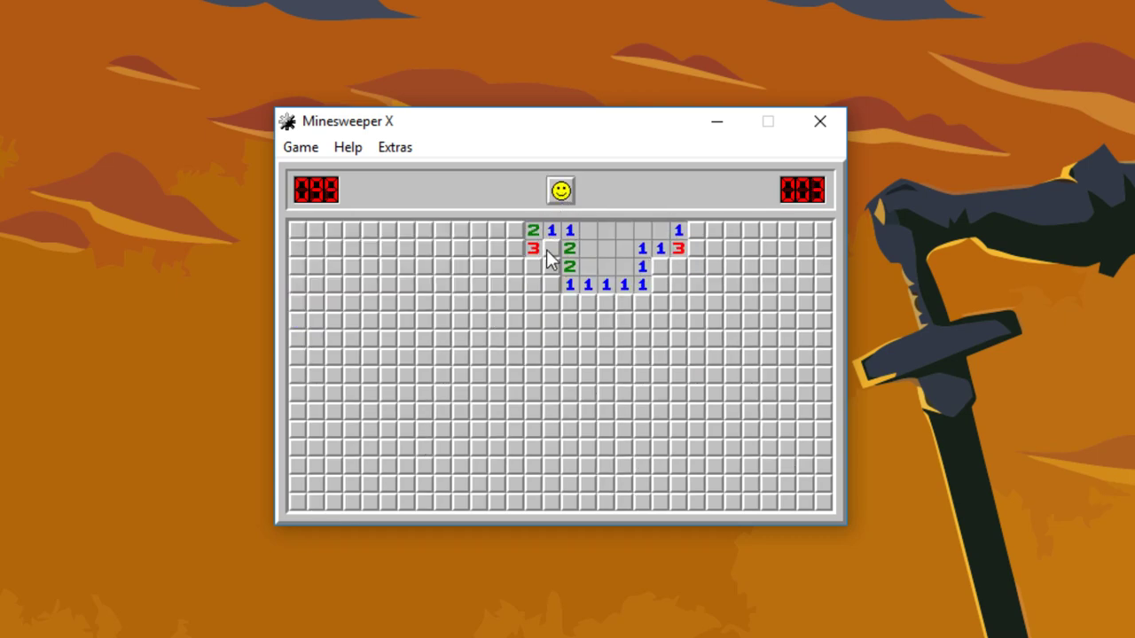
pyautogui.click(515, 239)
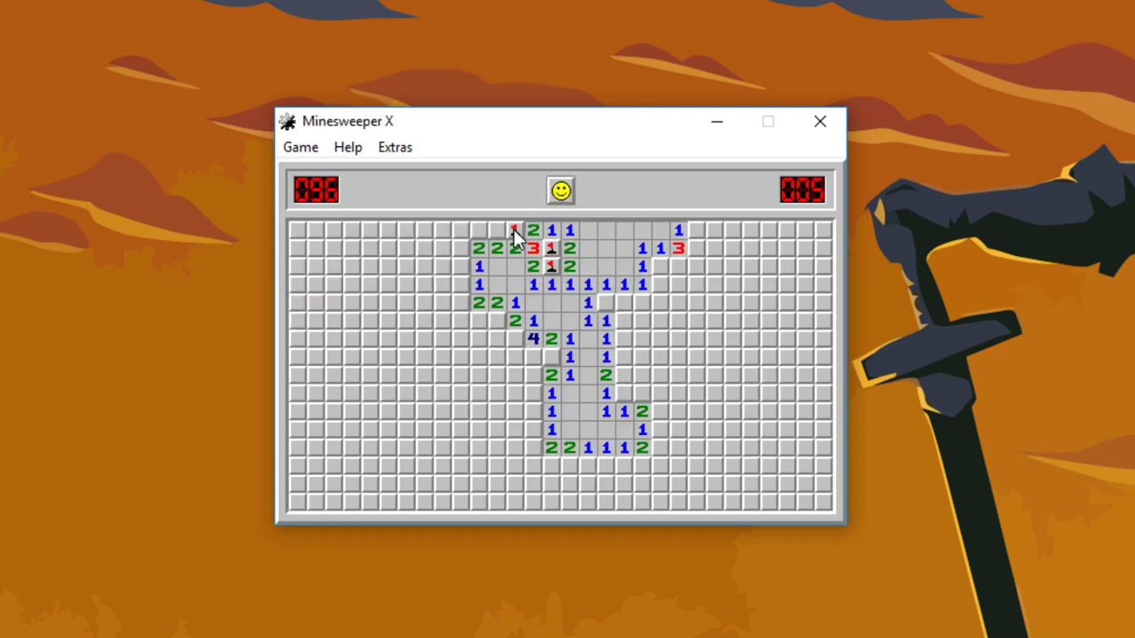
pyautogui.click(560, 190)
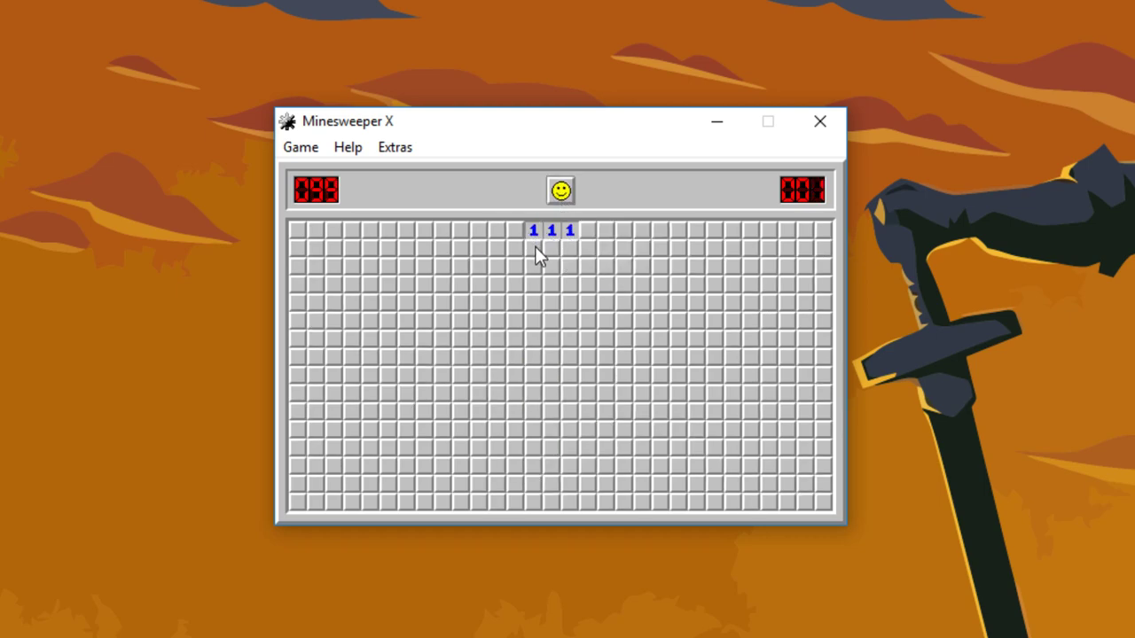
pyautogui.click(560, 190)
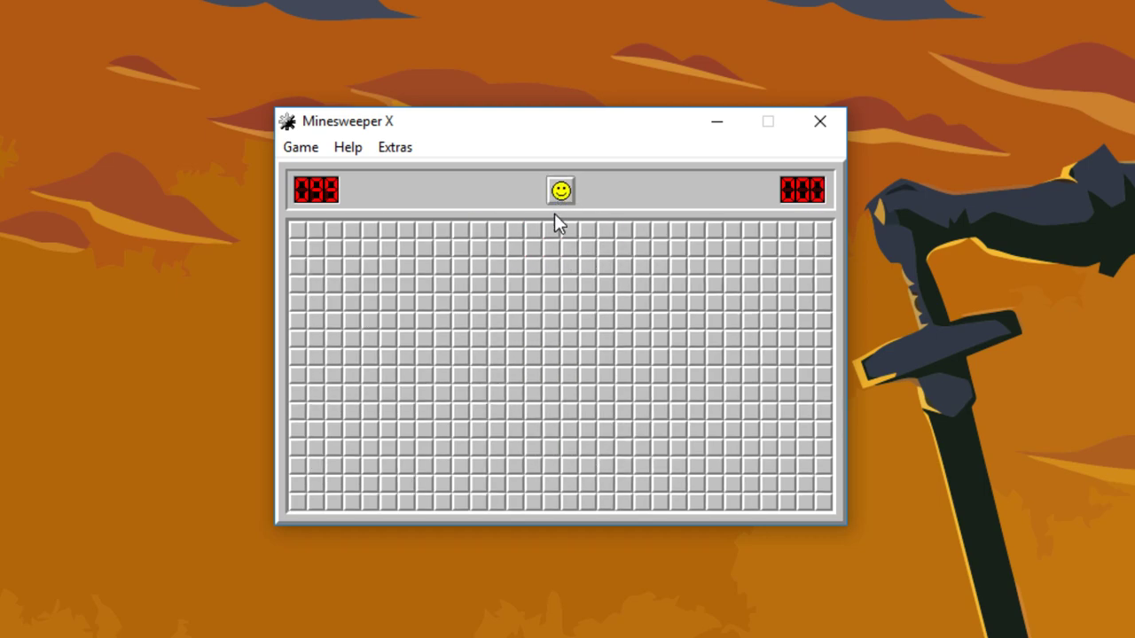
# Clear a strip along the top edge leftward with flags, then reset the board
pyautogui.click(571, 246)
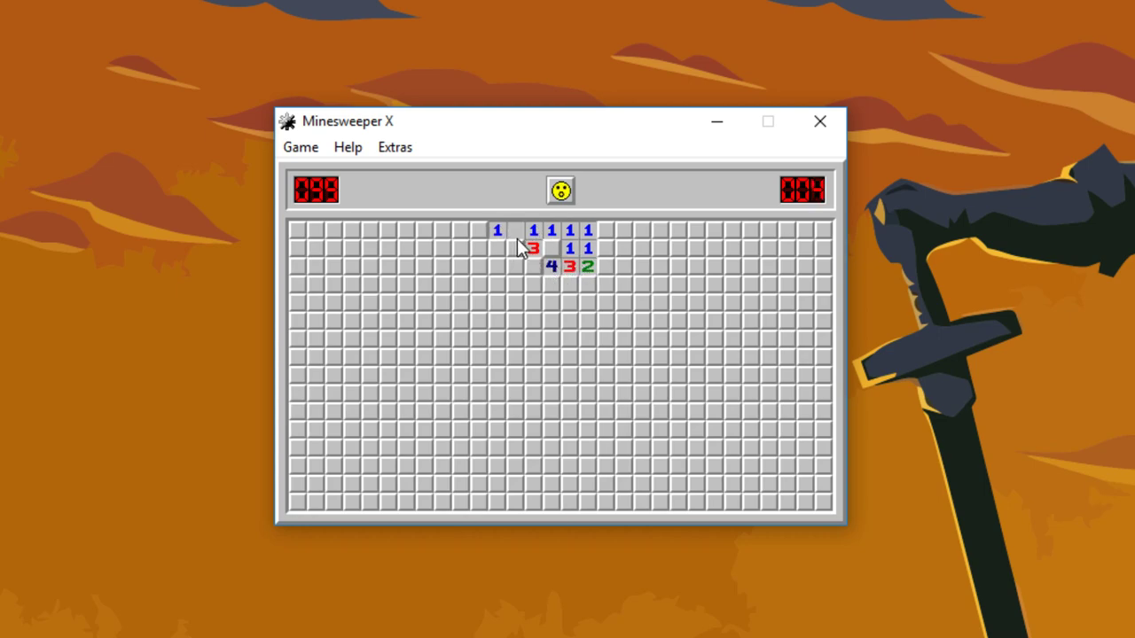
pyautogui.click(514, 248)
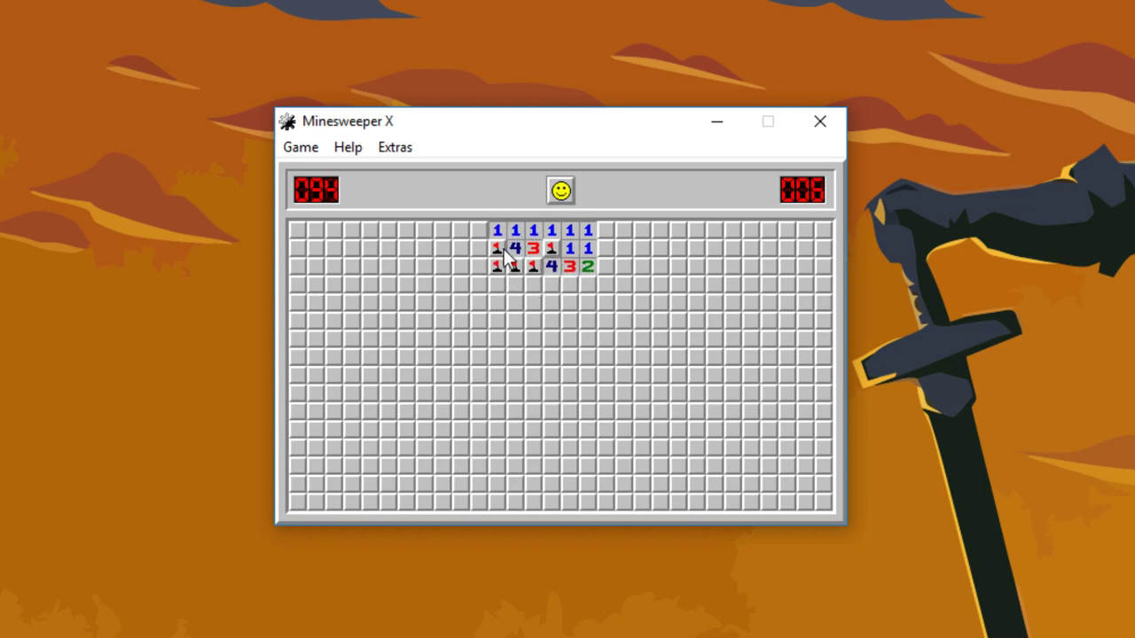
pyautogui.click(445, 239)
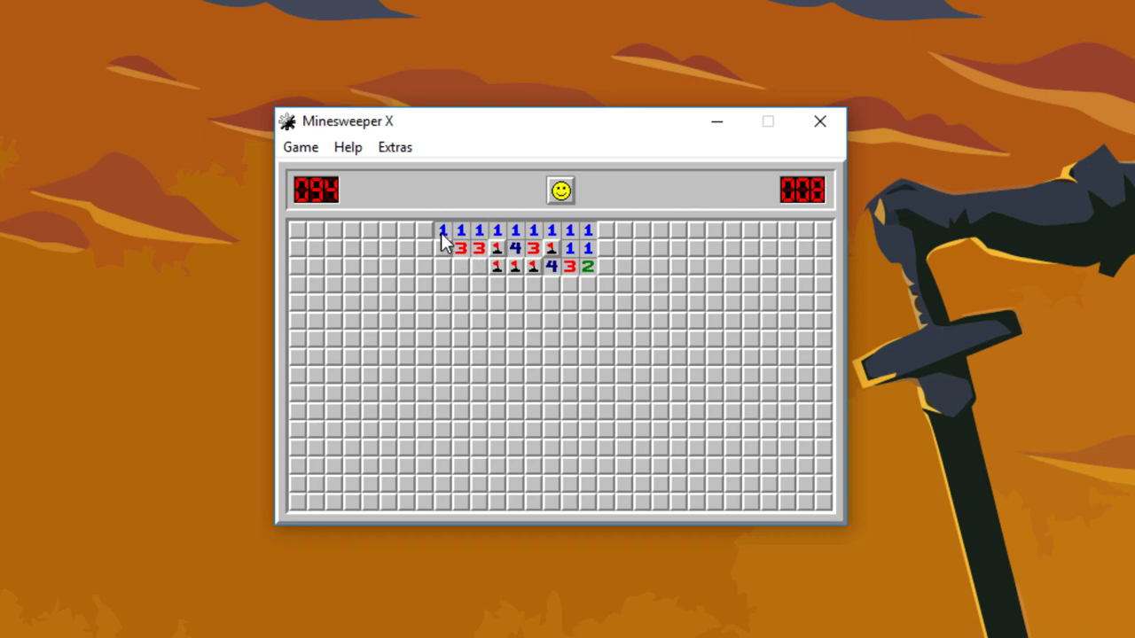
pyautogui.click(448, 250)
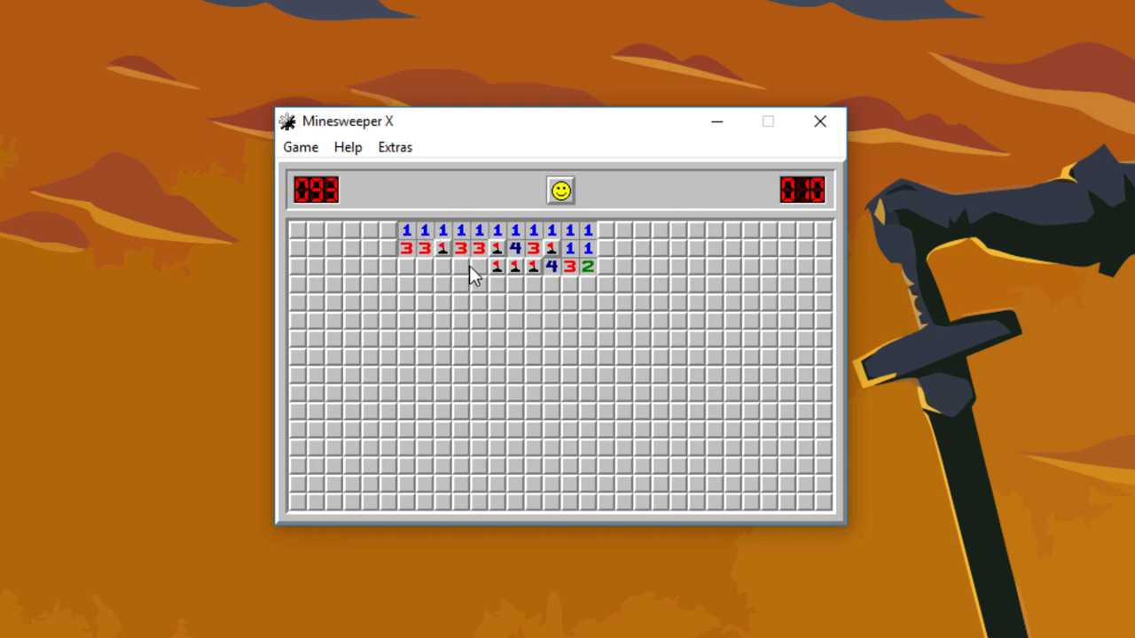
pyautogui.click(426, 266)
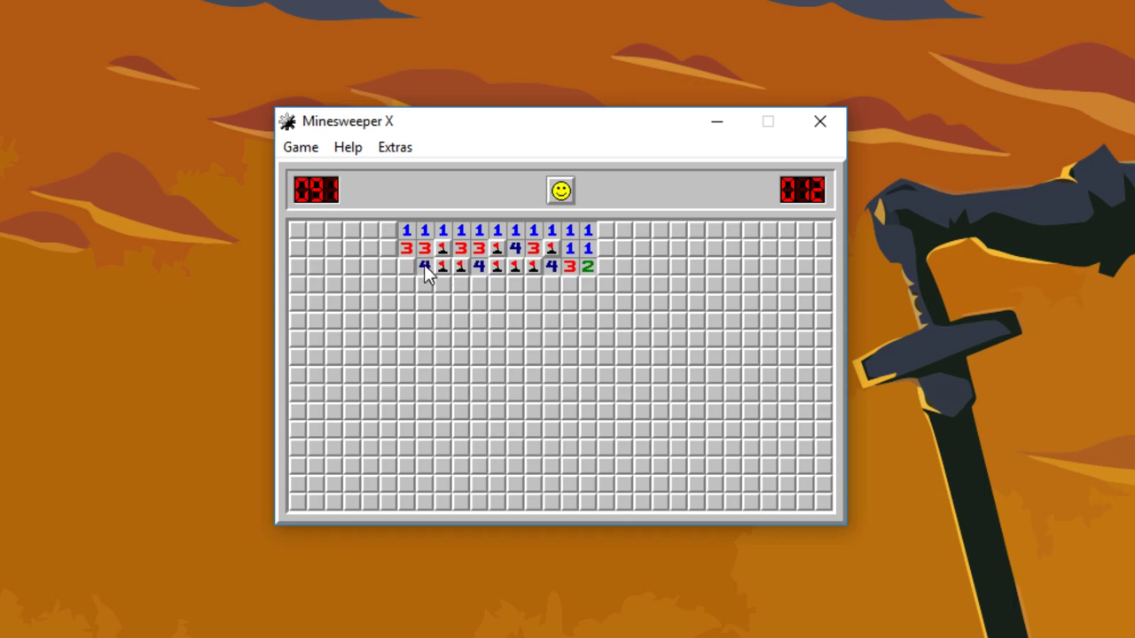
pyautogui.click(559, 190)
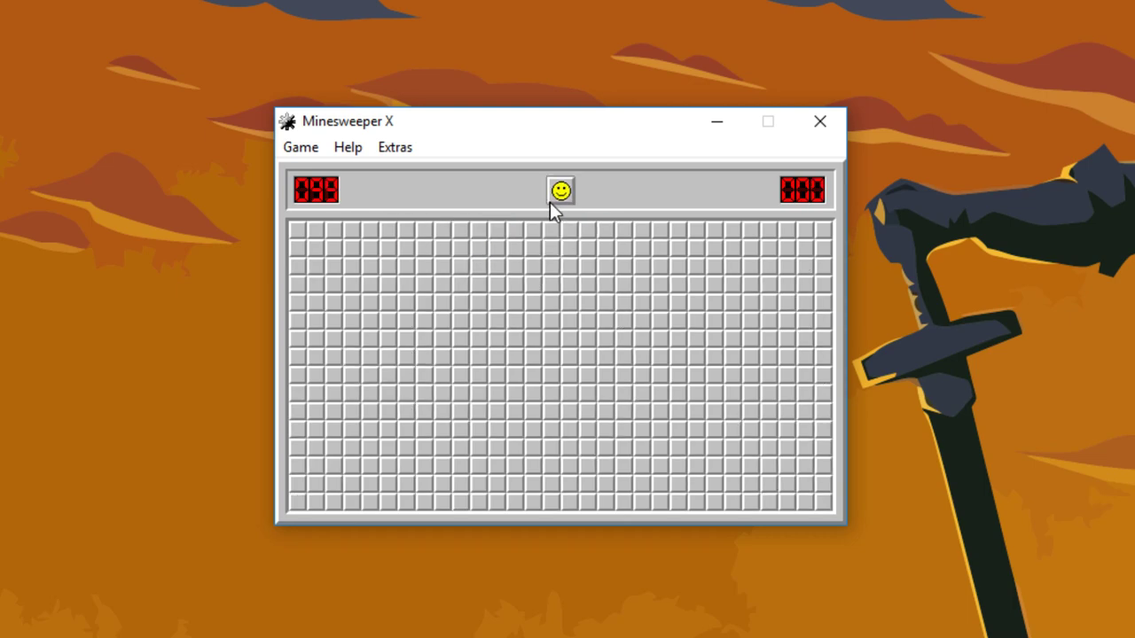
# Open a large area with flags around its left side, reset, then hit a mine near the top centre
pyautogui.click(588, 248)
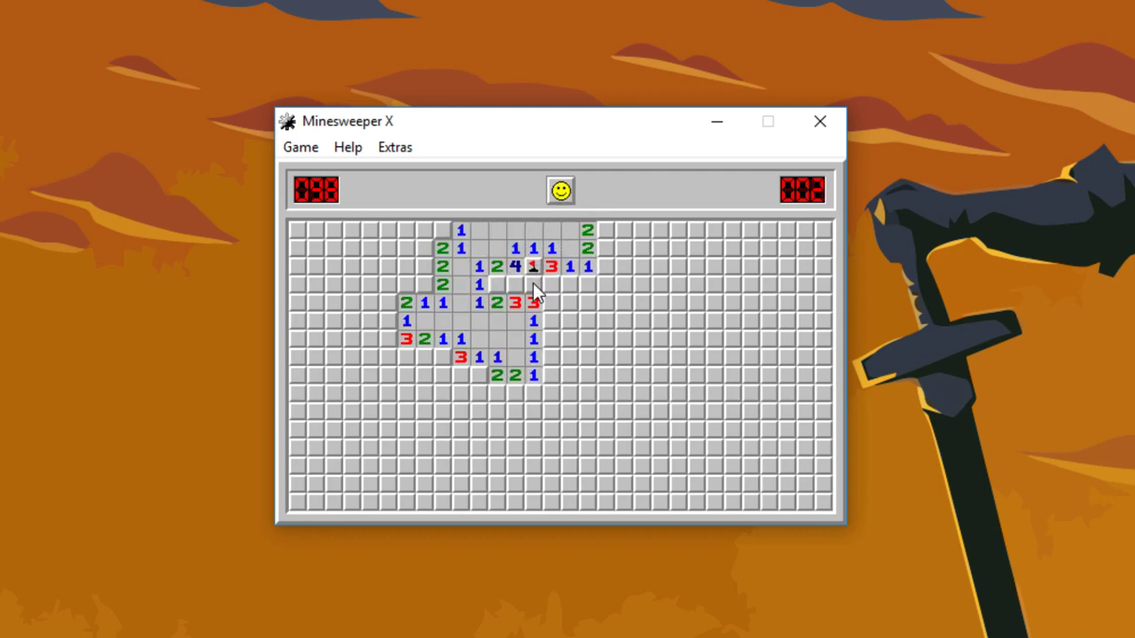
pyautogui.click(442, 366)
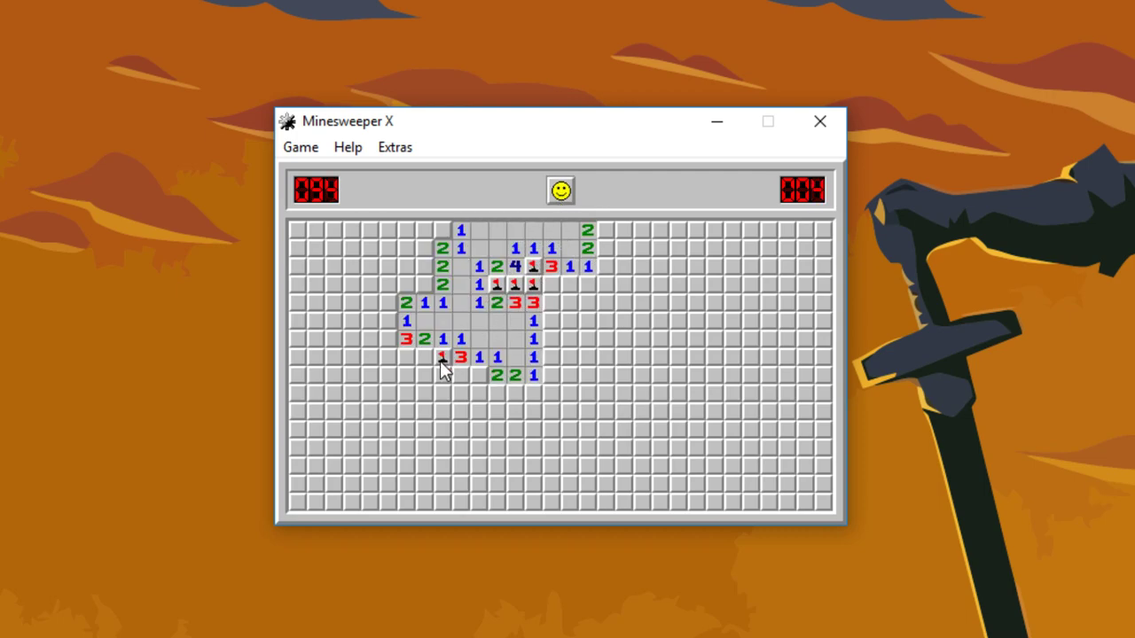
pyautogui.click(460, 376)
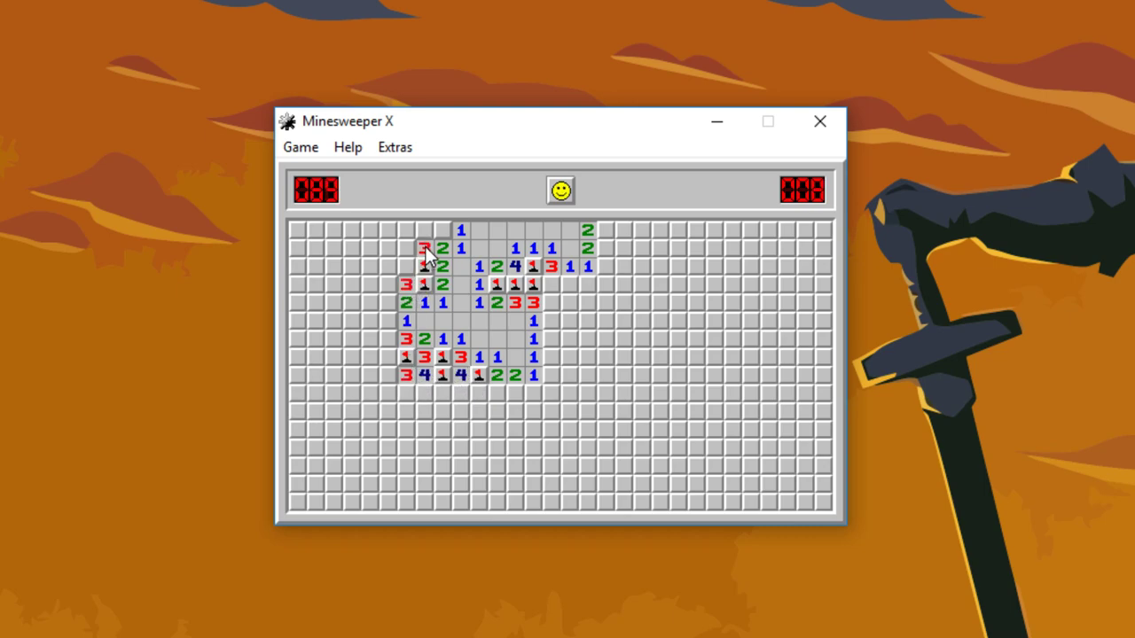
pyautogui.click(424, 230)
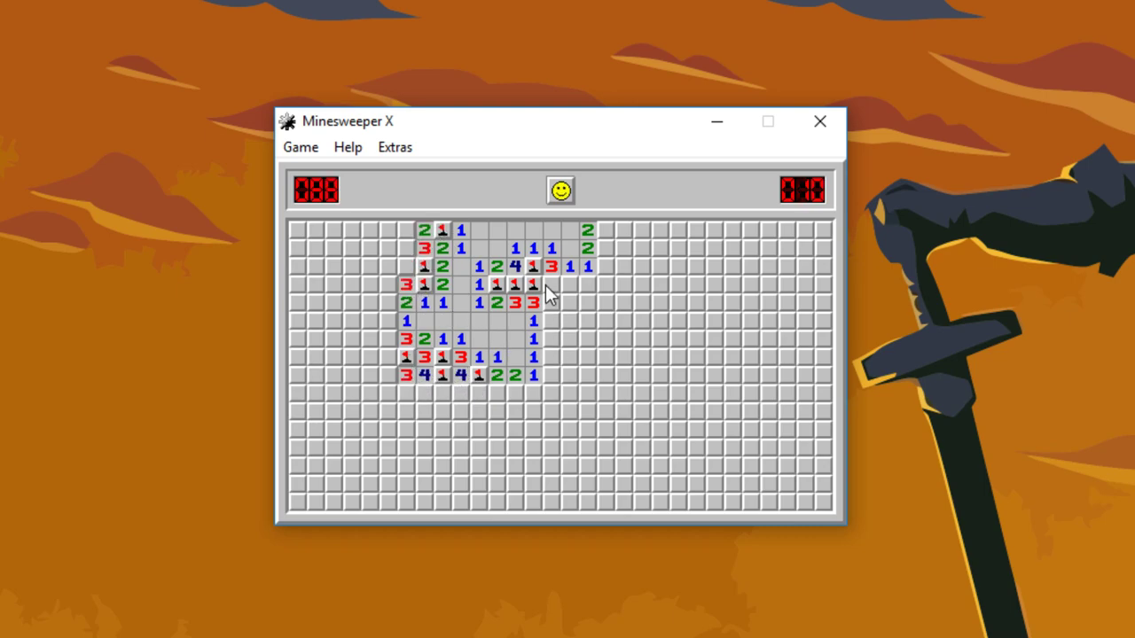
pyautogui.click(561, 190)
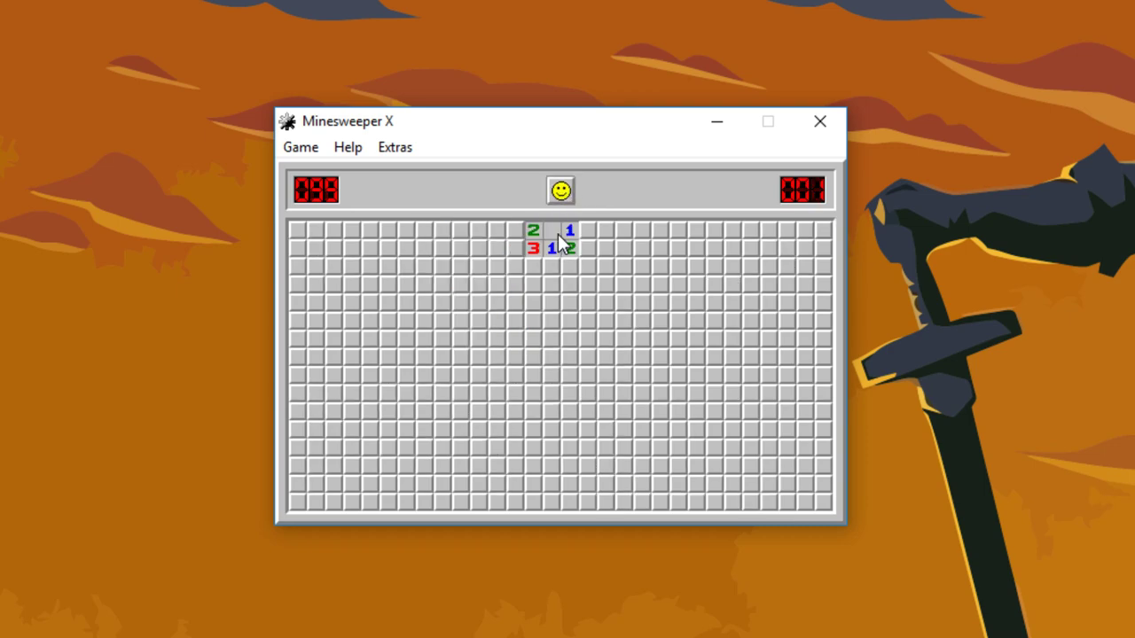
pyautogui.click(588, 230)
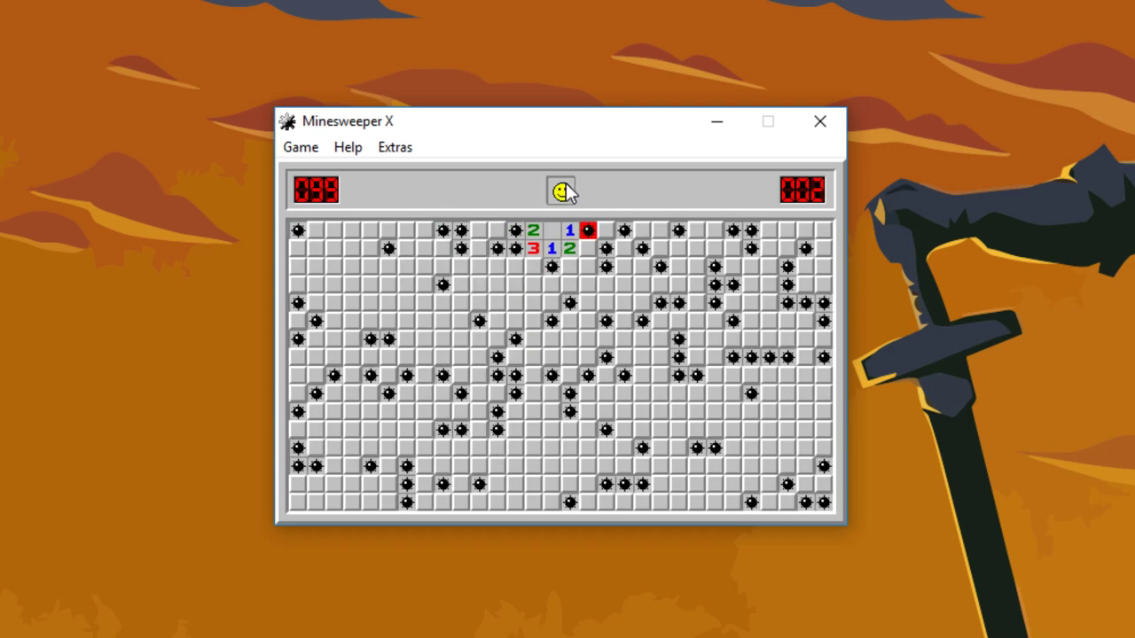
# Clear and flag a central region downward until a mine hits, then reset to a fresh board
pyautogui.click(559, 190)
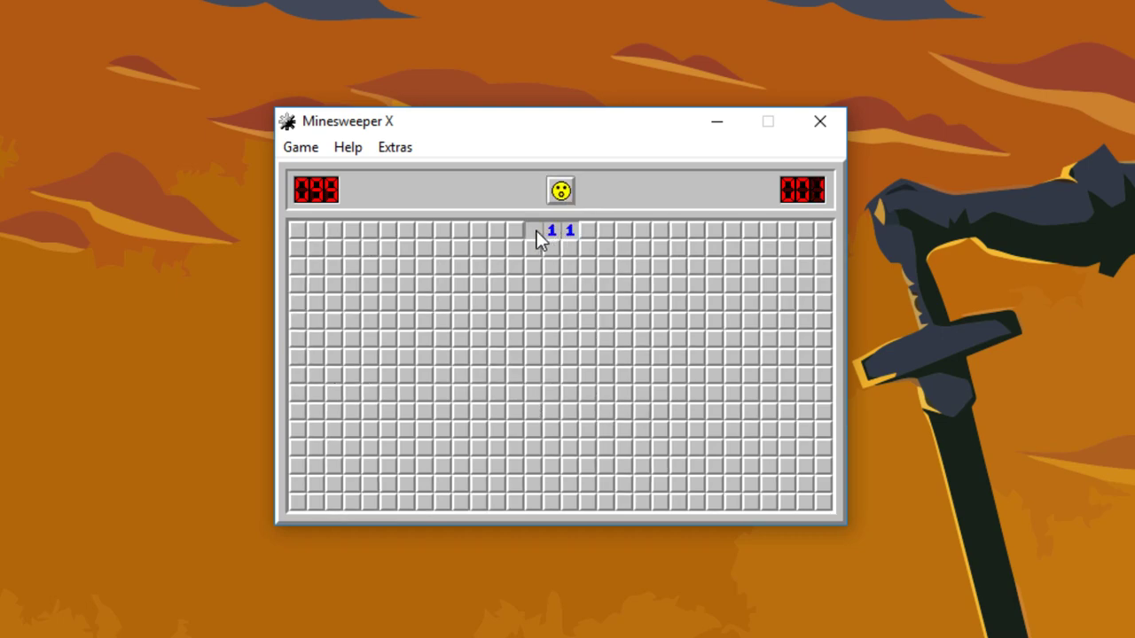
pyautogui.click(534, 248)
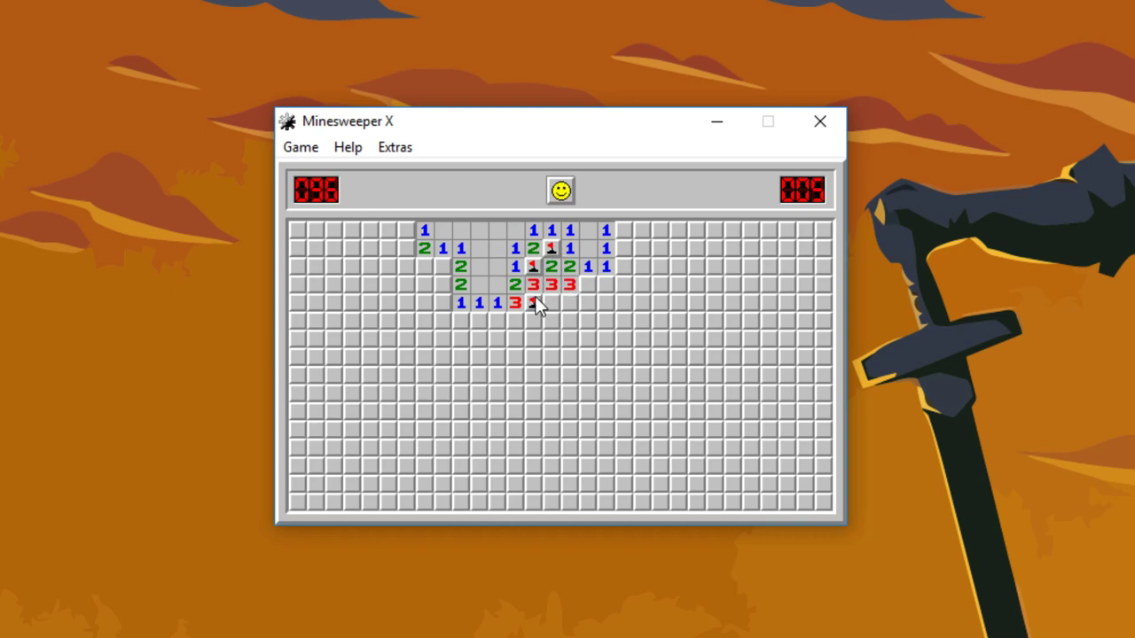
pyautogui.click(567, 321)
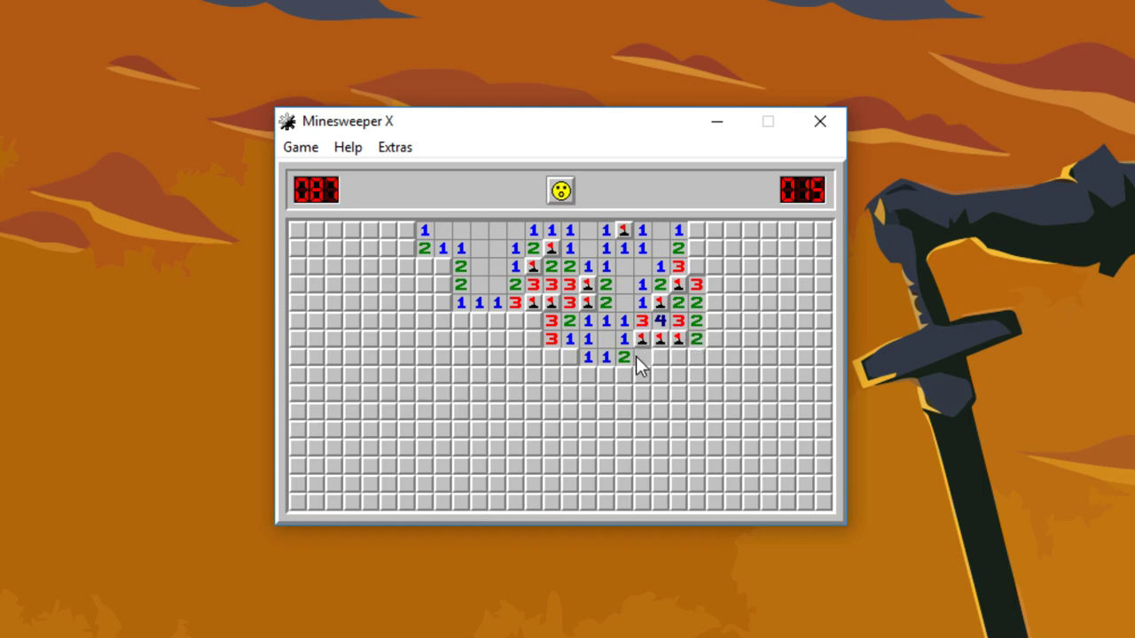
pyautogui.click(606, 375)
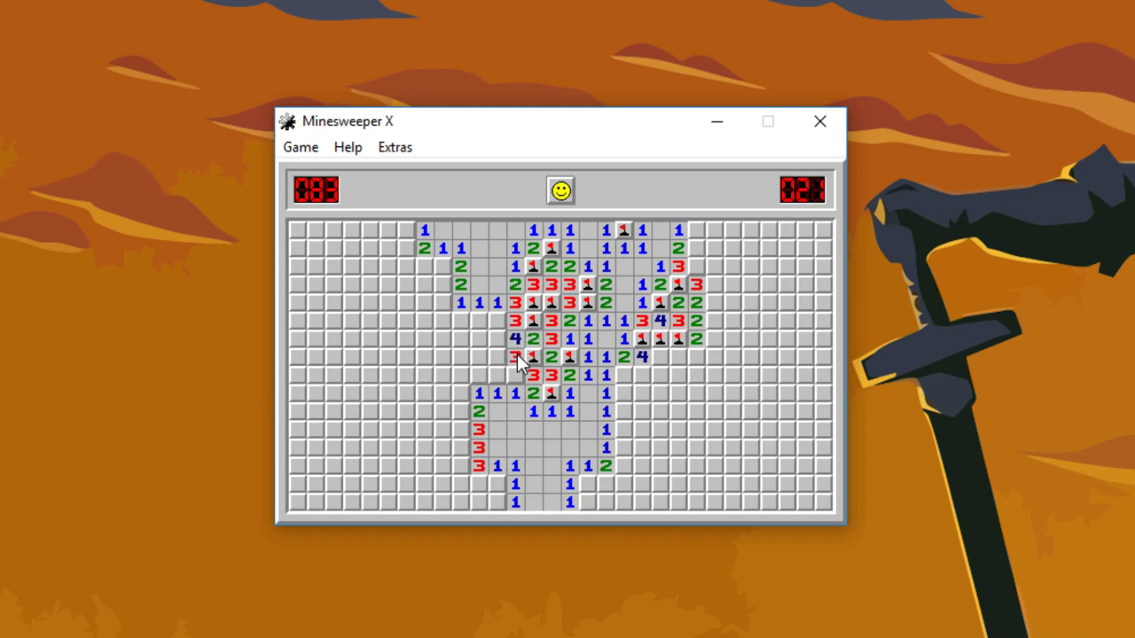
pyautogui.click(517, 375)
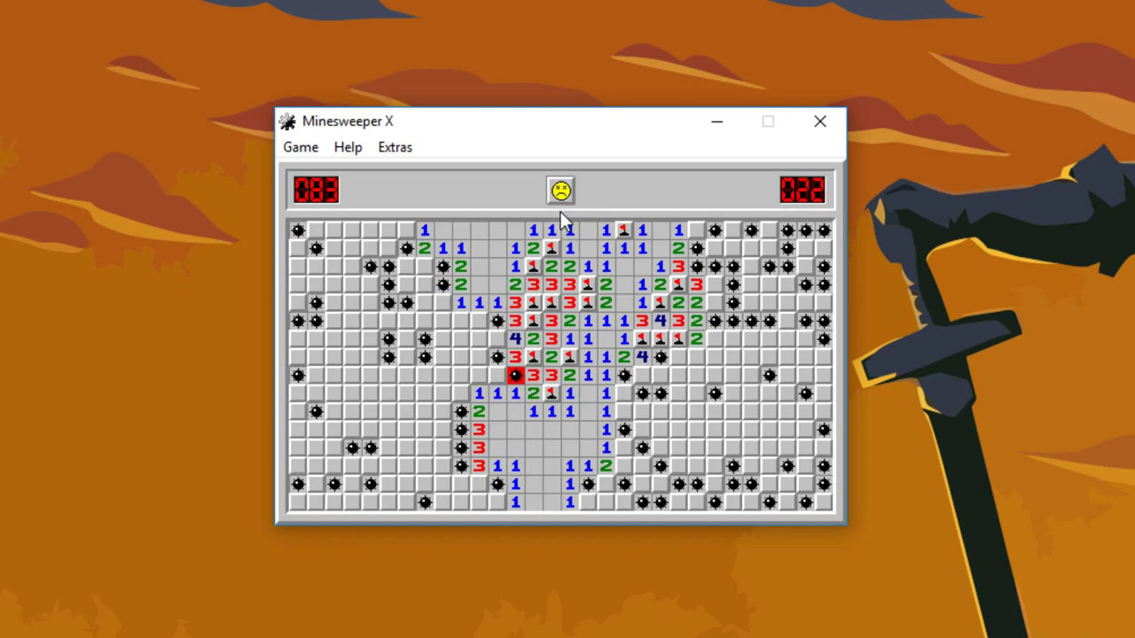
pyautogui.click(559, 190)
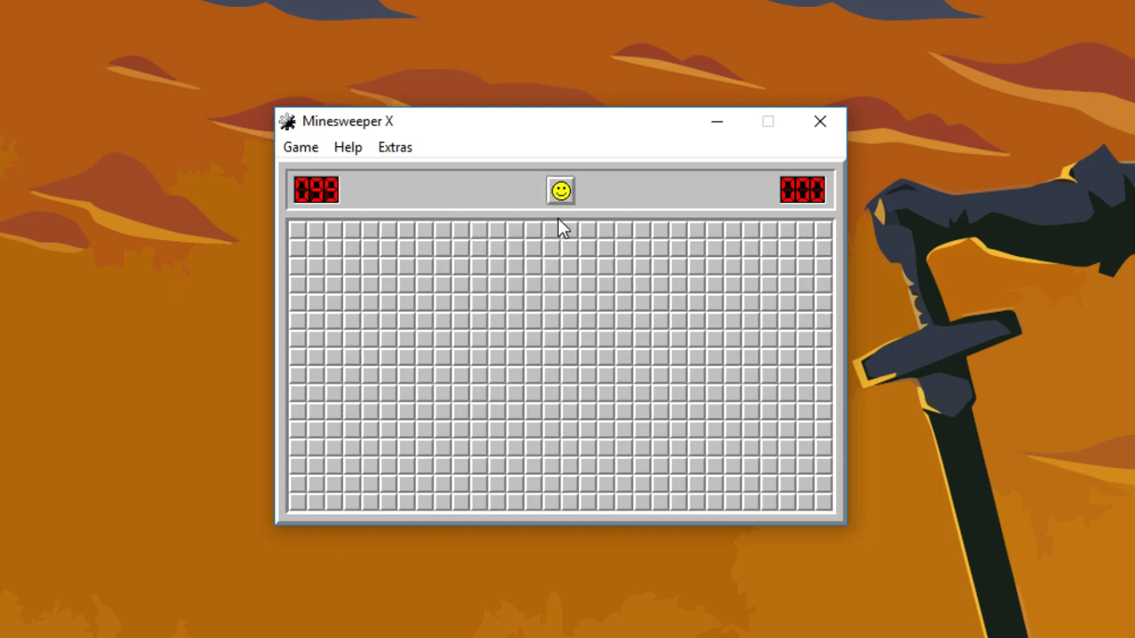
# Open near the top centre, clear a large middle area and flag along the left edge
pyautogui.click(570, 246)
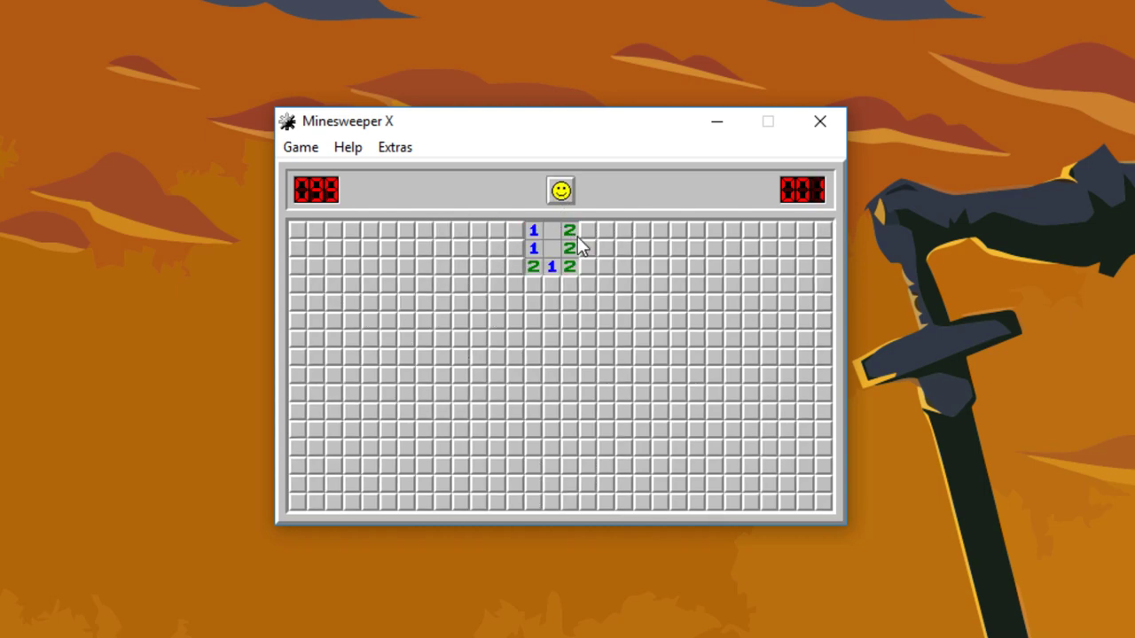
pyautogui.click(587, 266)
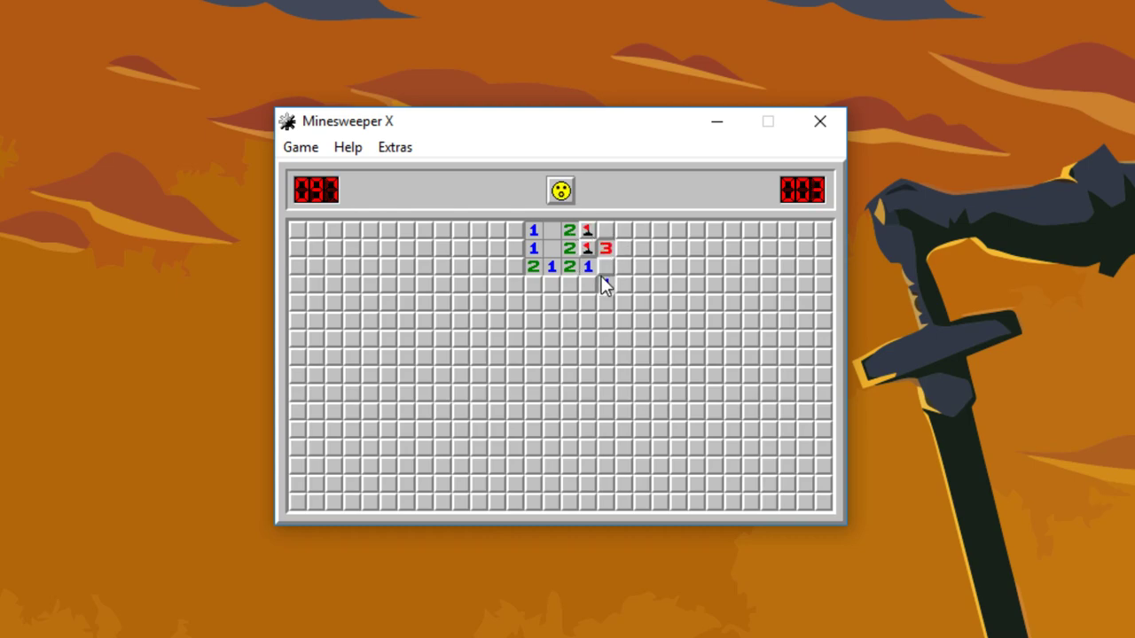
pyautogui.click(588, 340)
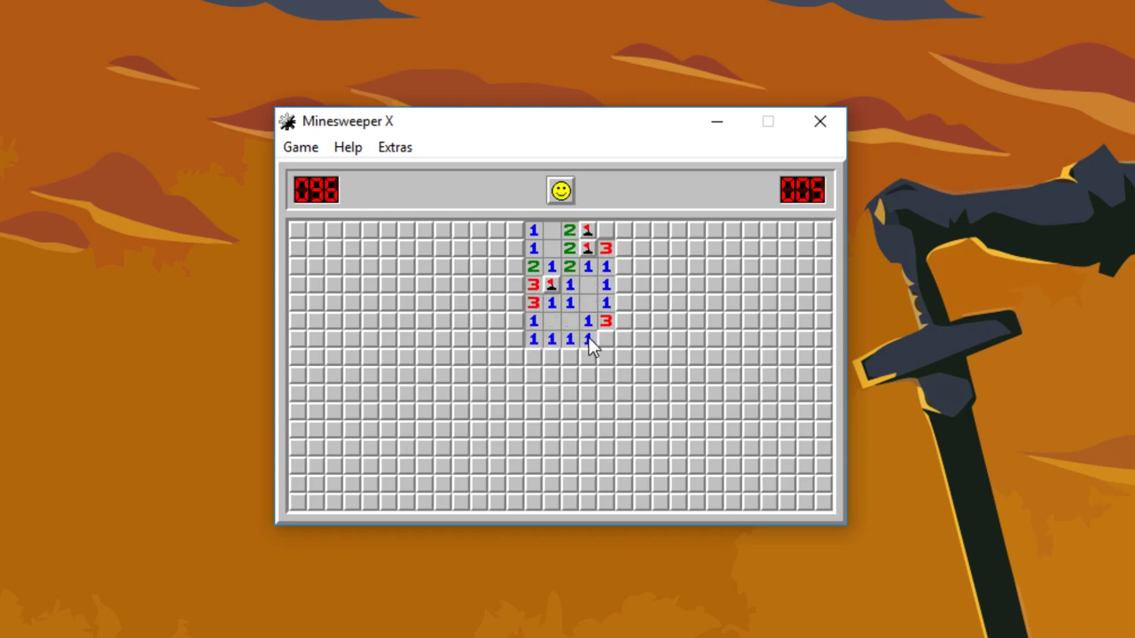
pyautogui.click(587, 340)
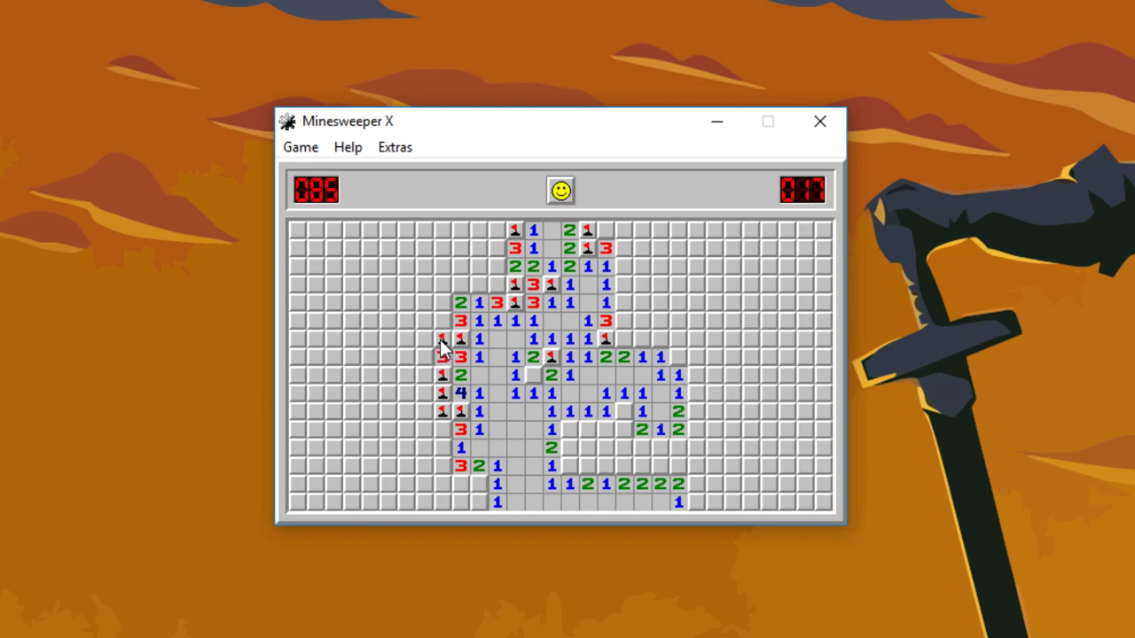
pyautogui.click(441, 339)
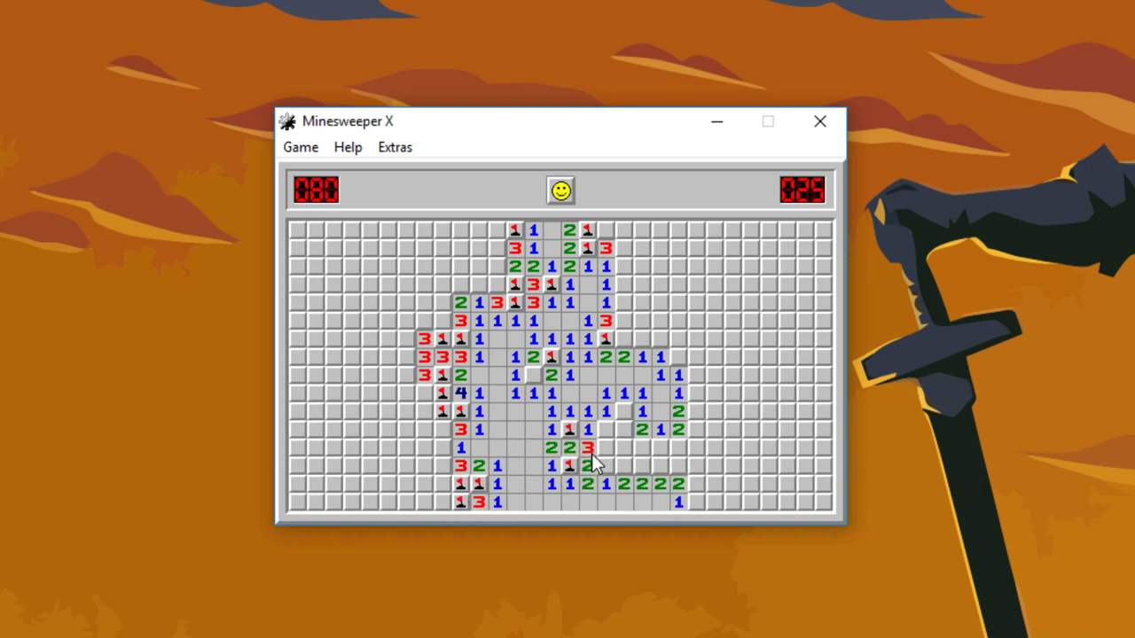
# Clear the bottom middle and lower right, flagging mines on the opening's right side
pyautogui.click(609, 465)
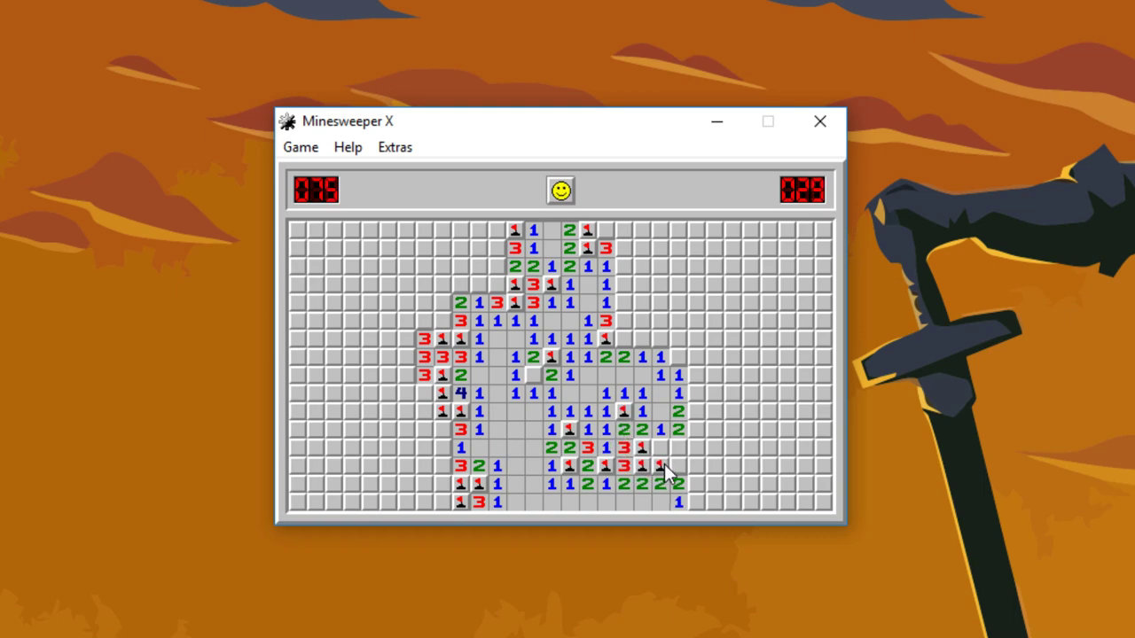
pyautogui.click(678, 484)
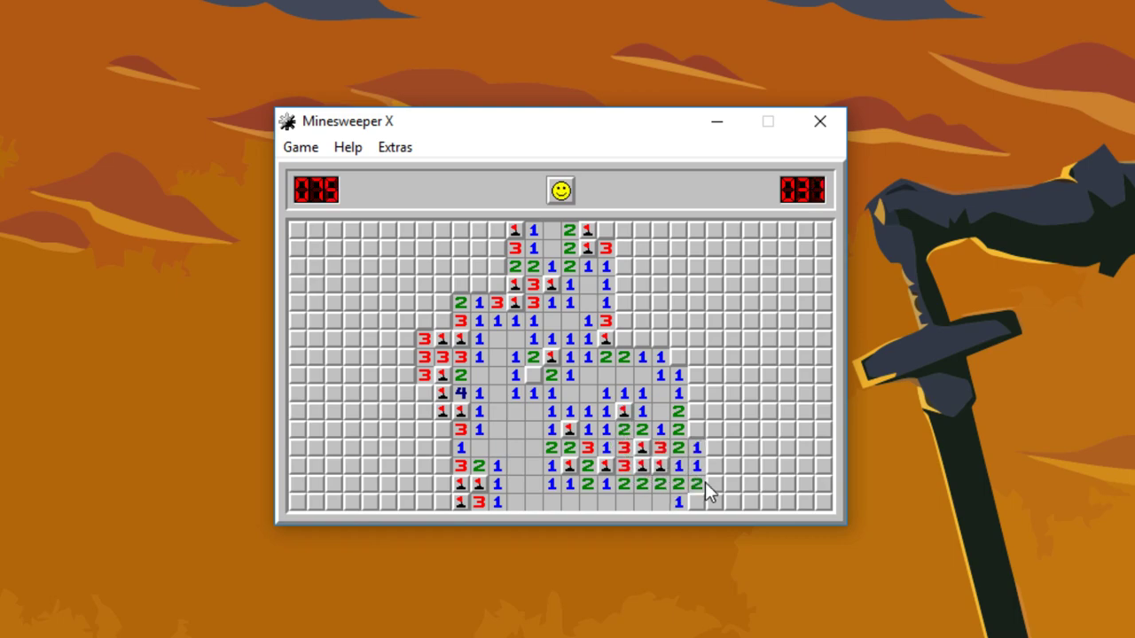
pyautogui.click(698, 430)
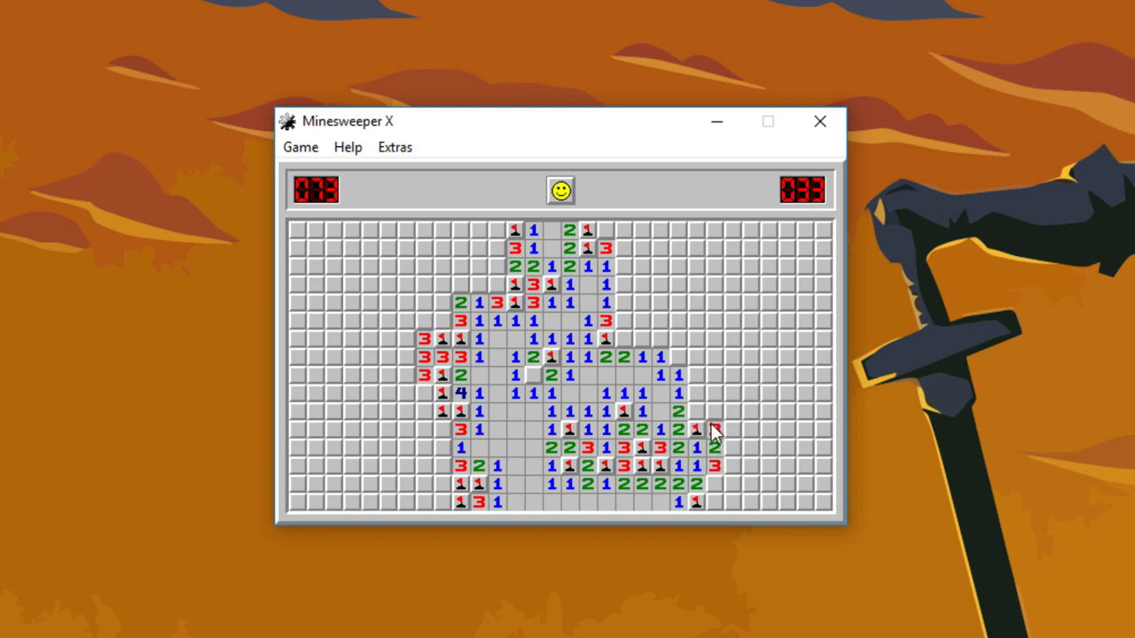
pyautogui.click(717, 430)
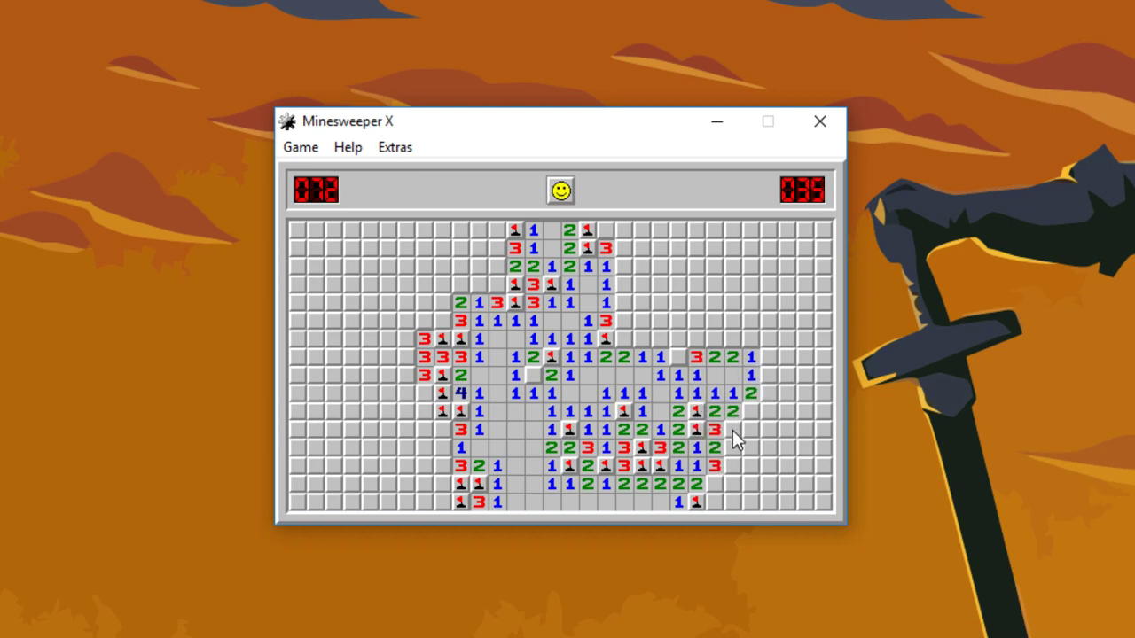
pyautogui.click(733, 430)
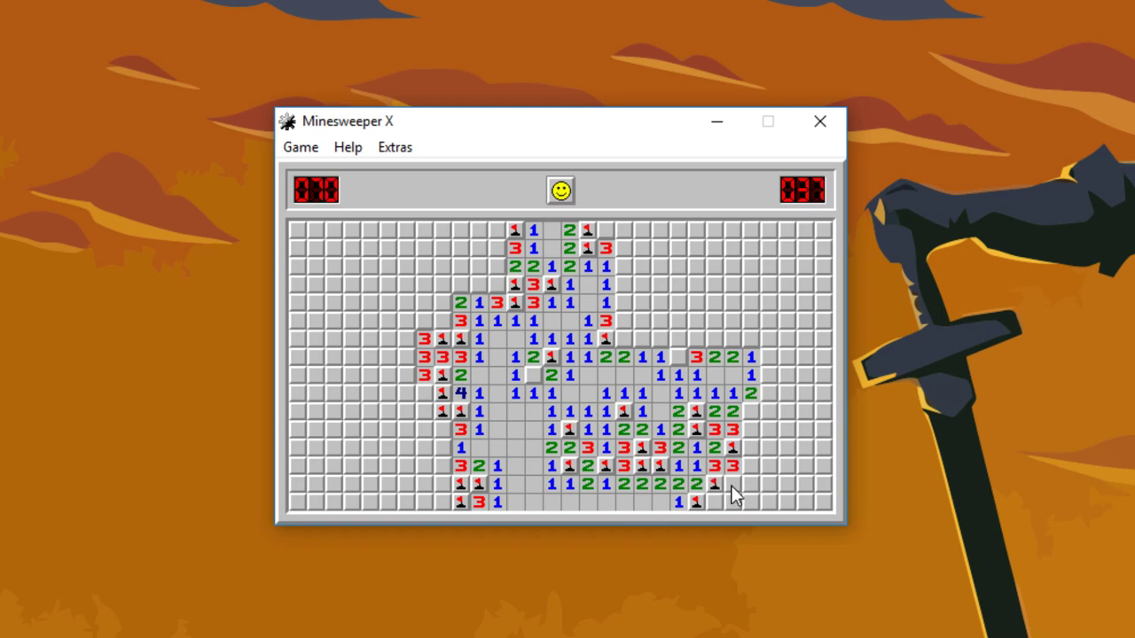
pyautogui.click(731, 501)
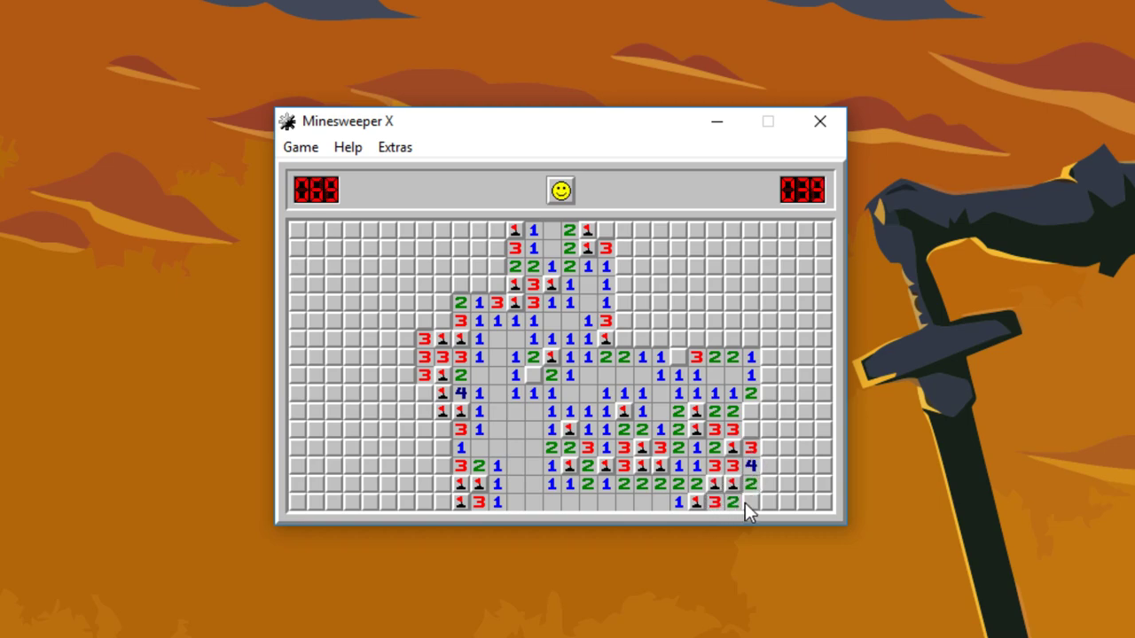
# Expand across the top-right and down the right edge with flags, then reset the board
pyautogui.click(641, 340)
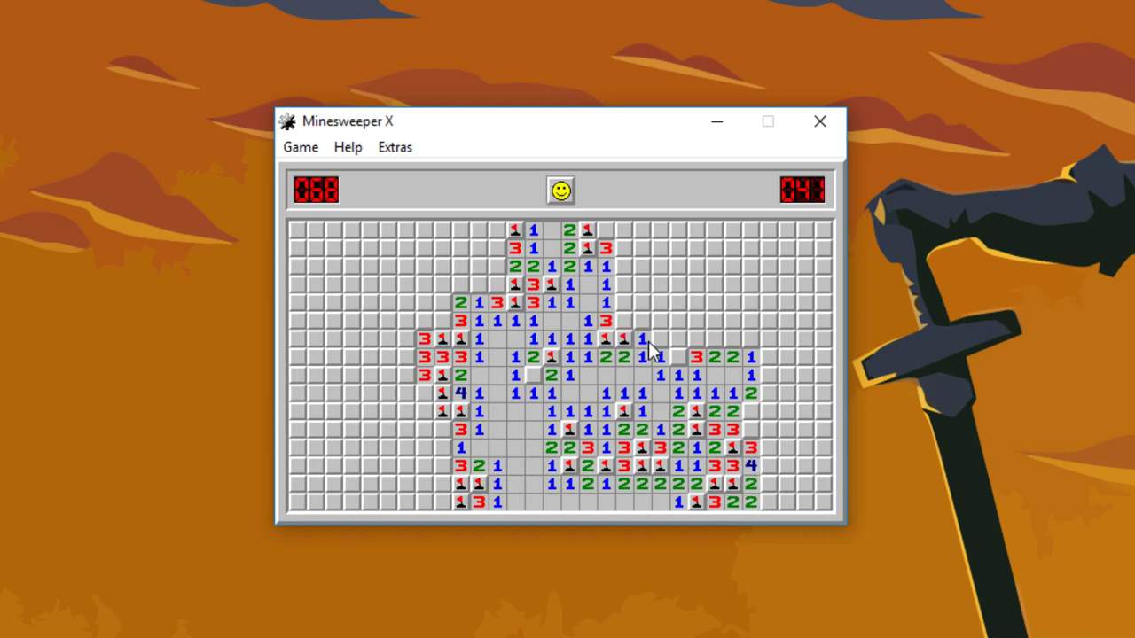
pyautogui.click(625, 321)
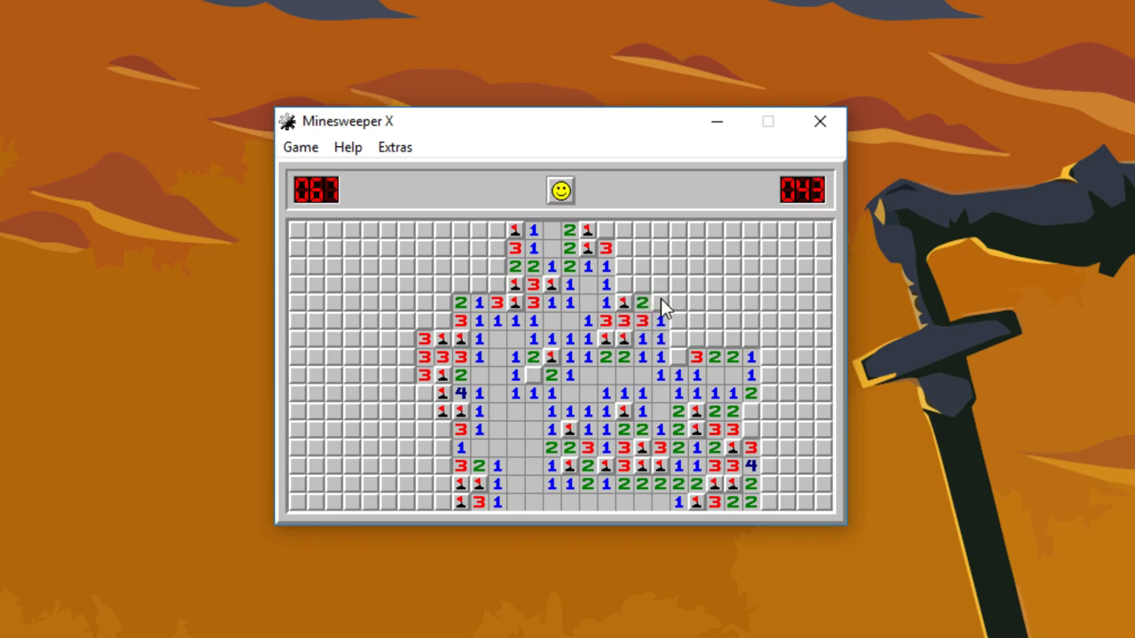
pyautogui.click(630, 249)
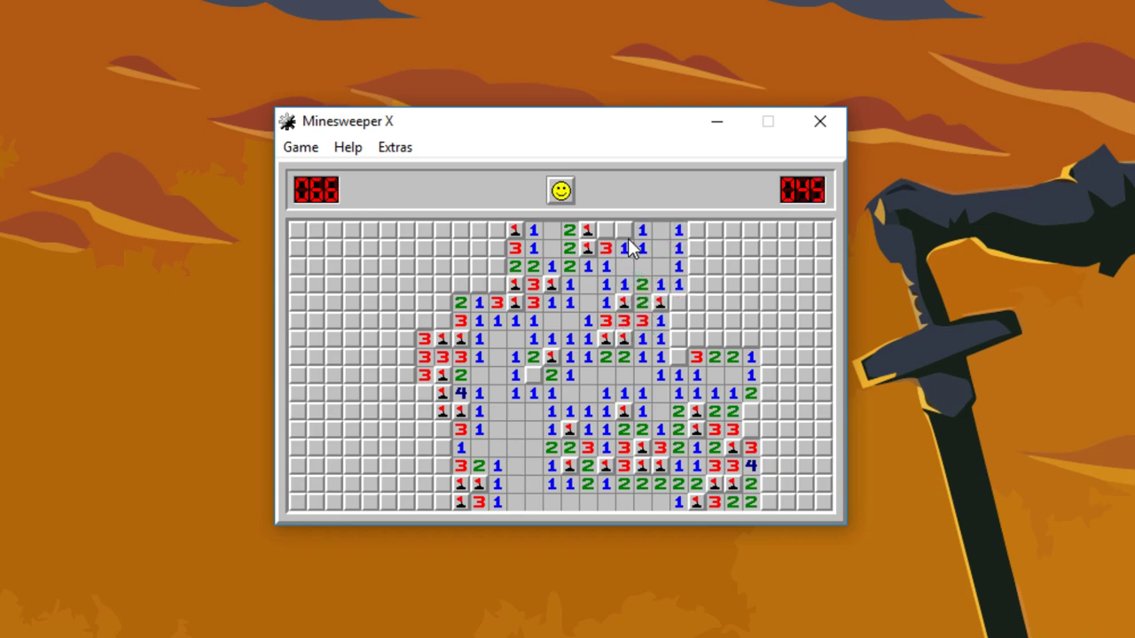
pyautogui.click(699, 248)
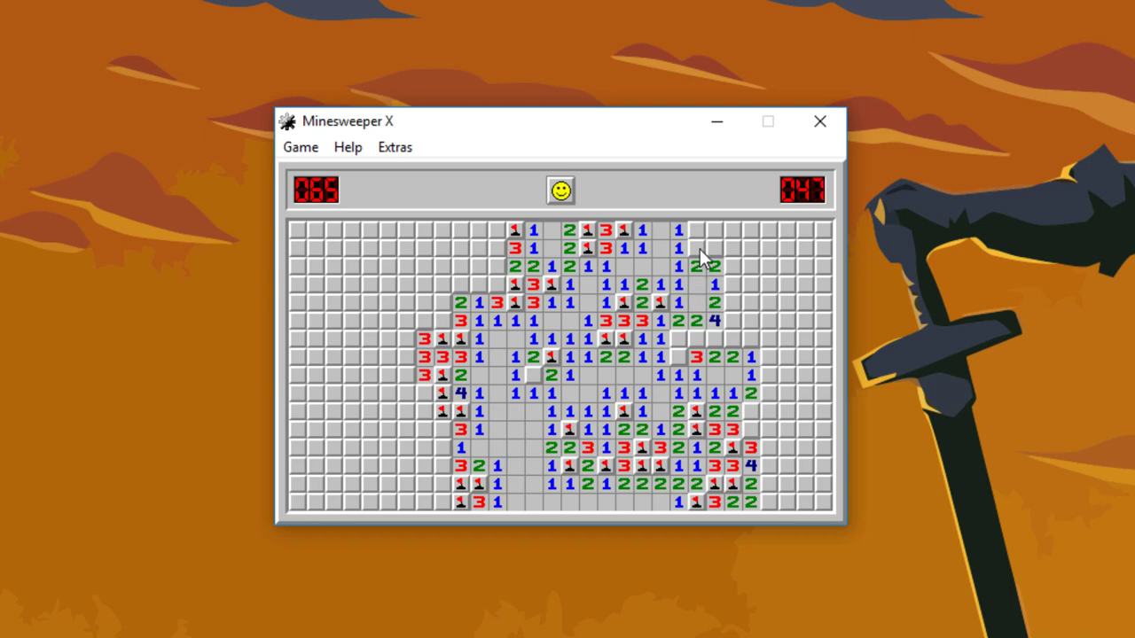
pyautogui.click(697, 248)
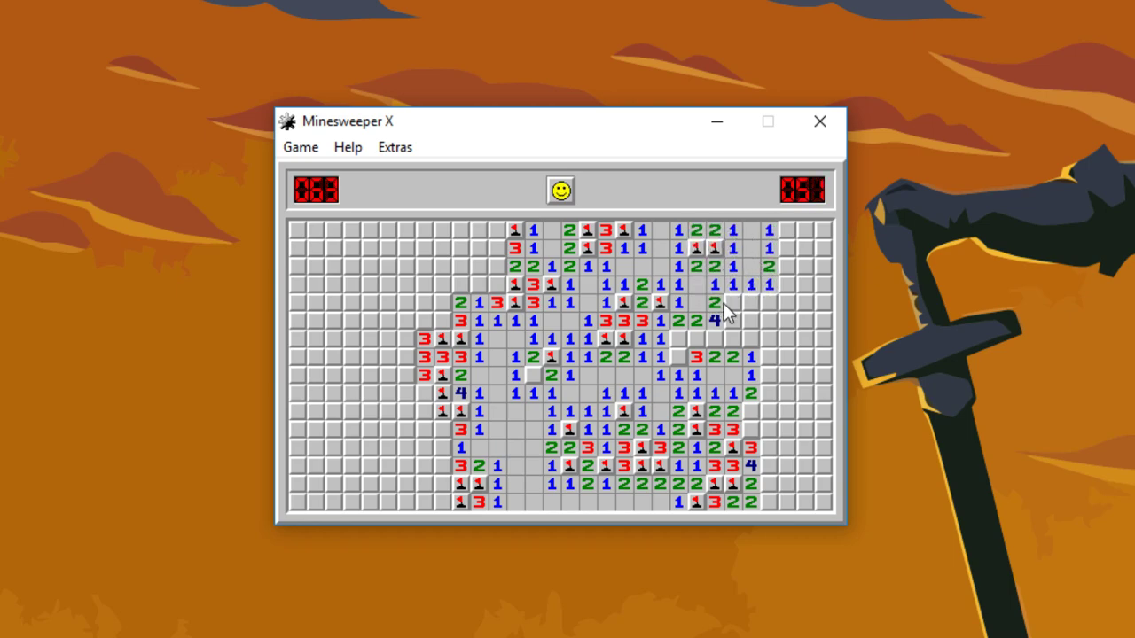
pyautogui.click(729, 304)
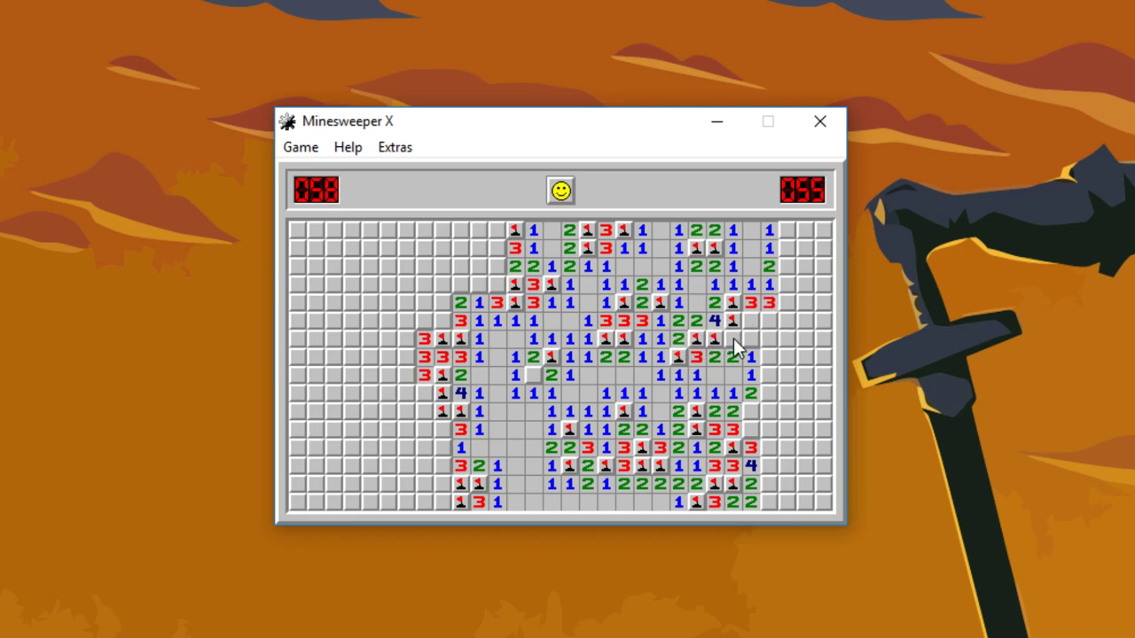
pyautogui.click(751, 321)
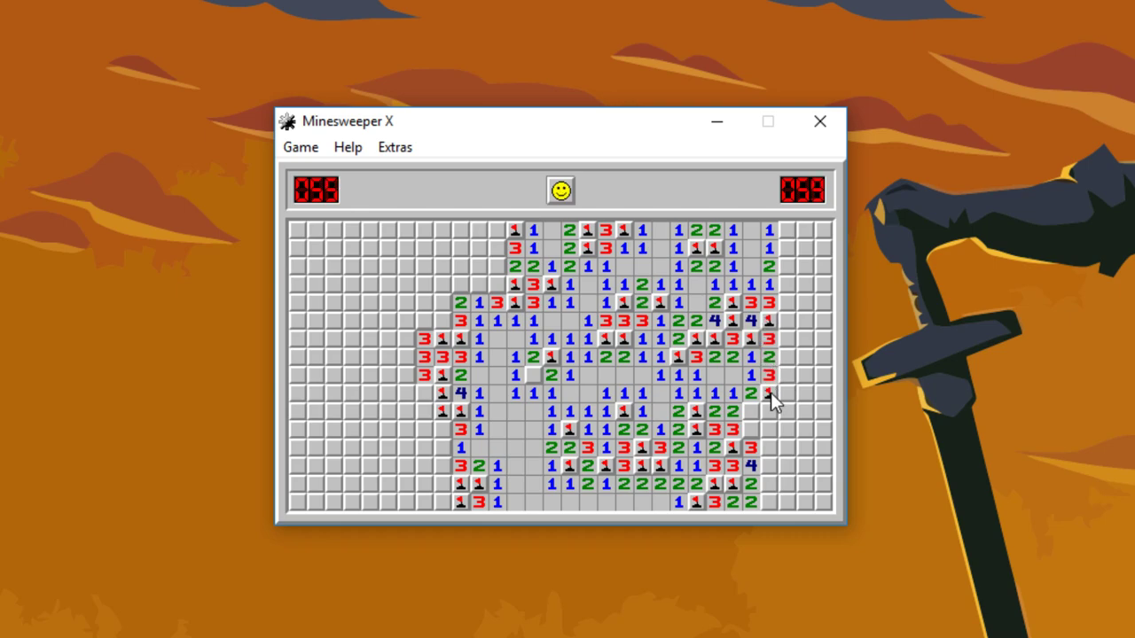
pyautogui.click(560, 189)
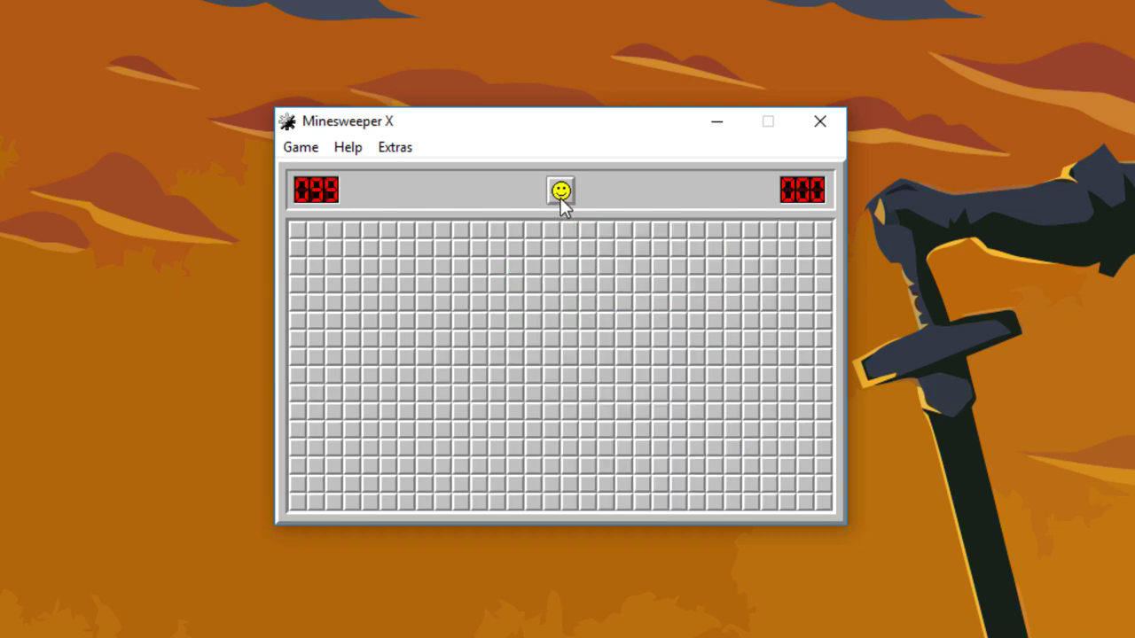
# Open cells near the top centre, hit a mine, and restart with the smiley
pyautogui.click(606, 248)
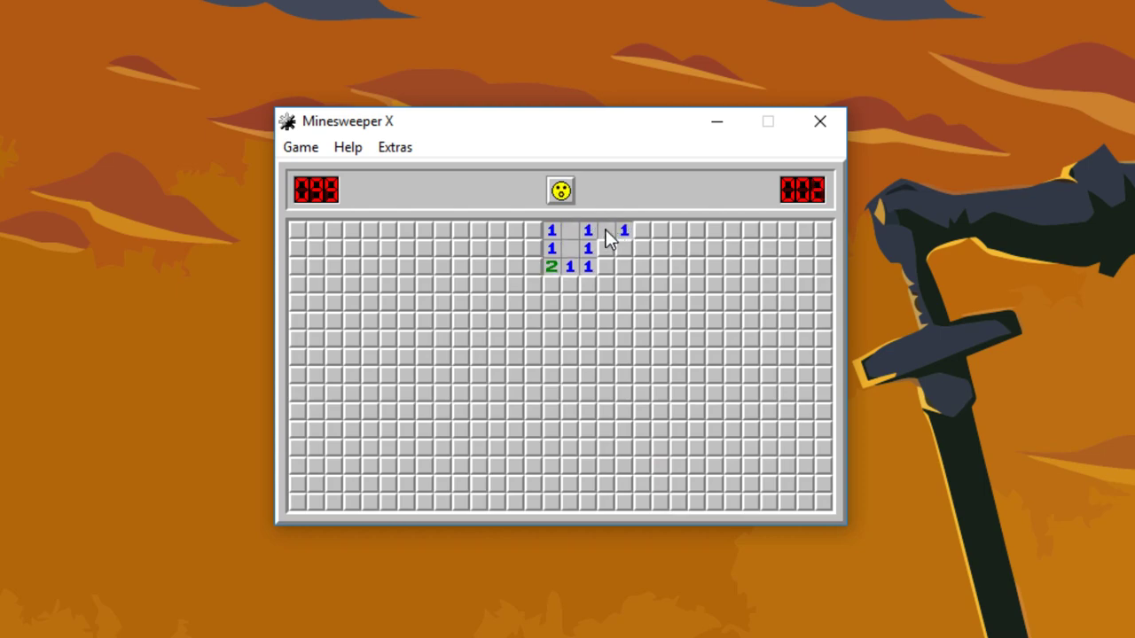
pyautogui.click(552, 231)
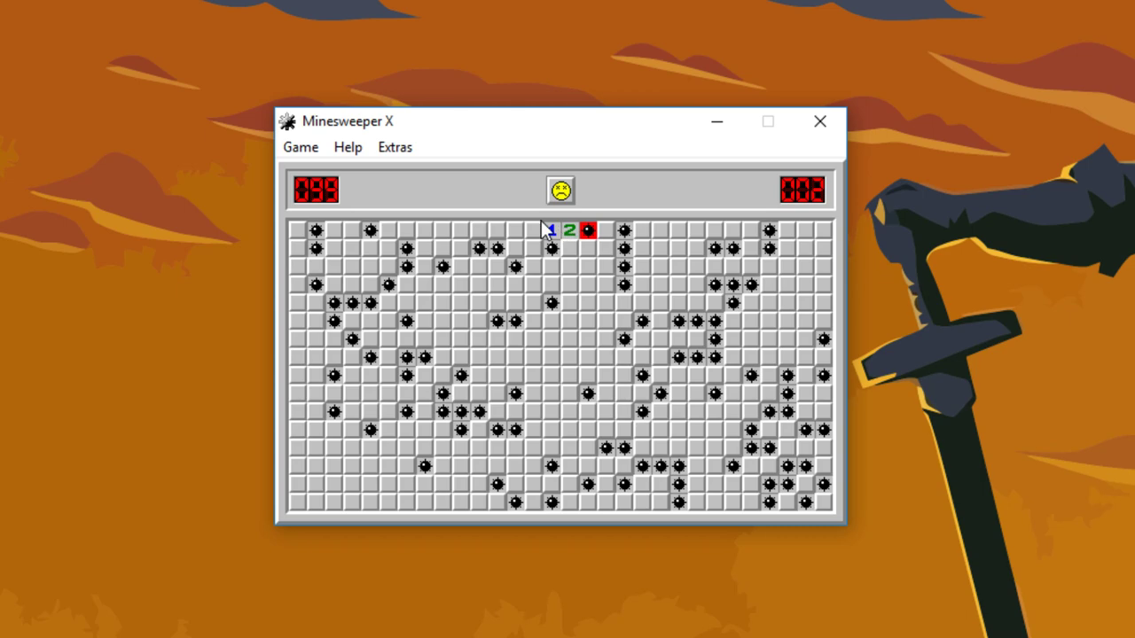
pyautogui.click(559, 190)
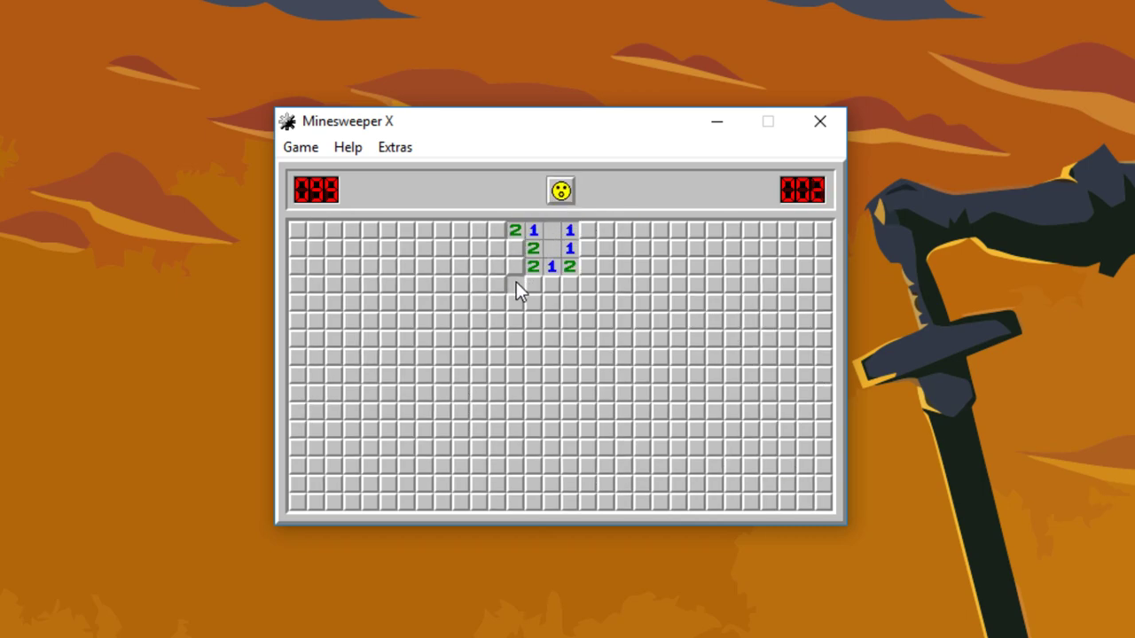
# Open a central patch and clear and flag its lower-left and bottom edges
pyautogui.click(519, 303)
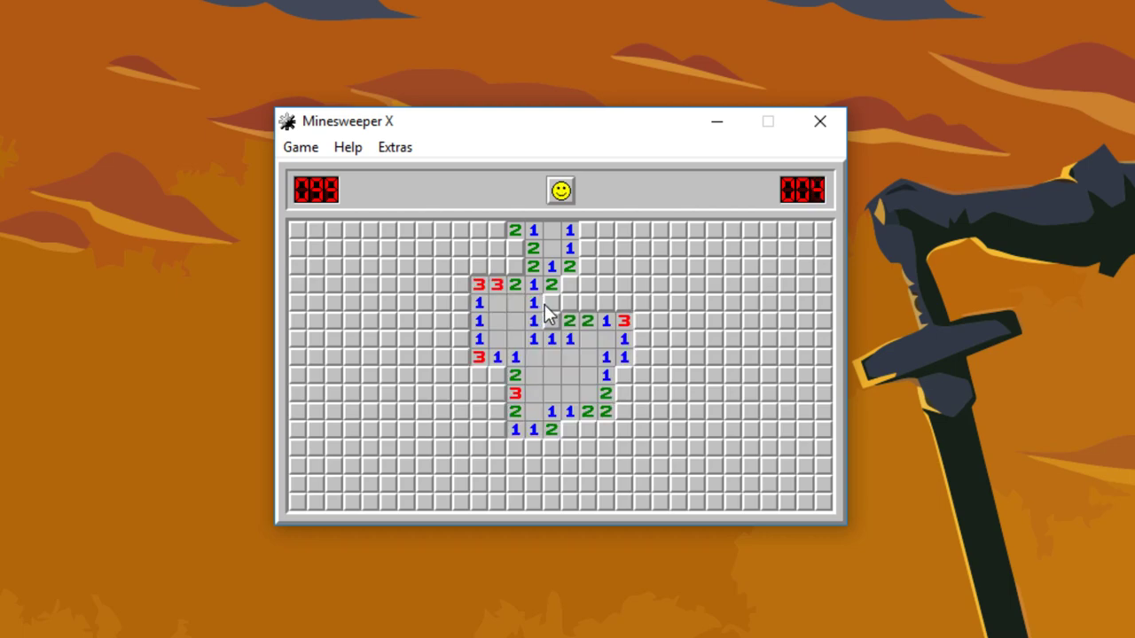
pyautogui.click(587, 302)
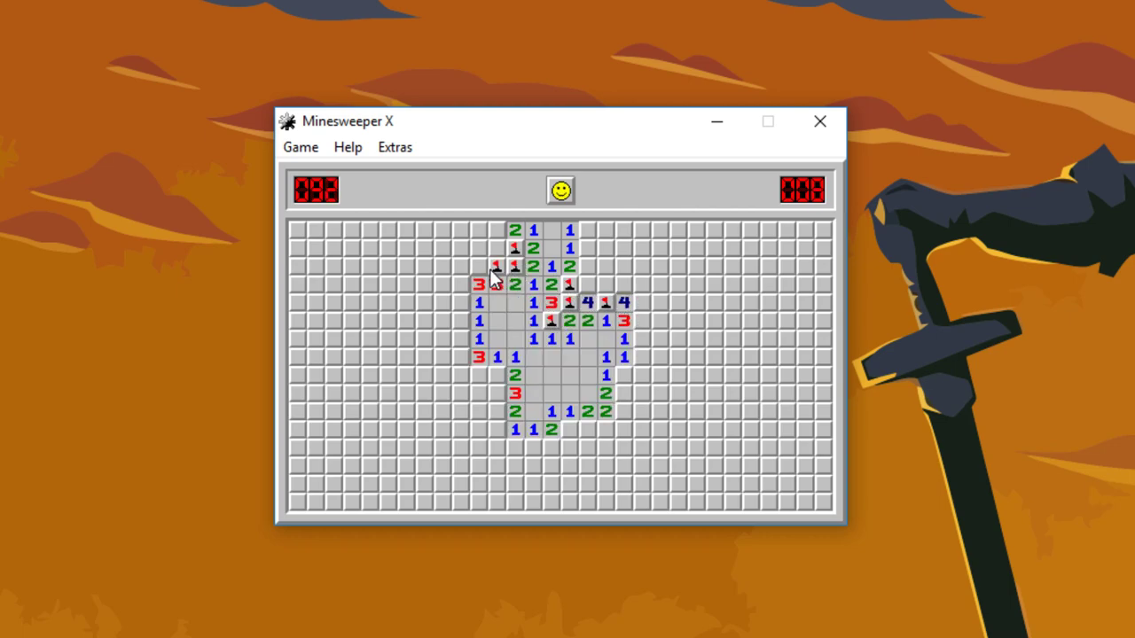
pyautogui.click(497, 430)
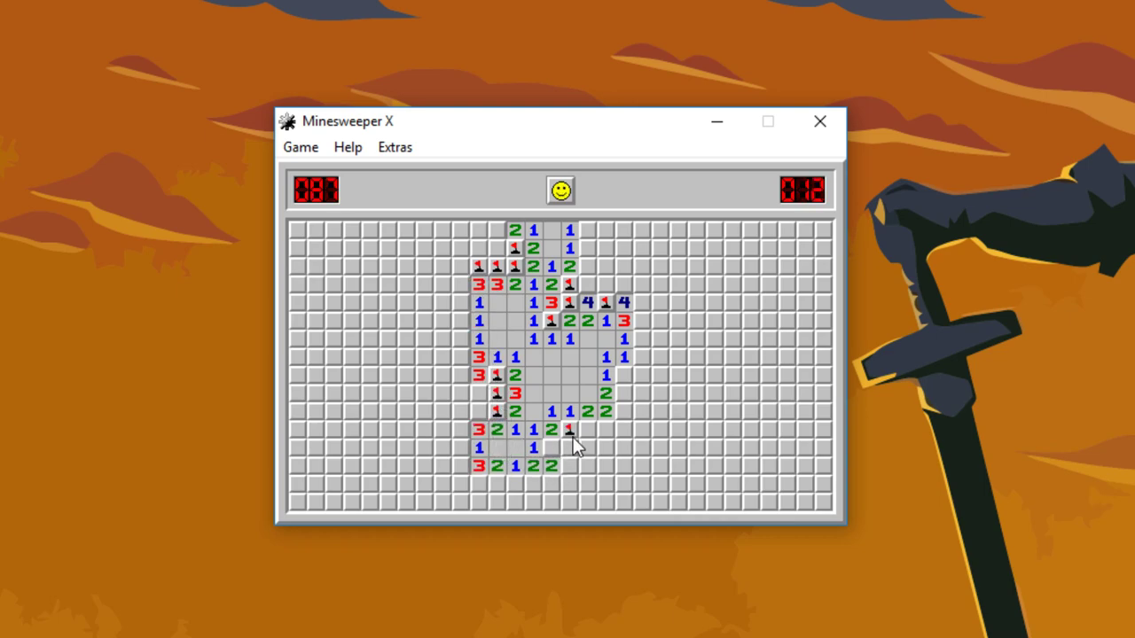
pyautogui.click(587, 448)
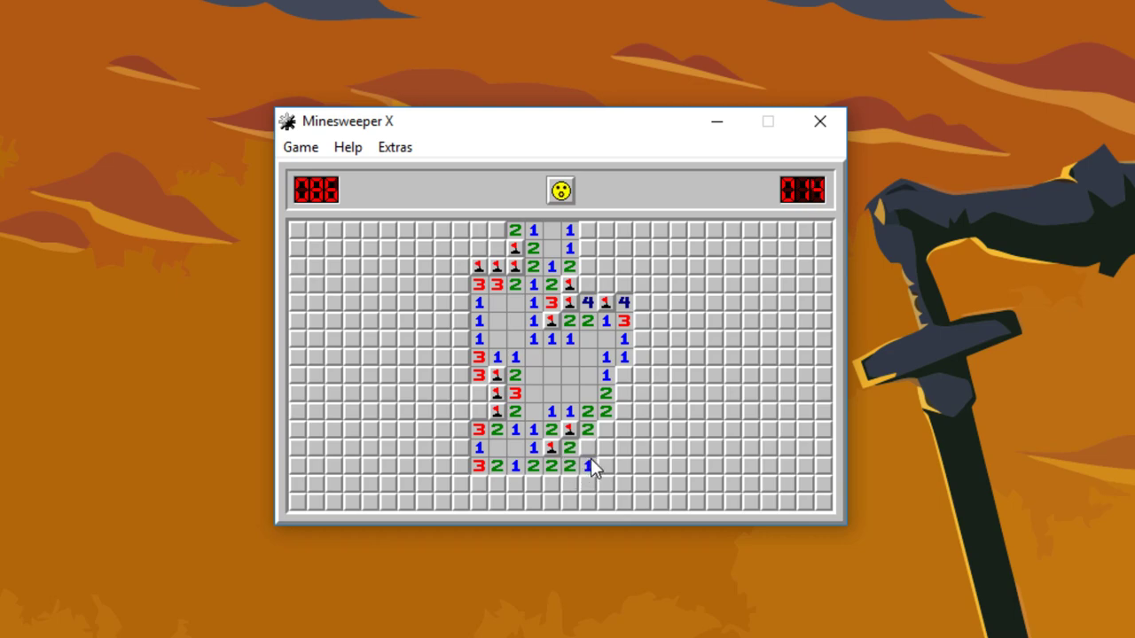
pyautogui.click(608, 466)
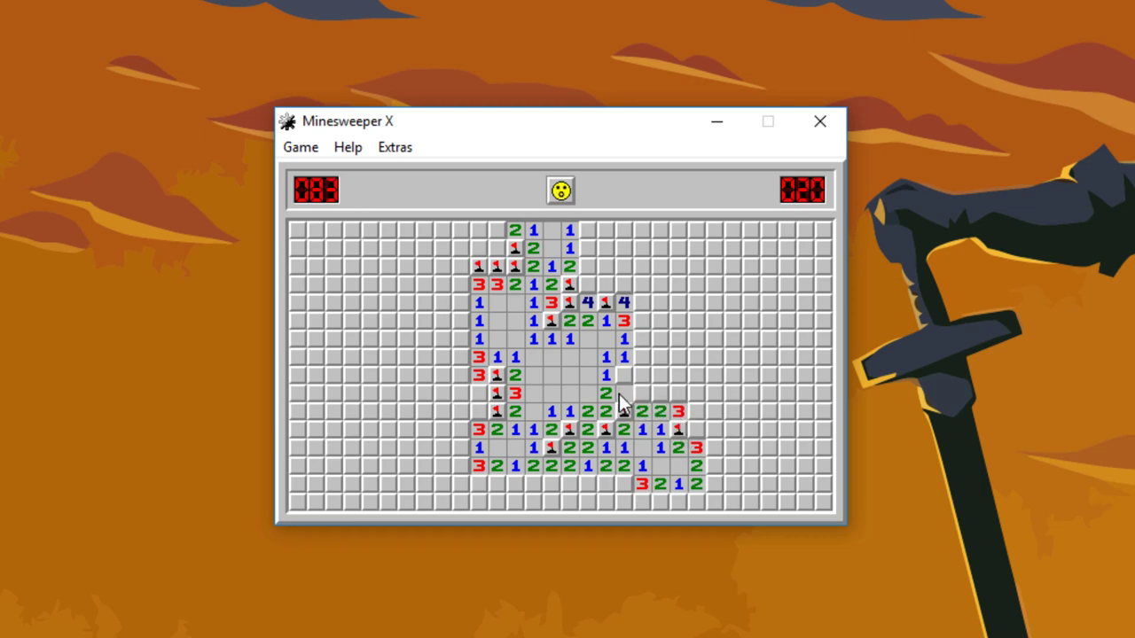
# Extend the clearing right, top and bottom to 36 flags, then abandon for a new board
pyautogui.click(643, 361)
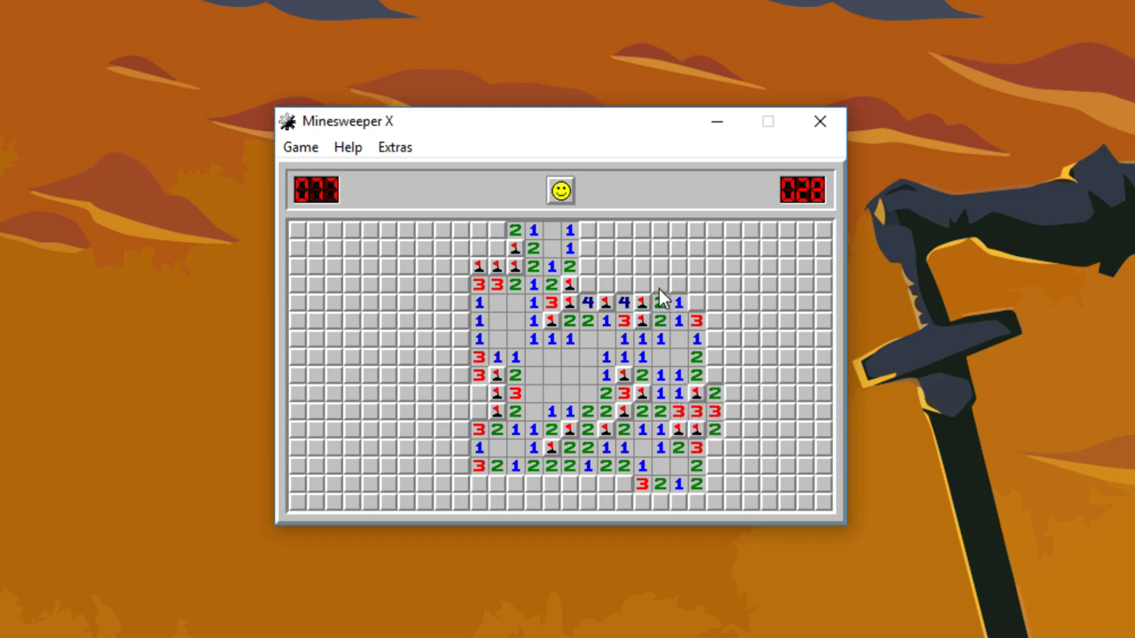
pyautogui.click(607, 284)
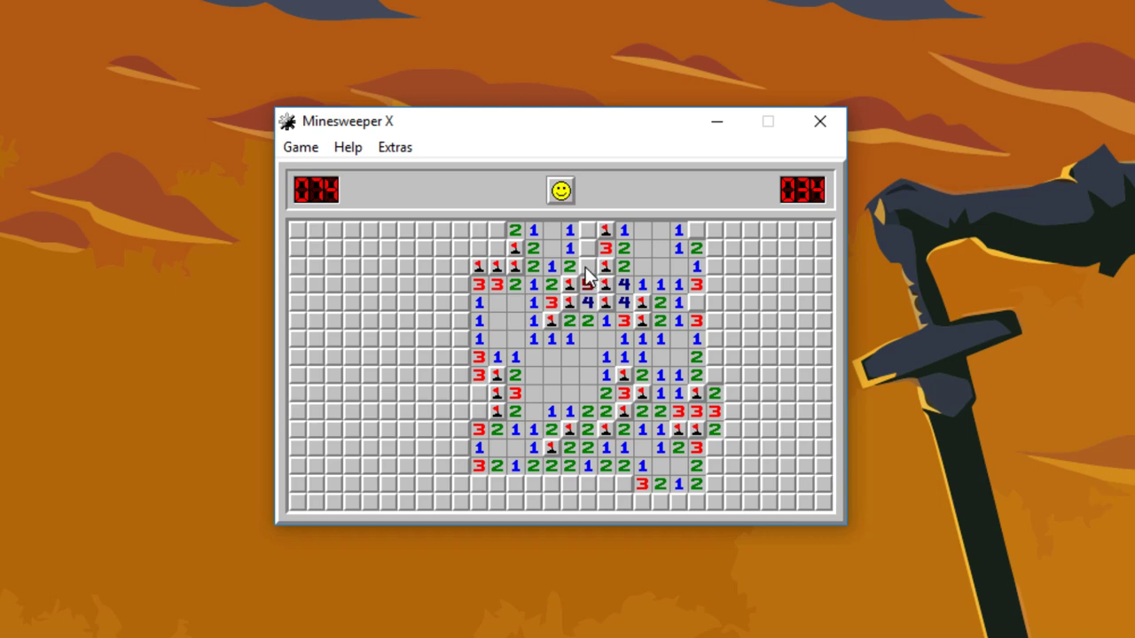
pyautogui.click(586, 266)
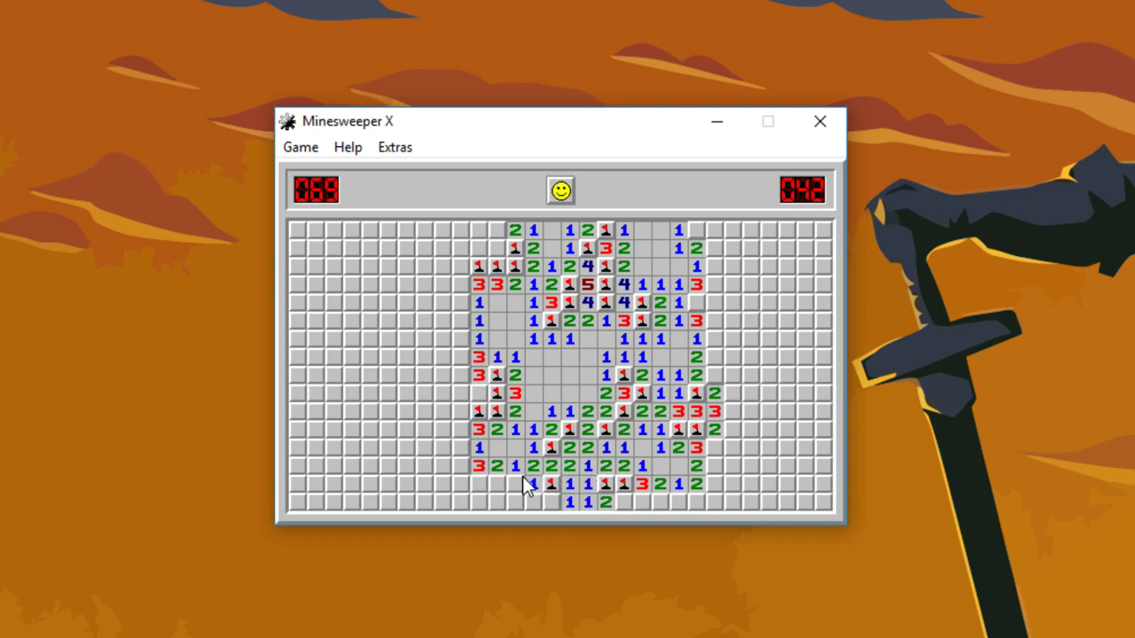
pyautogui.click(497, 502)
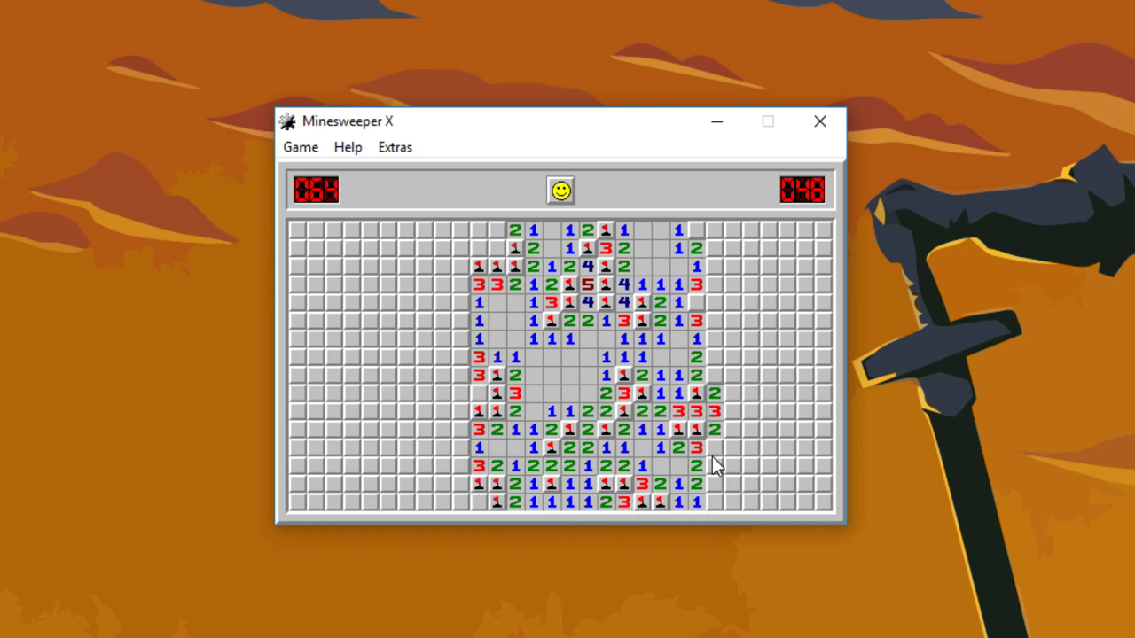
pyautogui.click(716, 231)
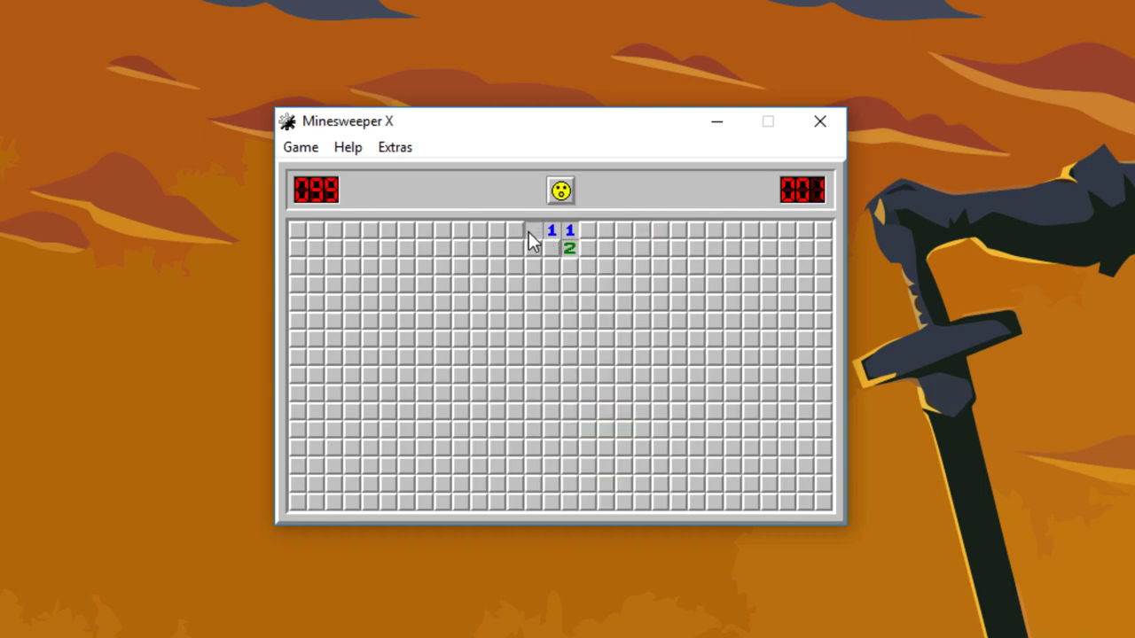
# Flag mines and open a cell around the small top opening, then reset the game
pyautogui.click(533, 231)
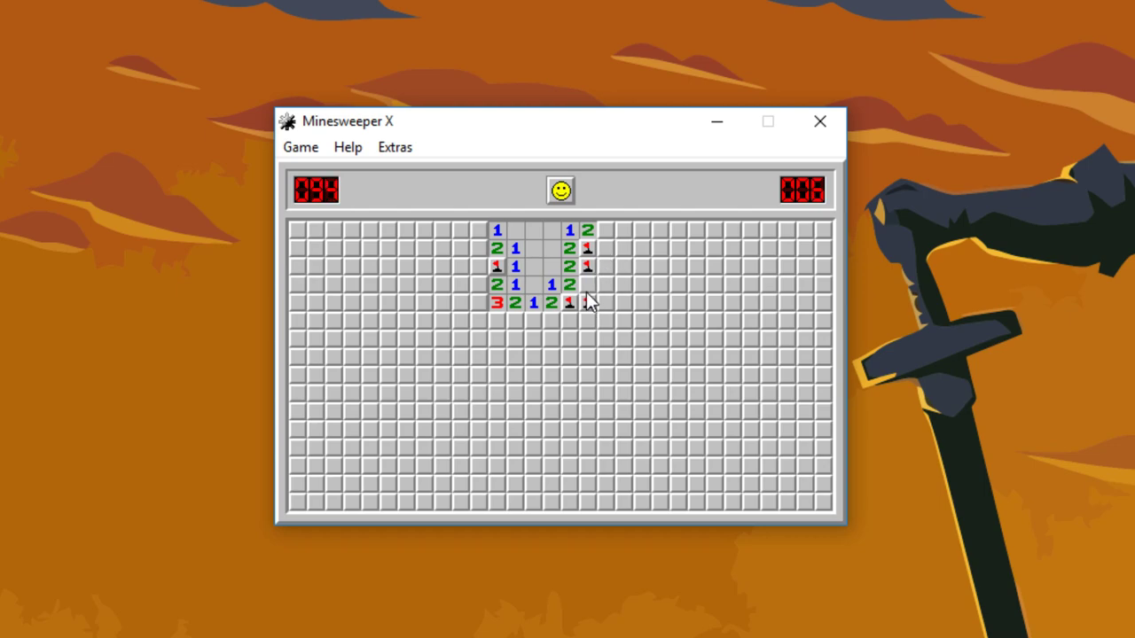
pyautogui.click(479, 231)
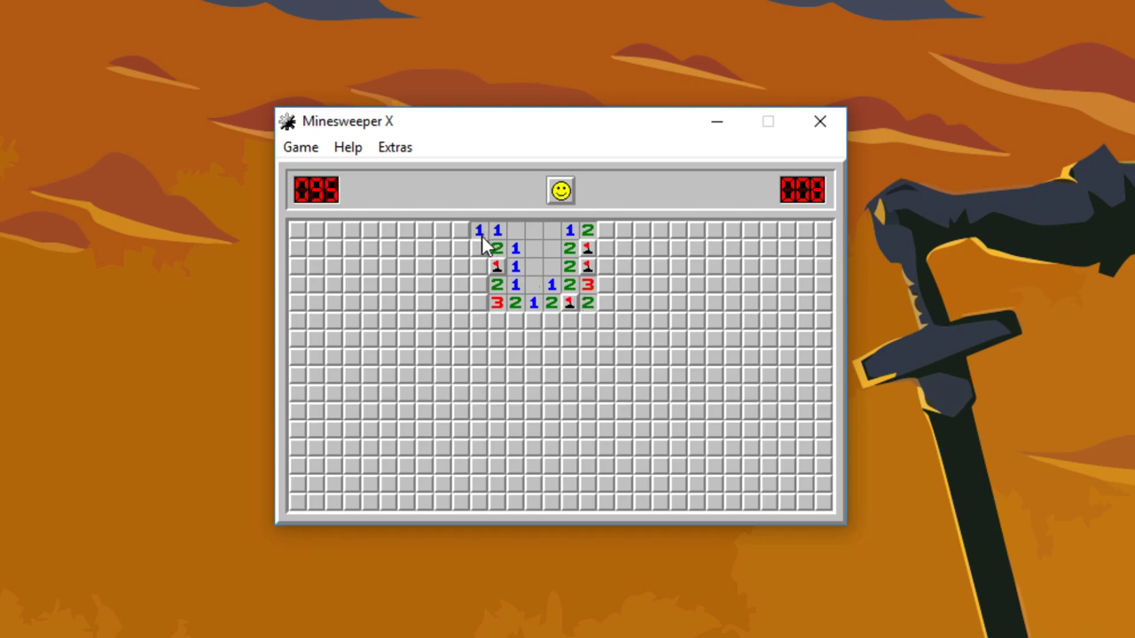
pyautogui.click(568, 232)
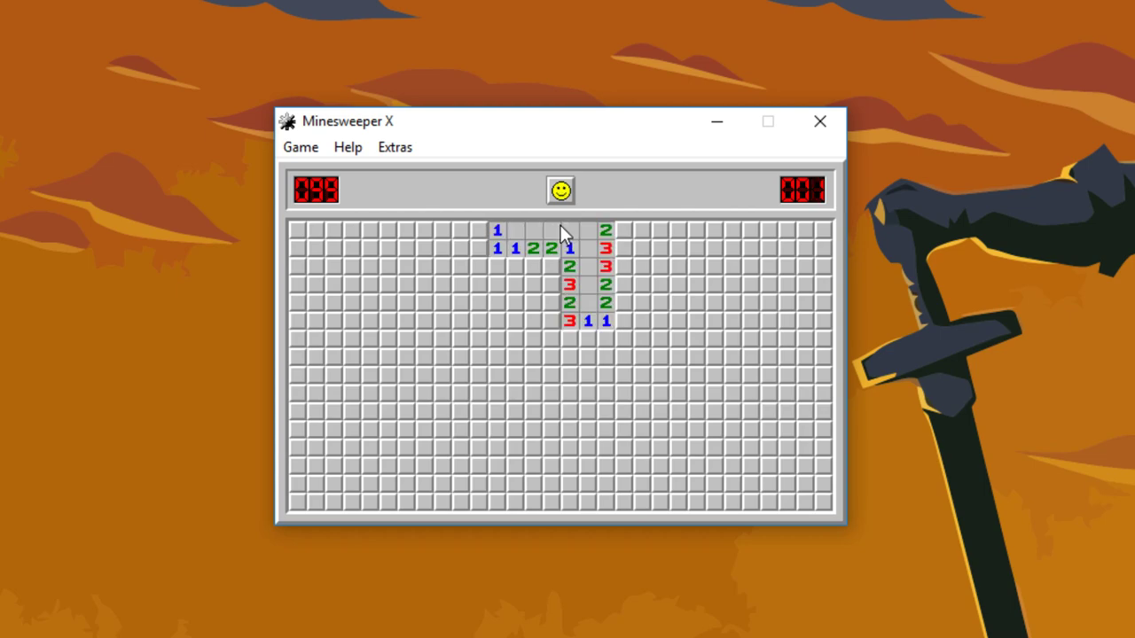
# Flag mines inside and right of the top opening, clear nearby cells, then reset
pyautogui.click(552, 321)
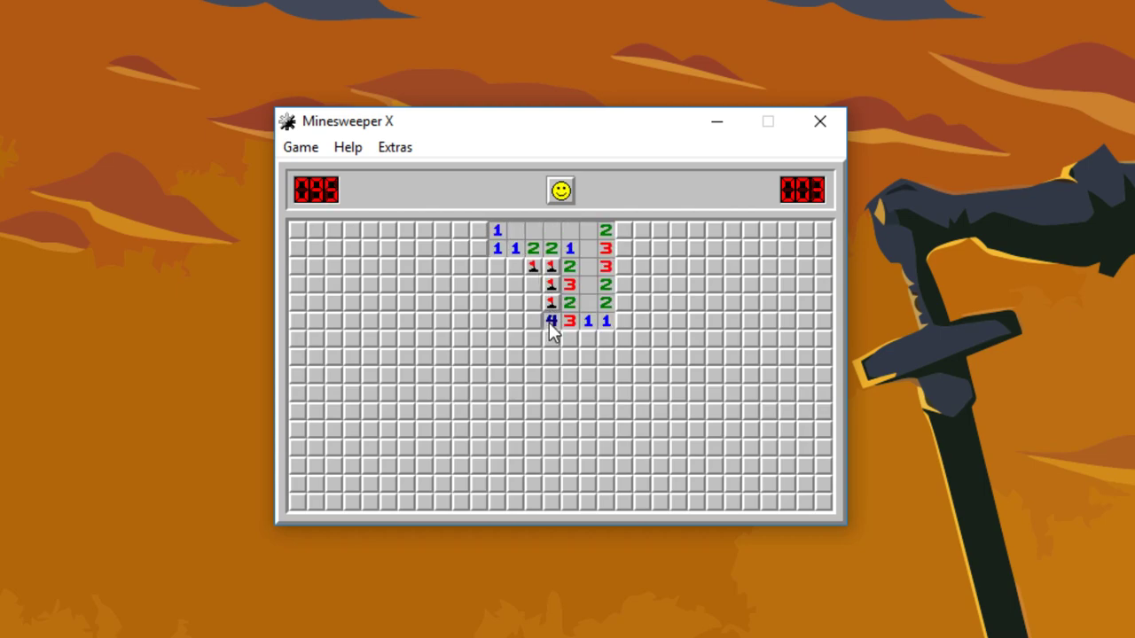
pyautogui.click(623, 302)
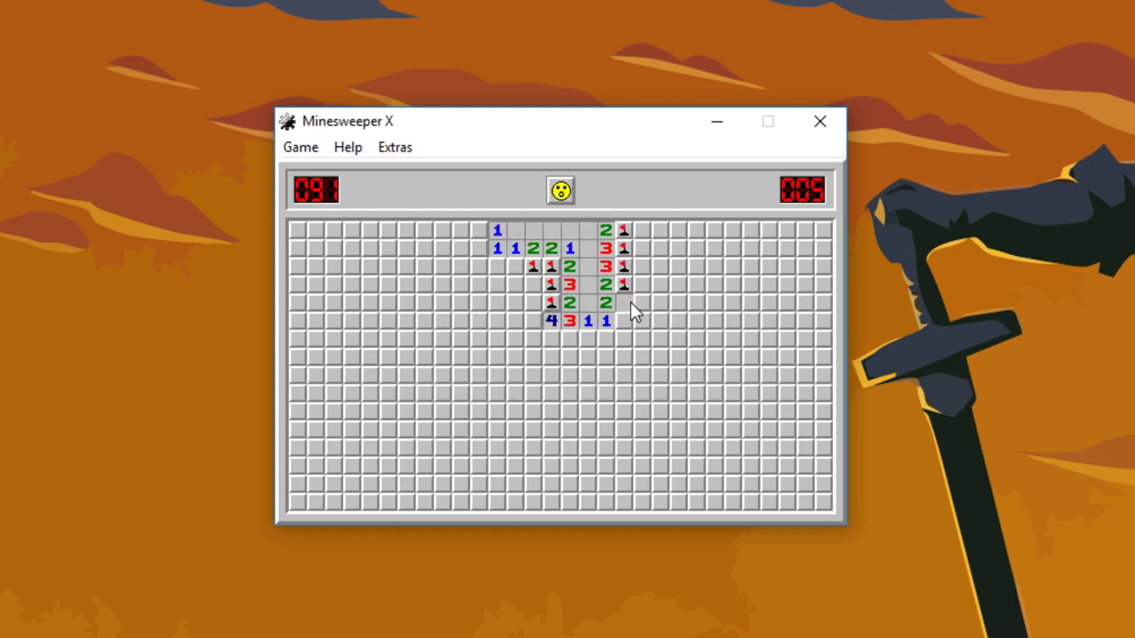
pyautogui.click(643, 320)
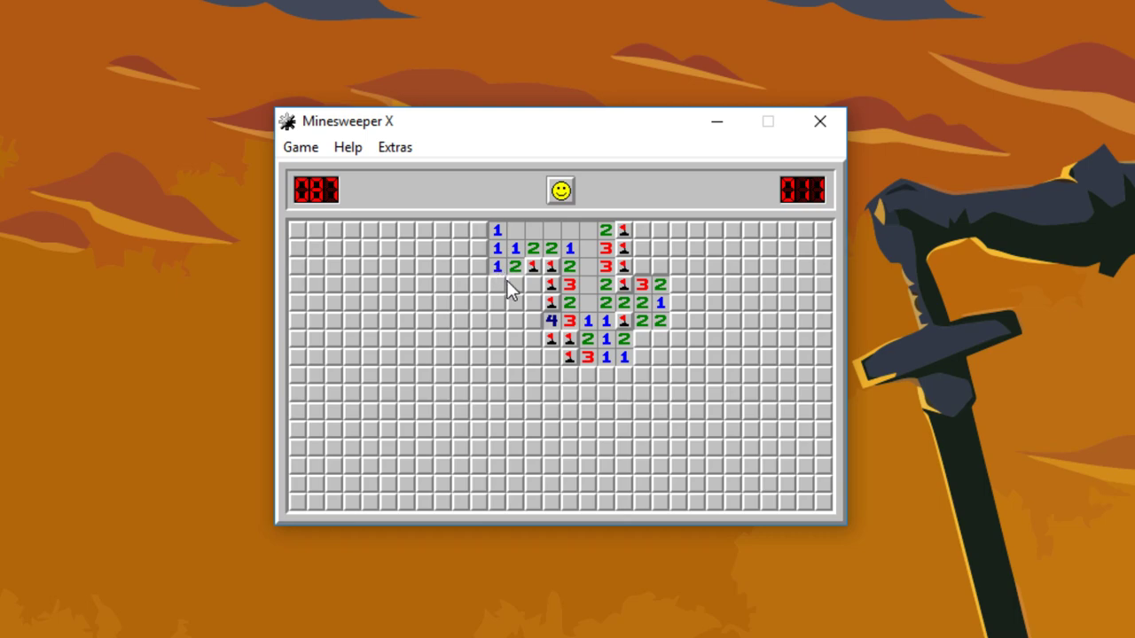
pyautogui.click(534, 285)
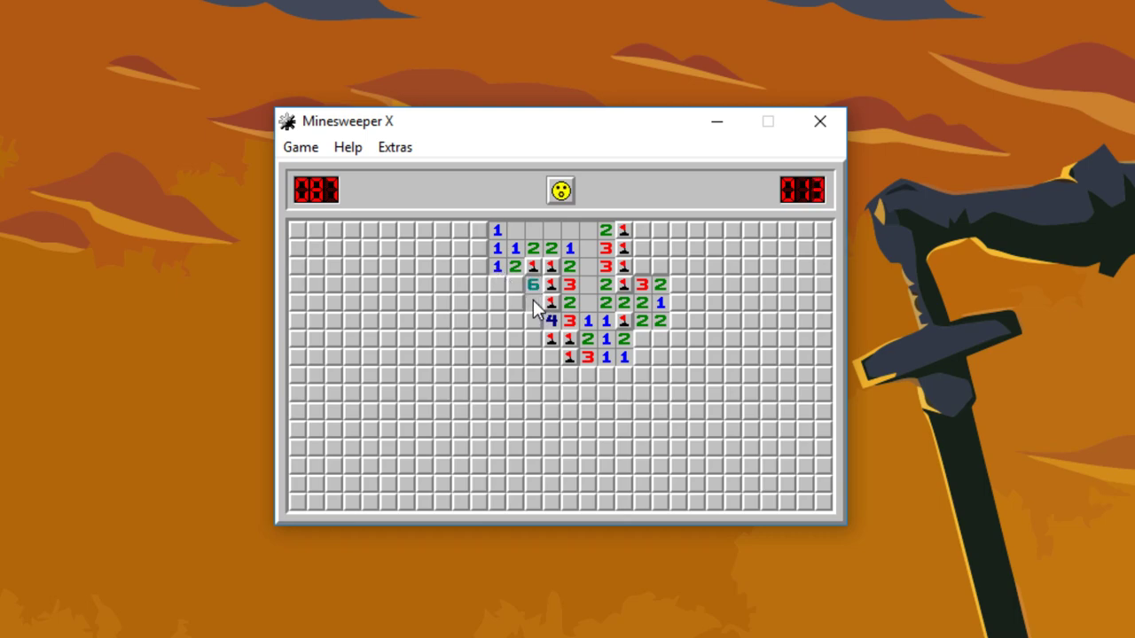
pyautogui.click(559, 190)
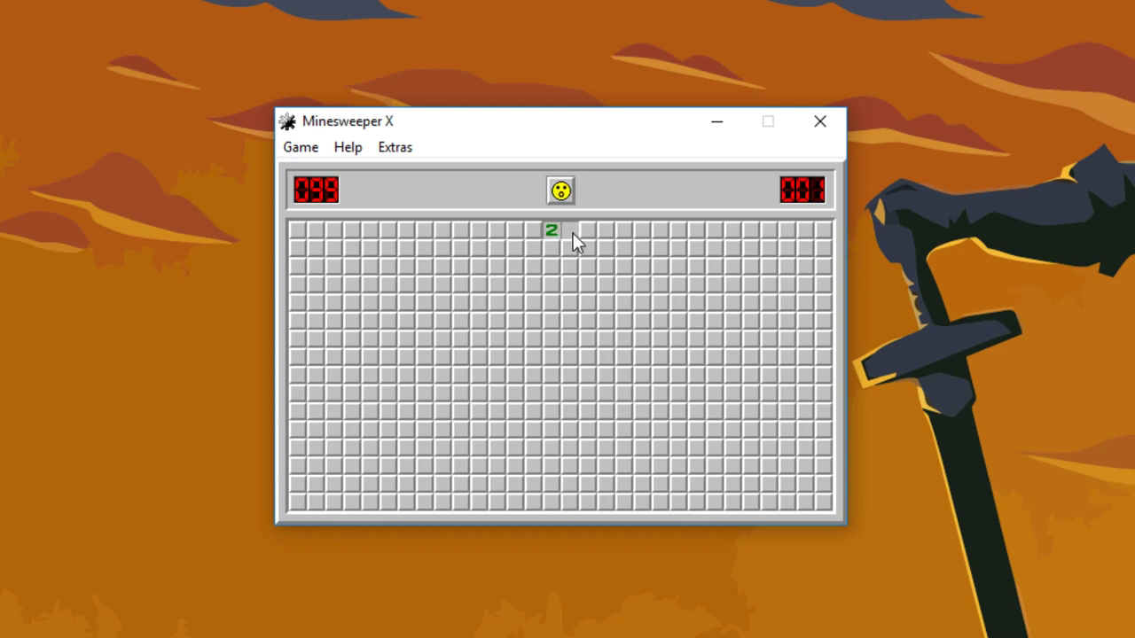
# Open top-row cells until hitting a mine, reset, and open one top-centre cell
pyautogui.click(525, 249)
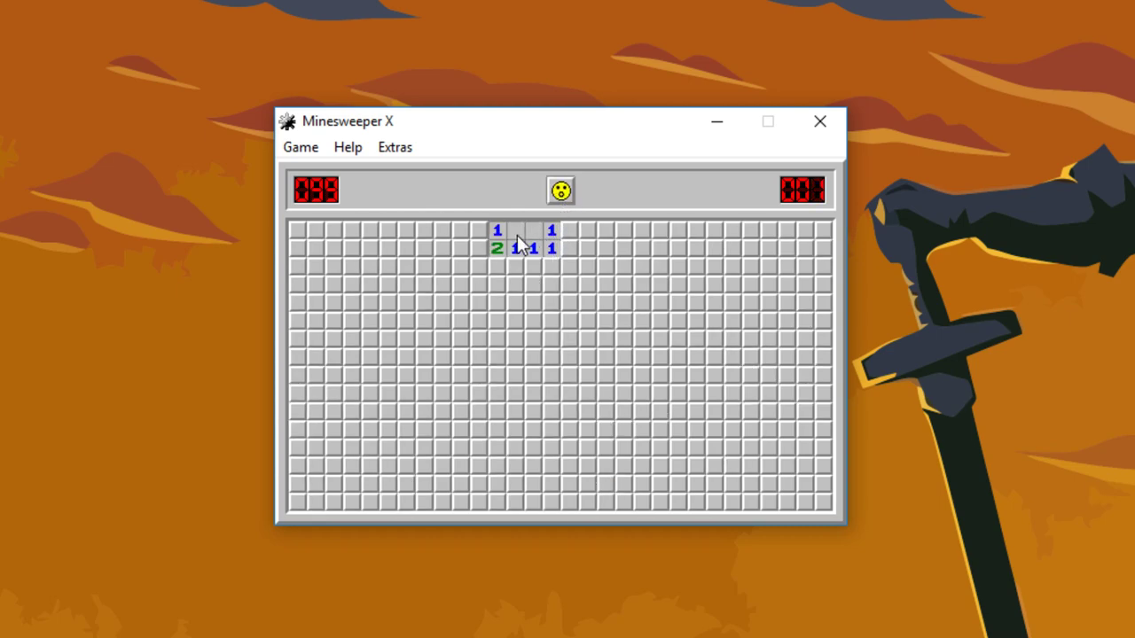
pyautogui.click(570, 266)
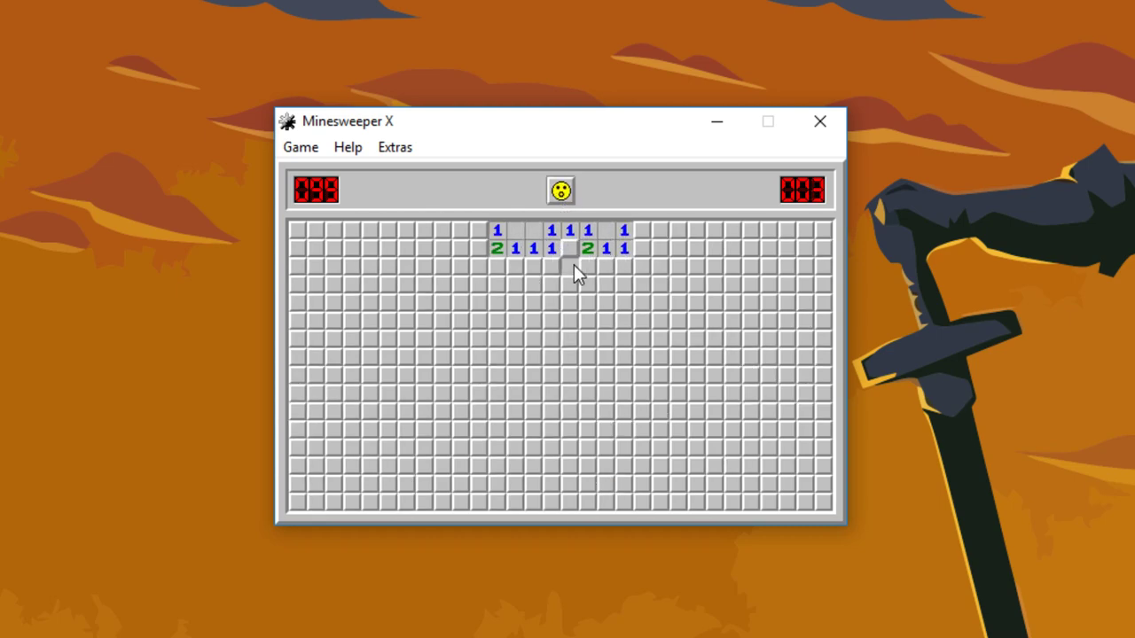
pyautogui.click(587, 267)
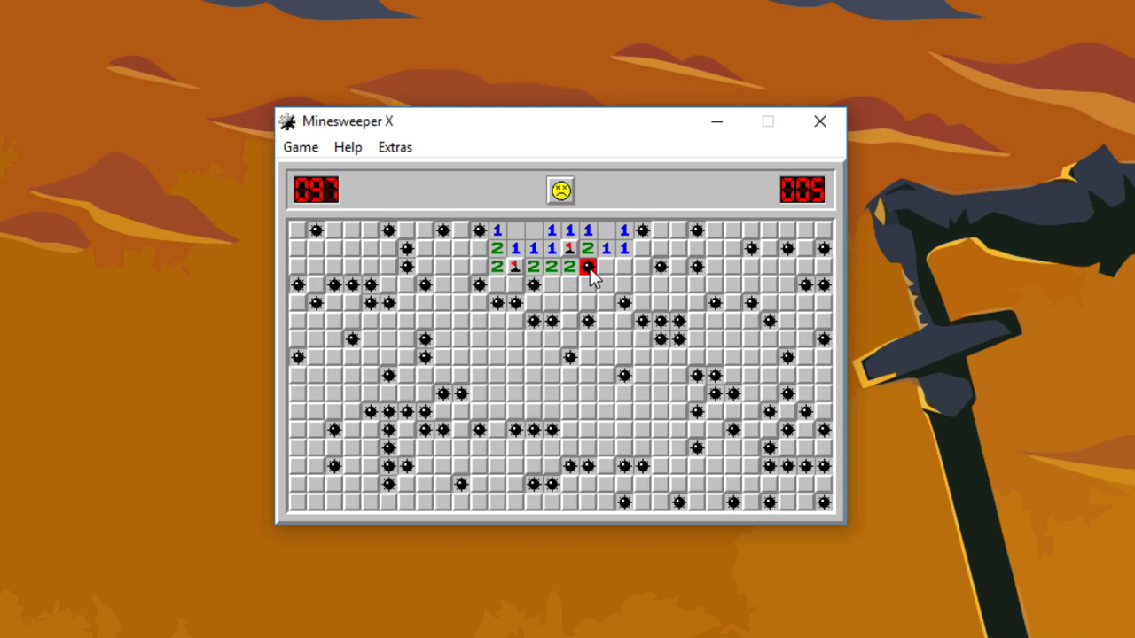
pyautogui.click(560, 190)
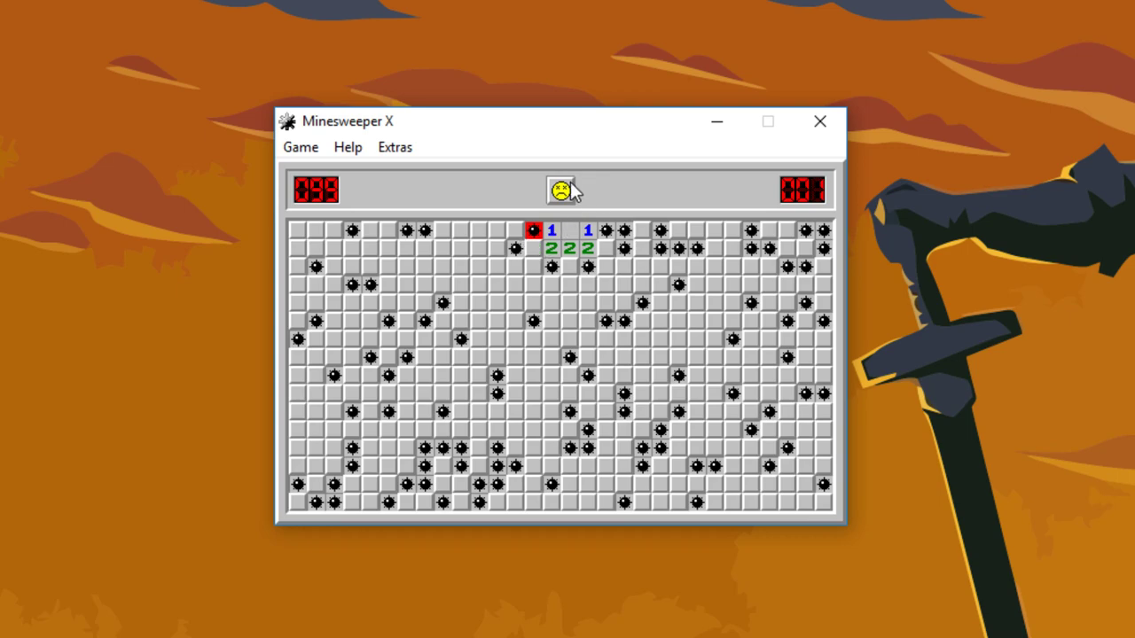
pyautogui.click(560, 190)
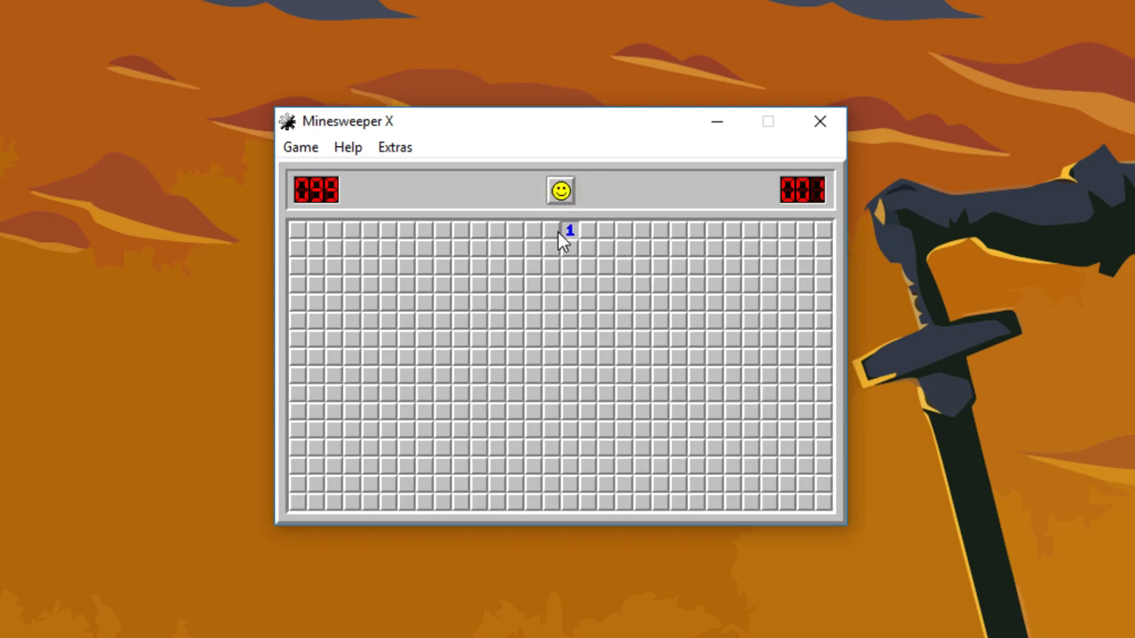
# Widen the top-centre opening, flagging mines on its right, lower and left edges
pyautogui.click(570, 235)
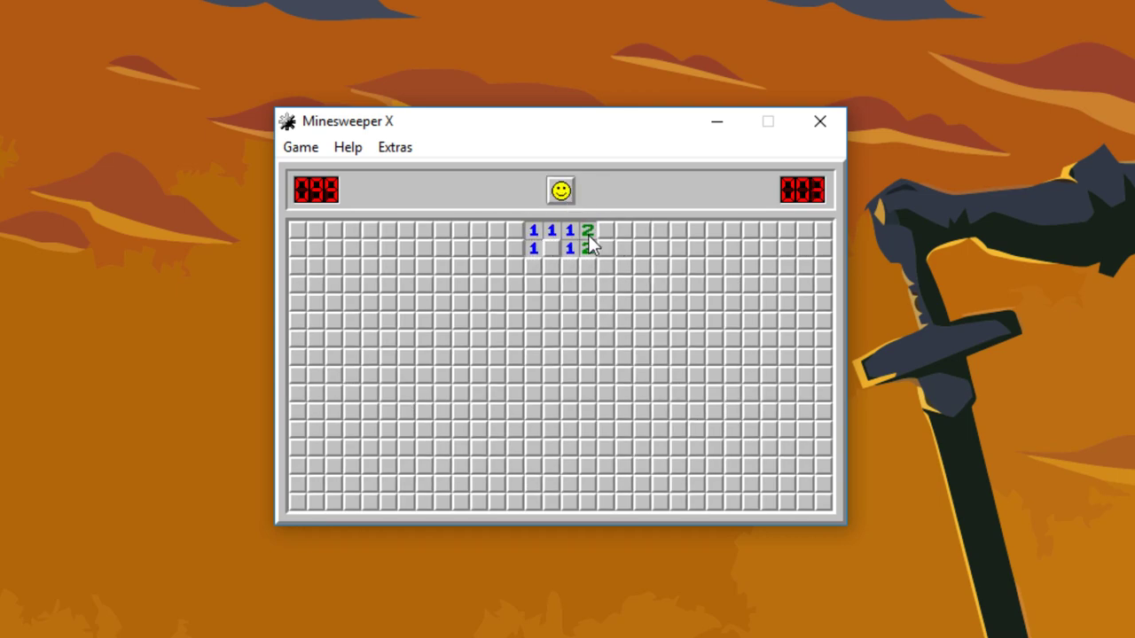
pyautogui.click(553, 284)
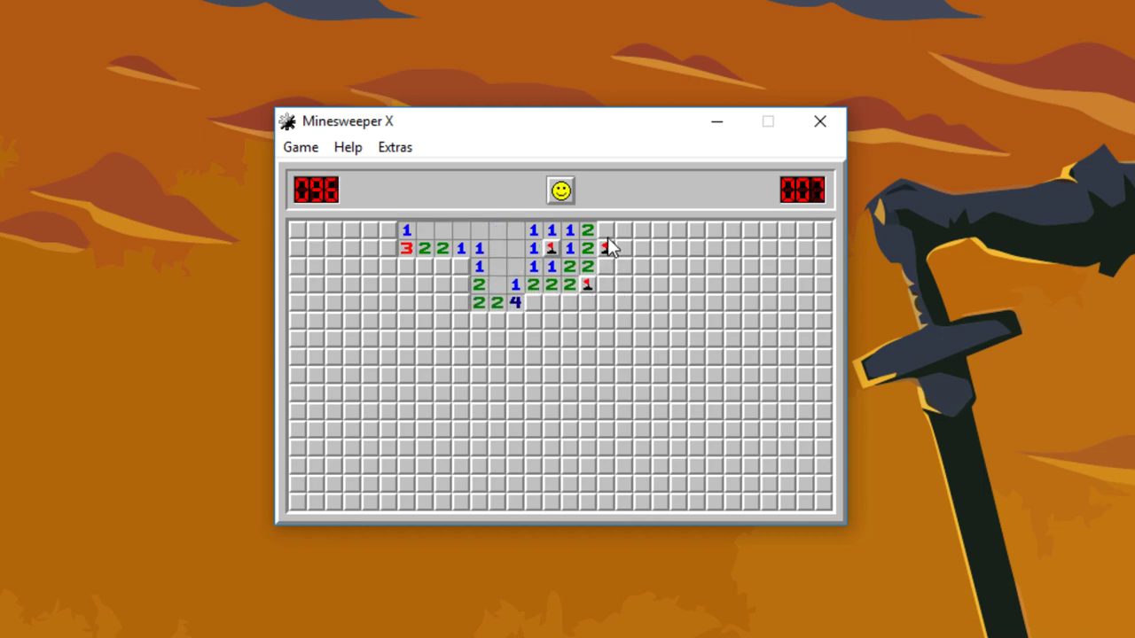
pyautogui.click(621, 248)
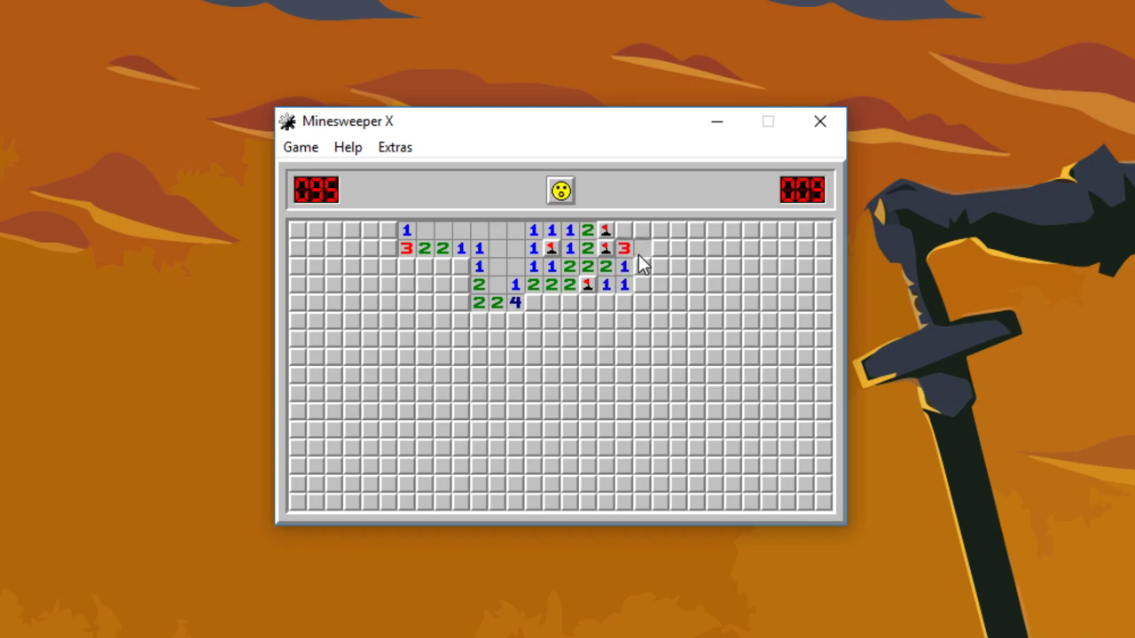
pyautogui.click(586, 319)
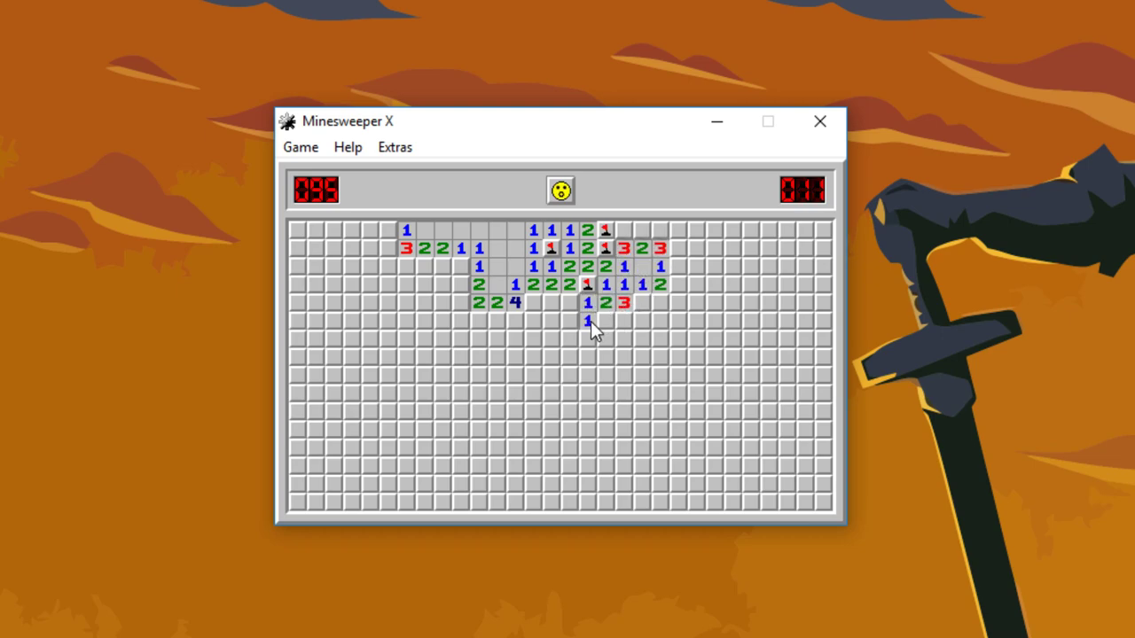
pyautogui.click(587, 320)
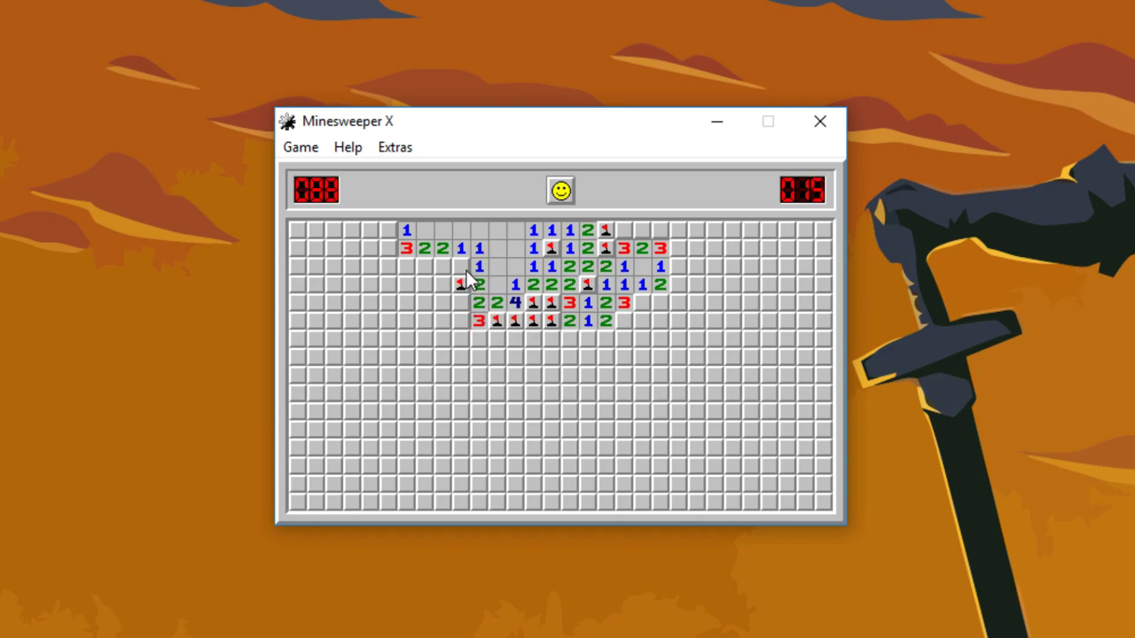
pyautogui.click(461, 284)
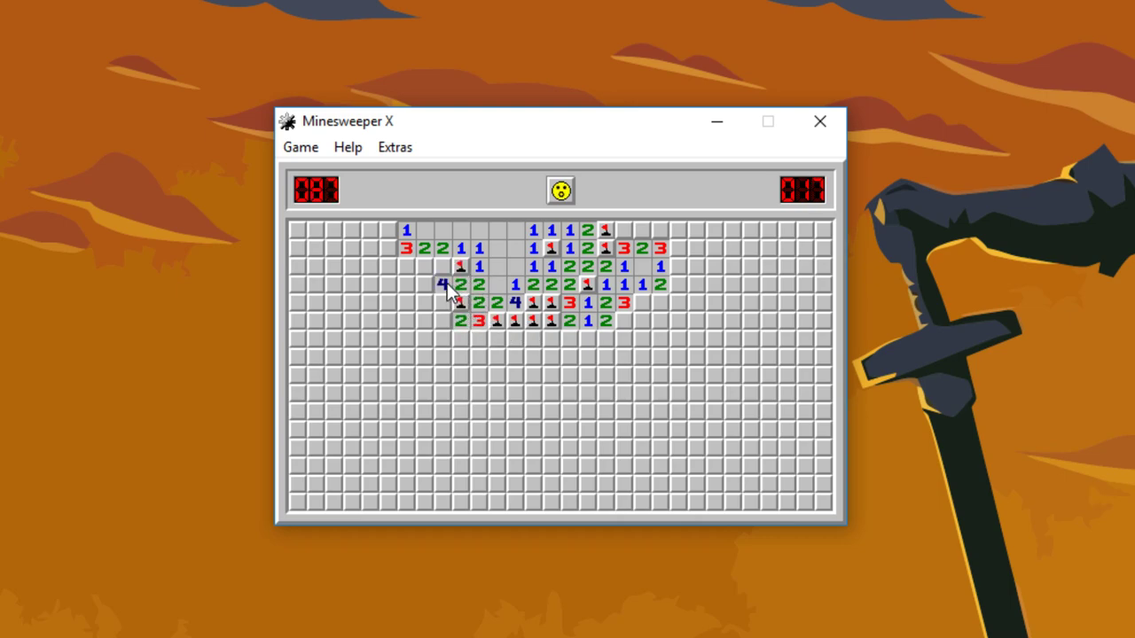
pyautogui.click(426, 284)
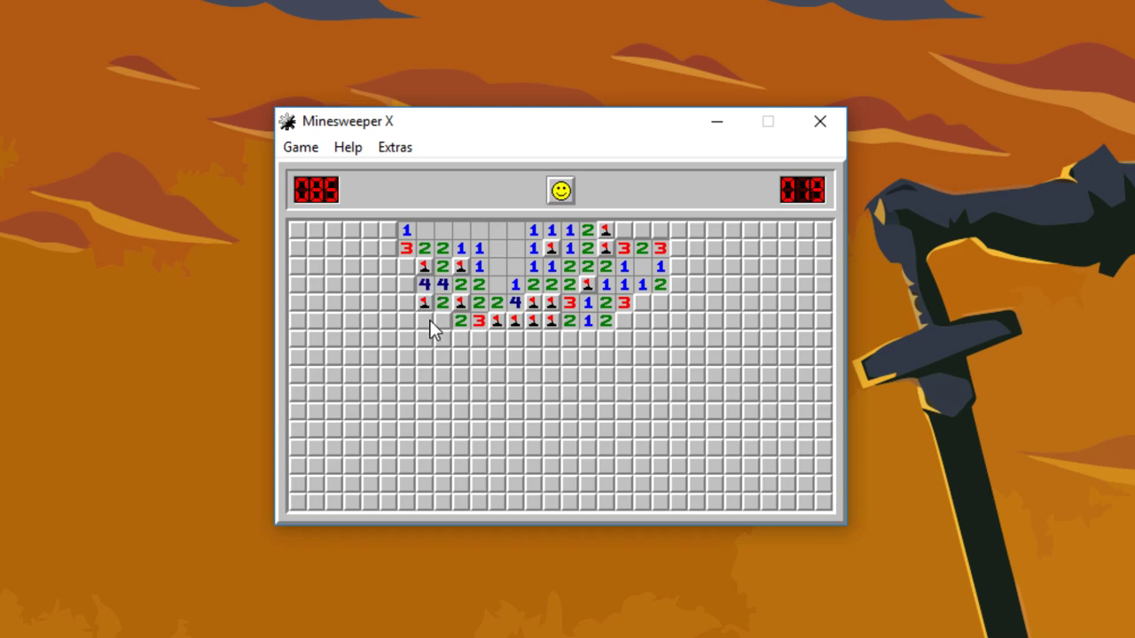
# Clear lower-left and right areas to 27 flags, hit a mine, and start anew
pyautogui.click(408, 303)
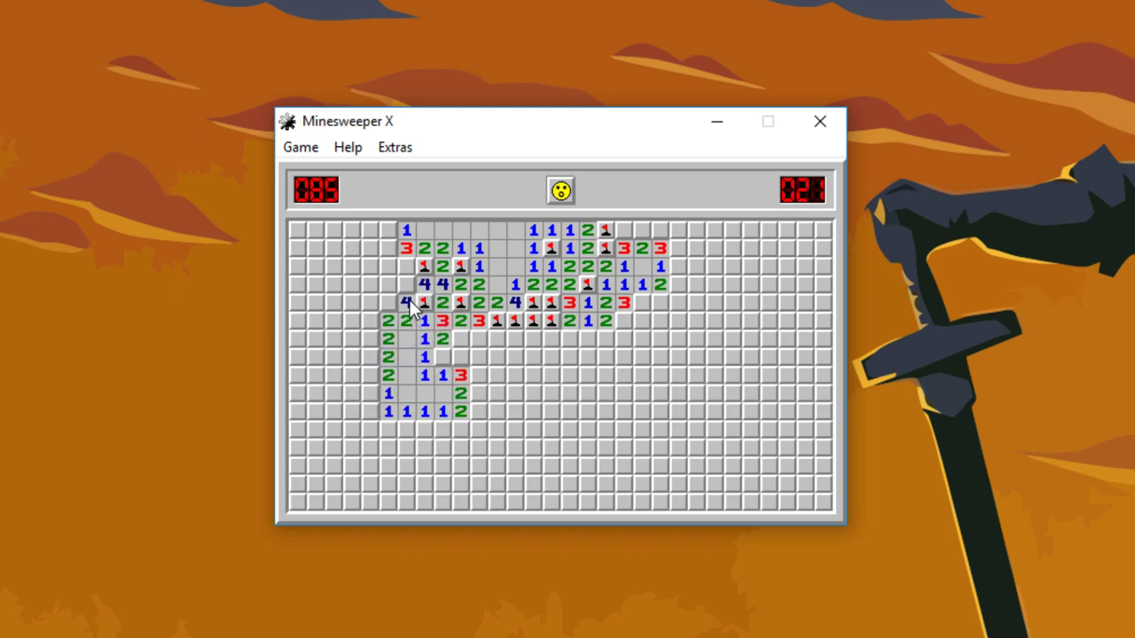
pyautogui.click(406, 285)
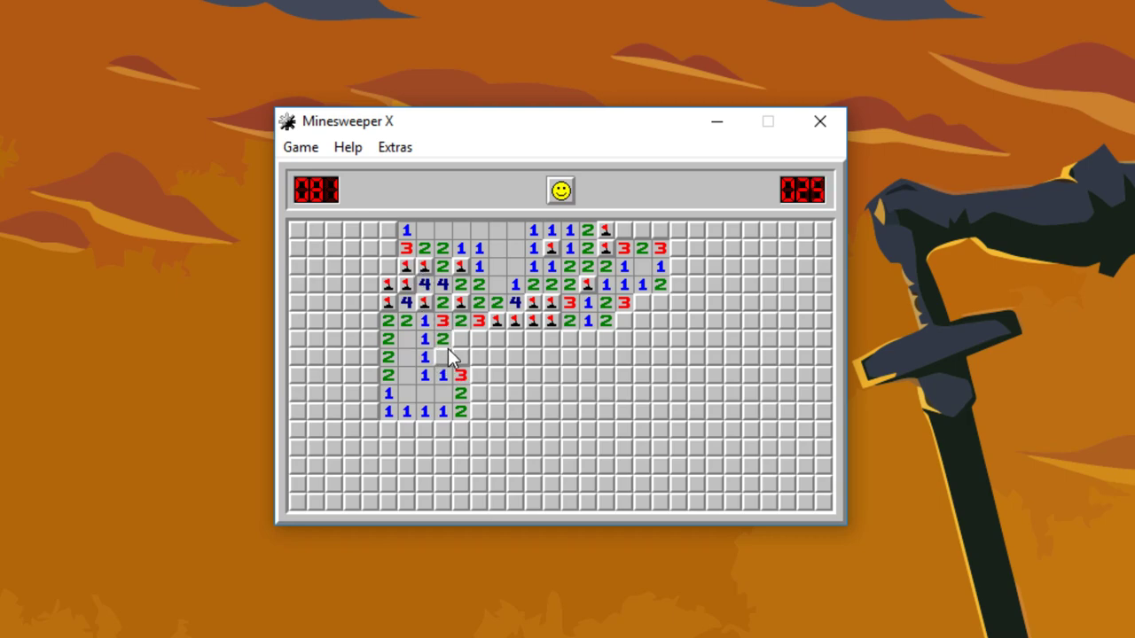
pyautogui.click(460, 356)
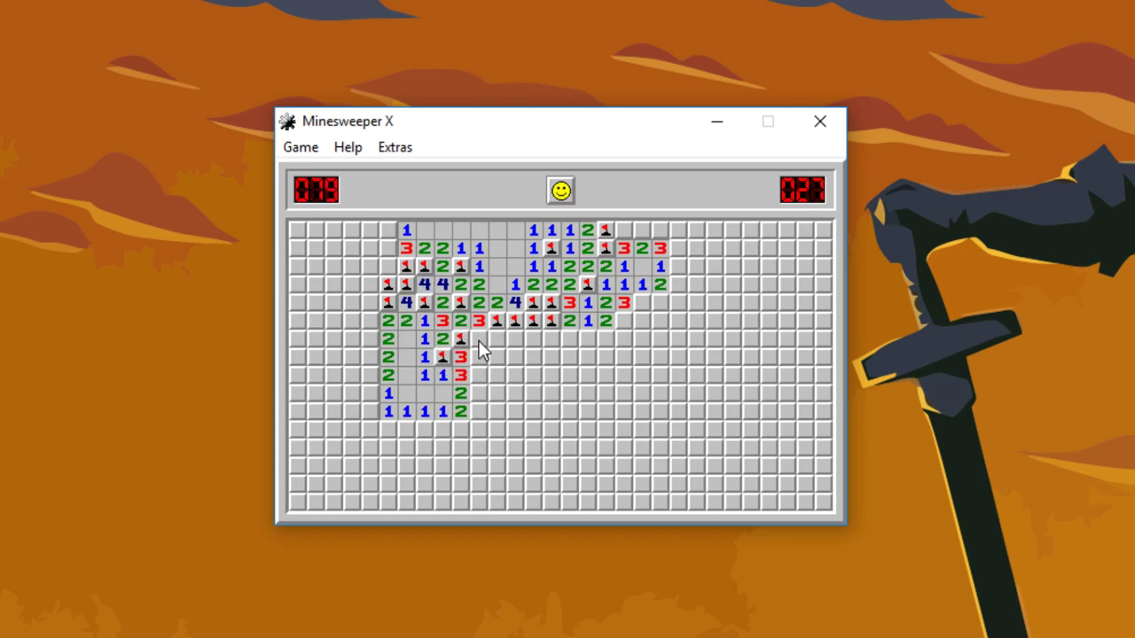
pyautogui.click(479, 339)
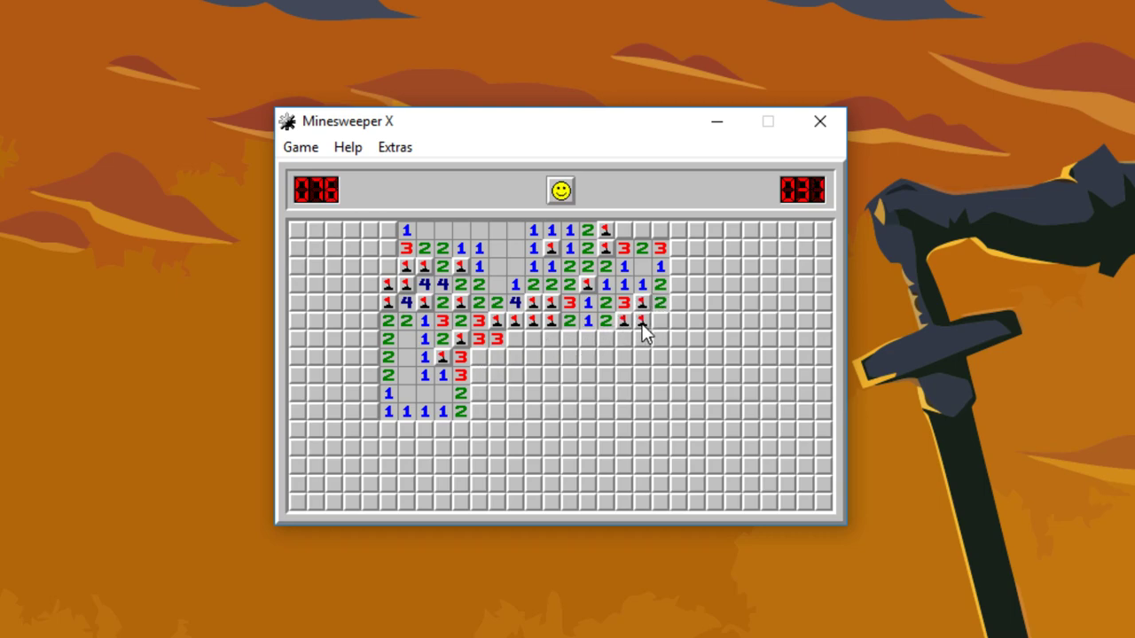
pyautogui.click(643, 320)
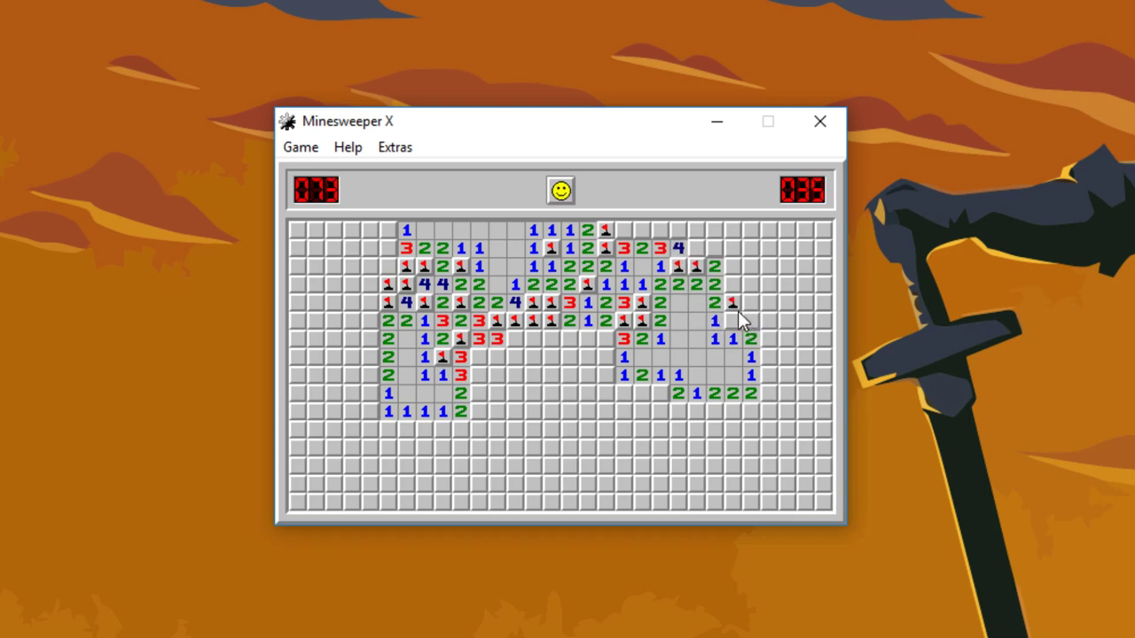
pyautogui.click(736, 319)
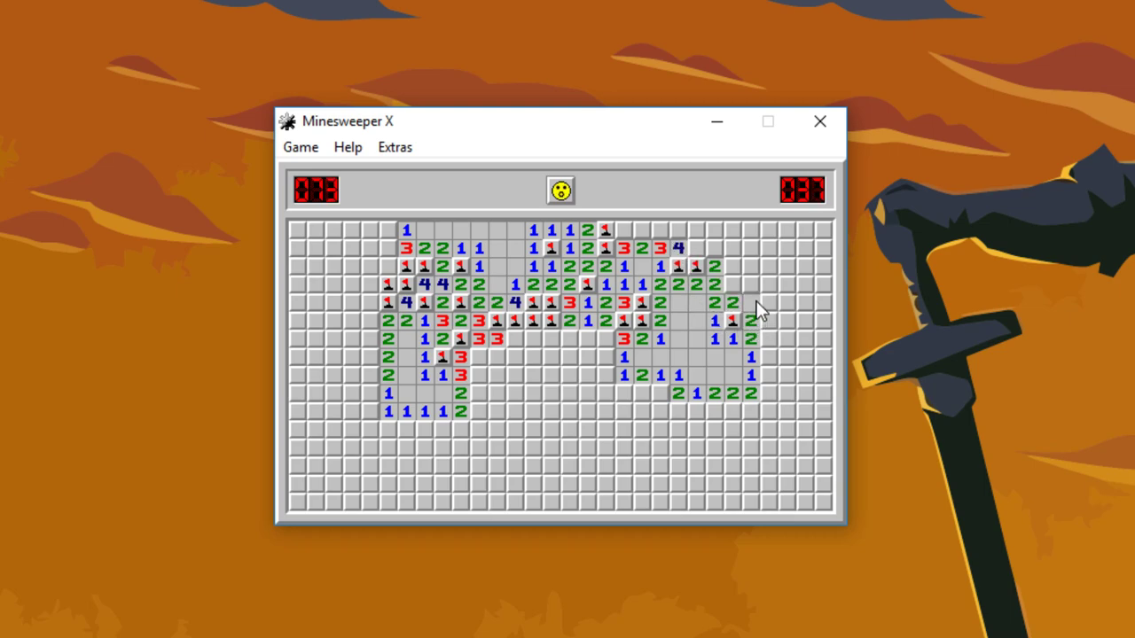
pyautogui.click(741, 284)
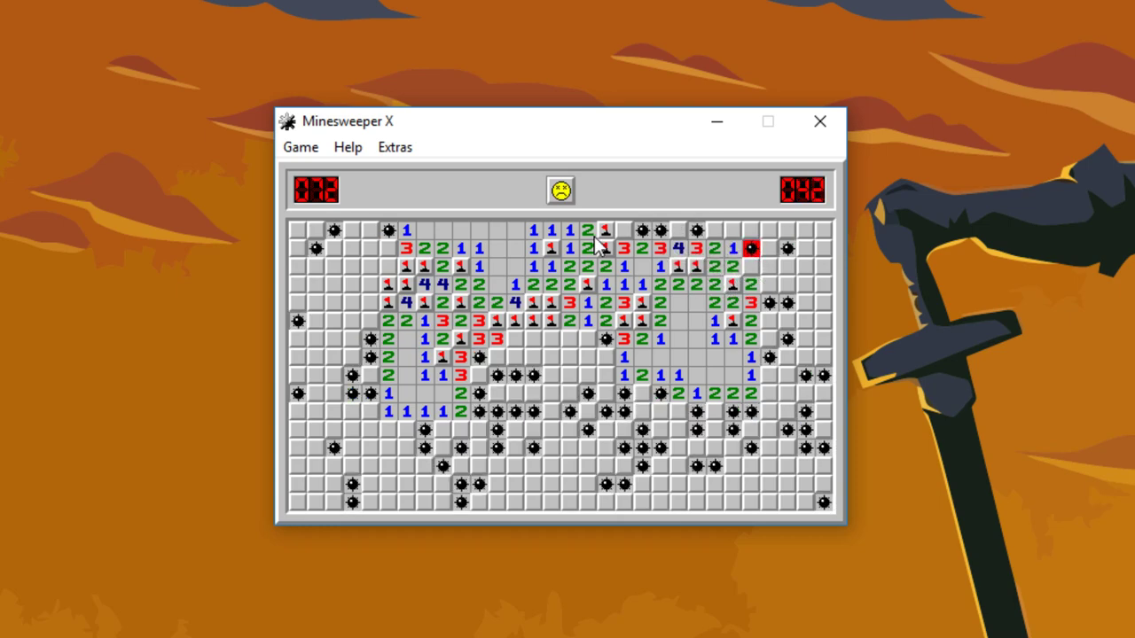
pyautogui.click(560, 190)
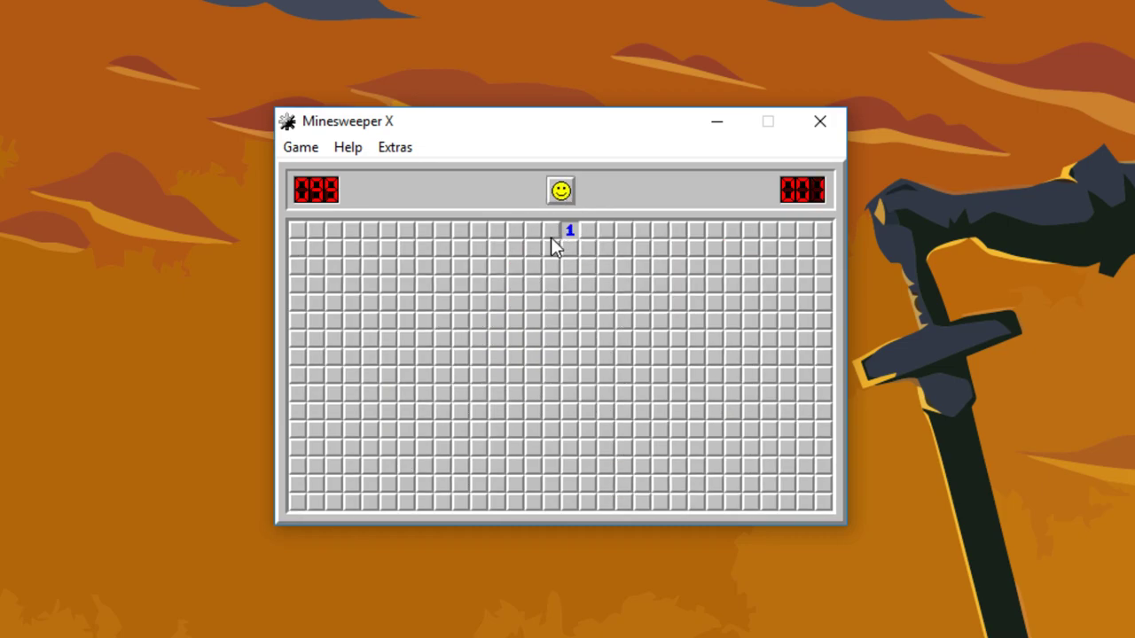
# Open the top-centre start and clear cells below and to the upper left
pyautogui.click(569, 248)
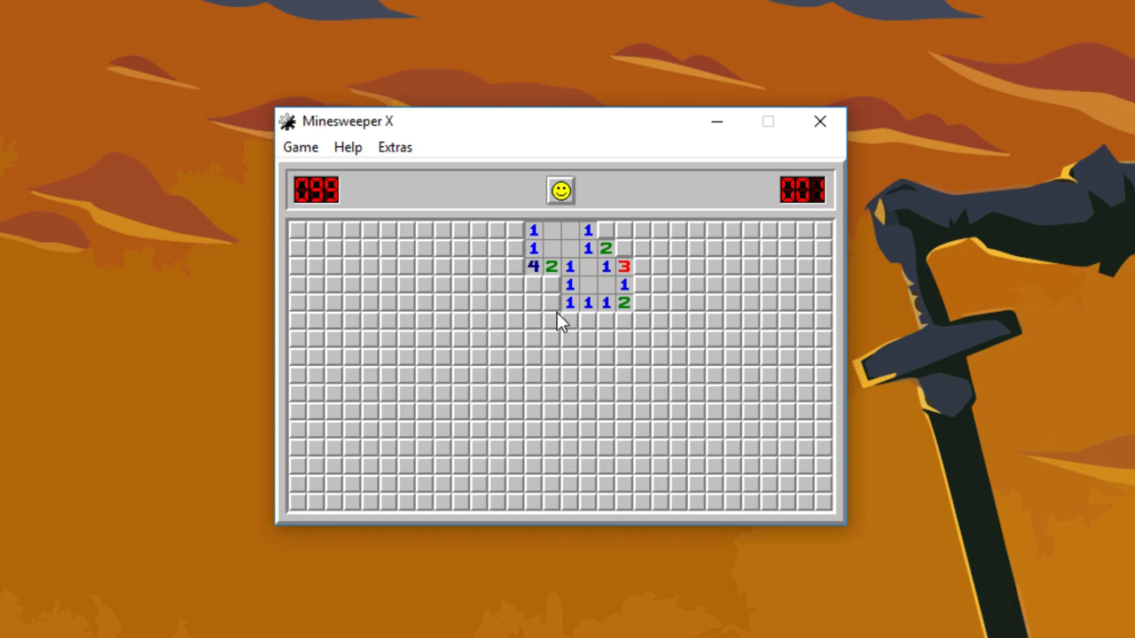
pyautogui.click(551, 302)
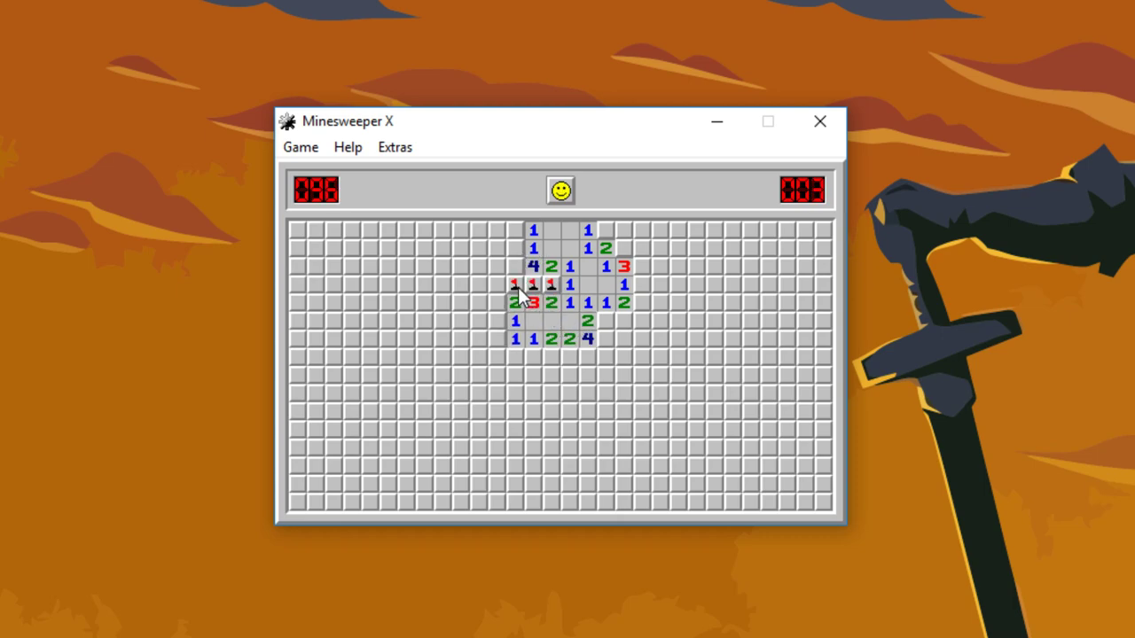
pyautogui.click(514, 231)
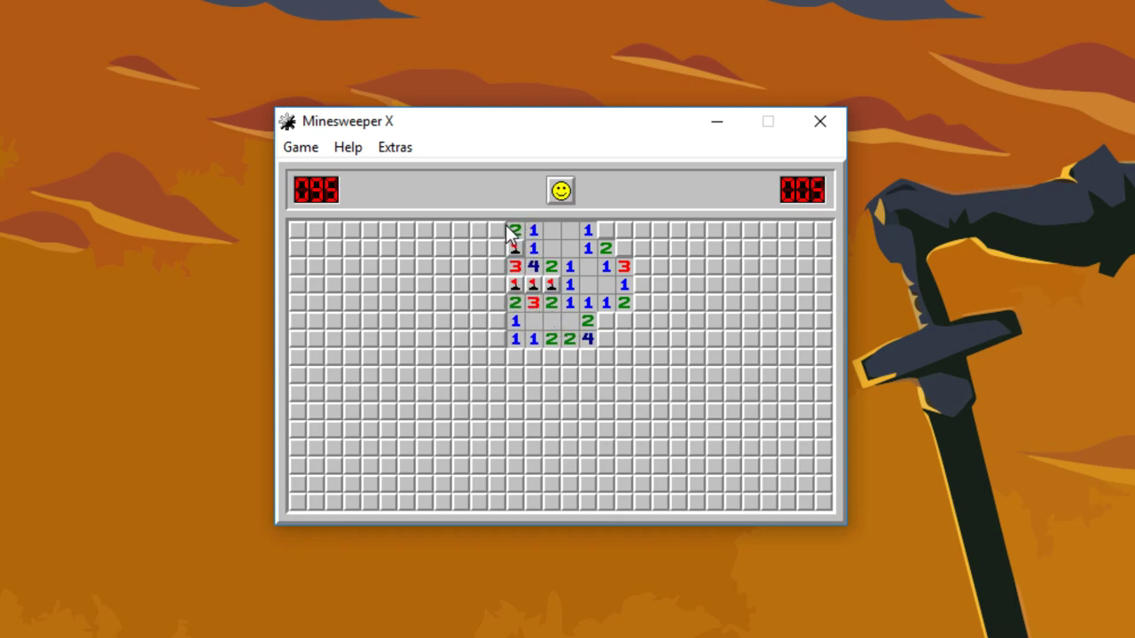
pyautogui.click(516, 229)
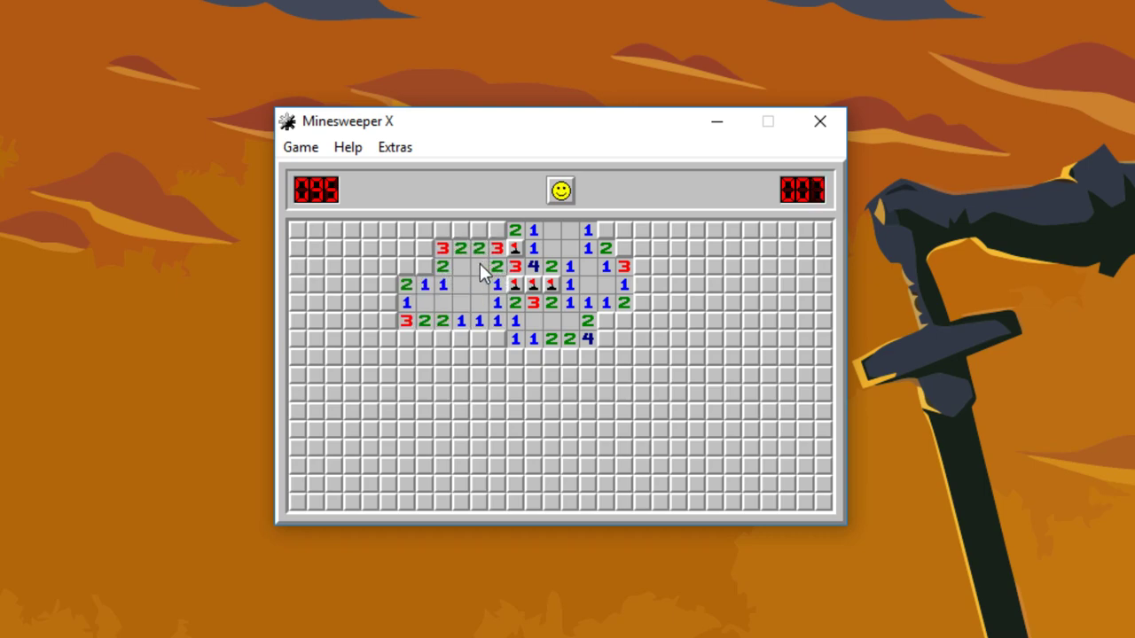
pyautogui.click(477, 339)
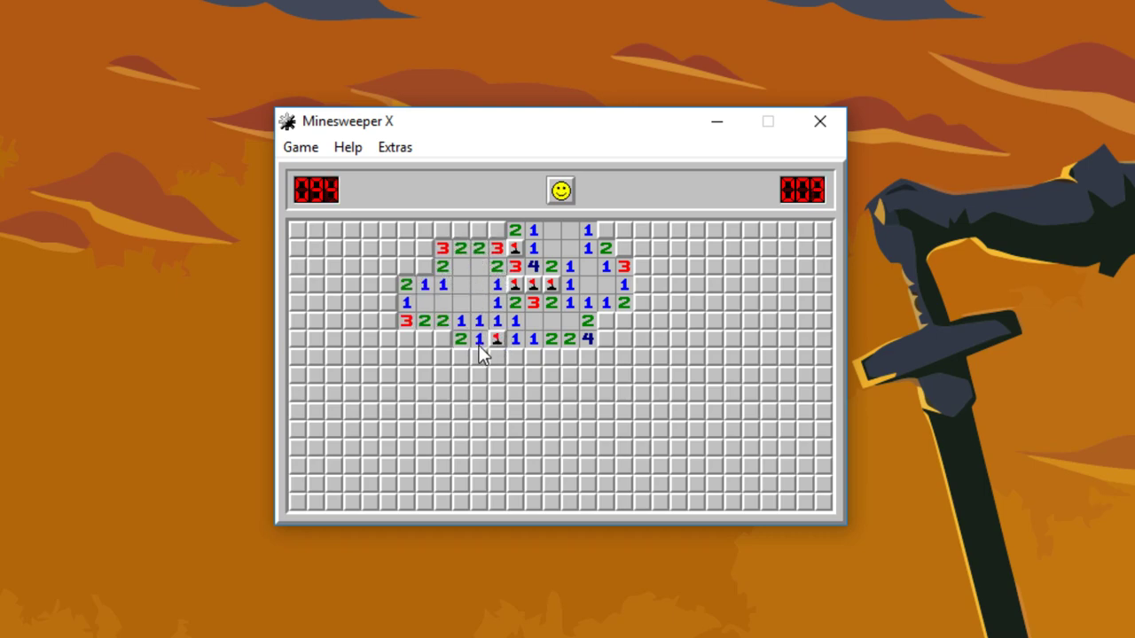
pyautogui.click(480, 338)
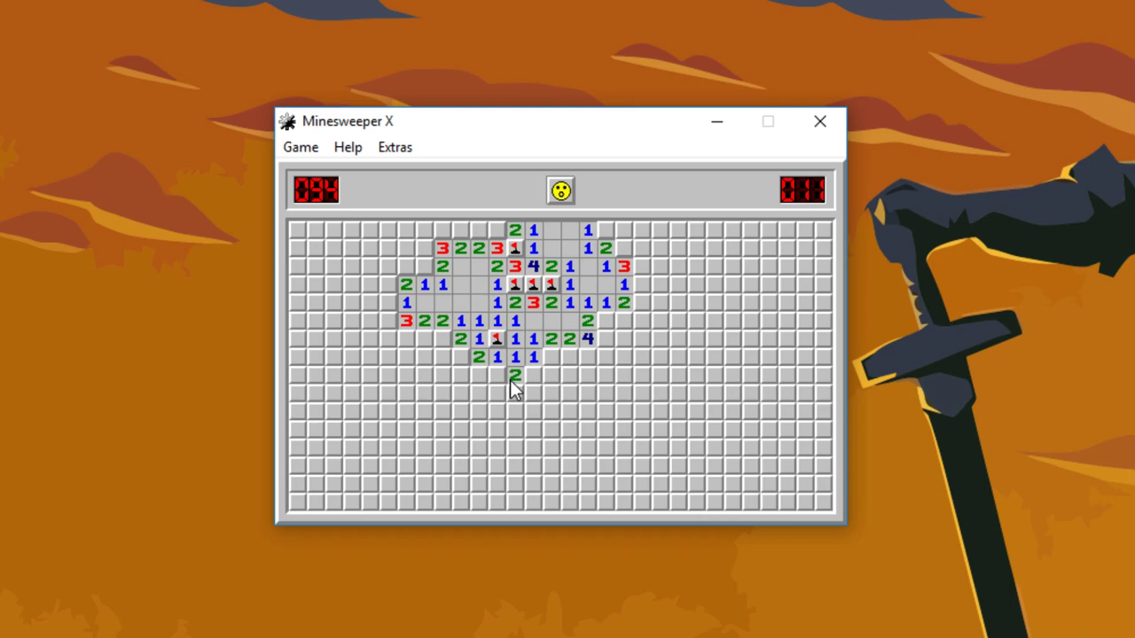
# Flag mines and clear toward the far left until a left-side mine ends the game
pyautogui.click(514, 376)
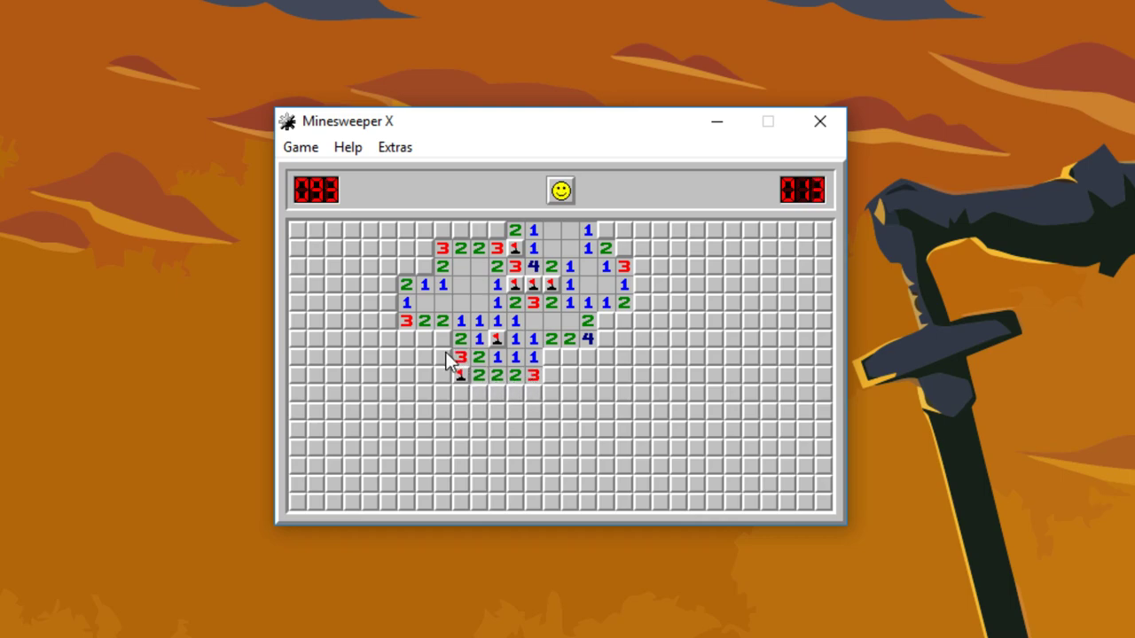
pyautogui.click(442, 357)
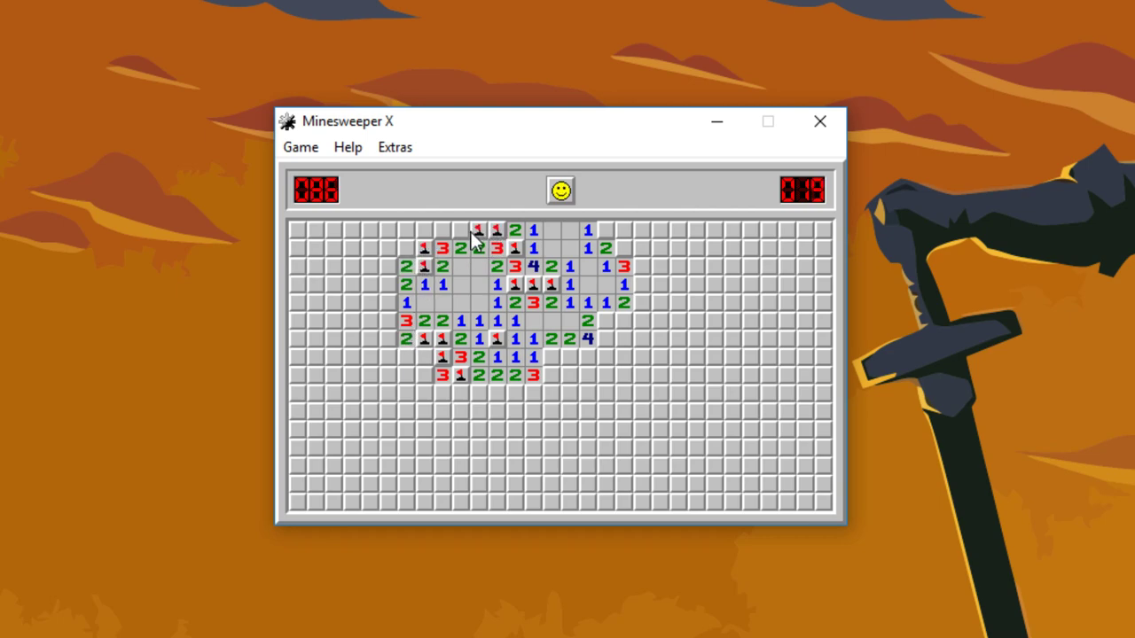
pyautogui.click(406, 247)
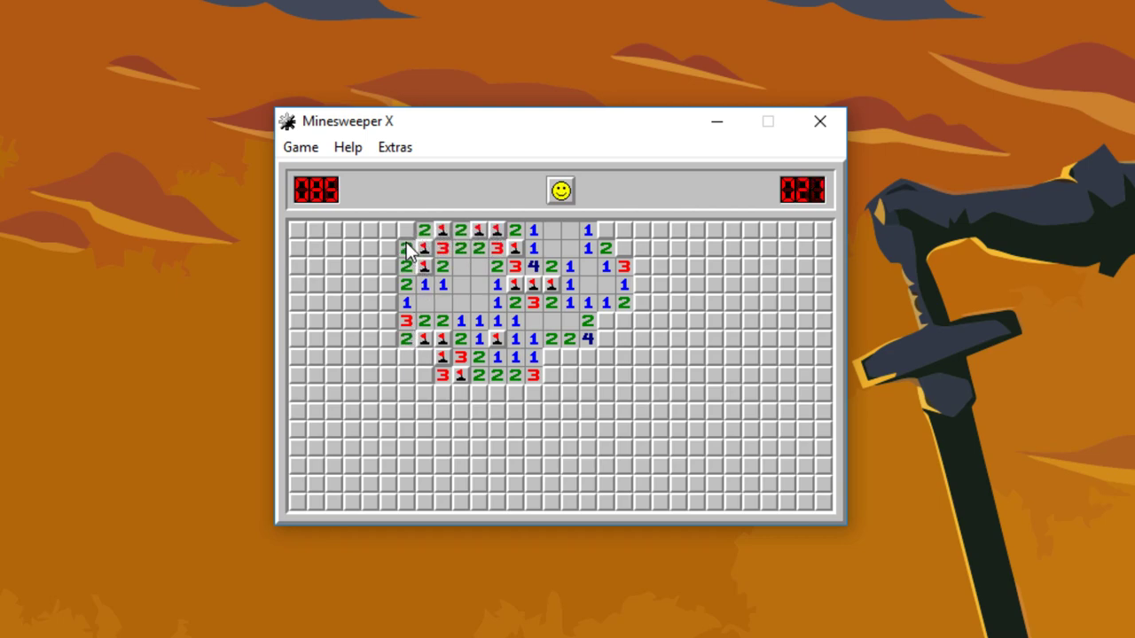
pyautogui.click(370, 302)
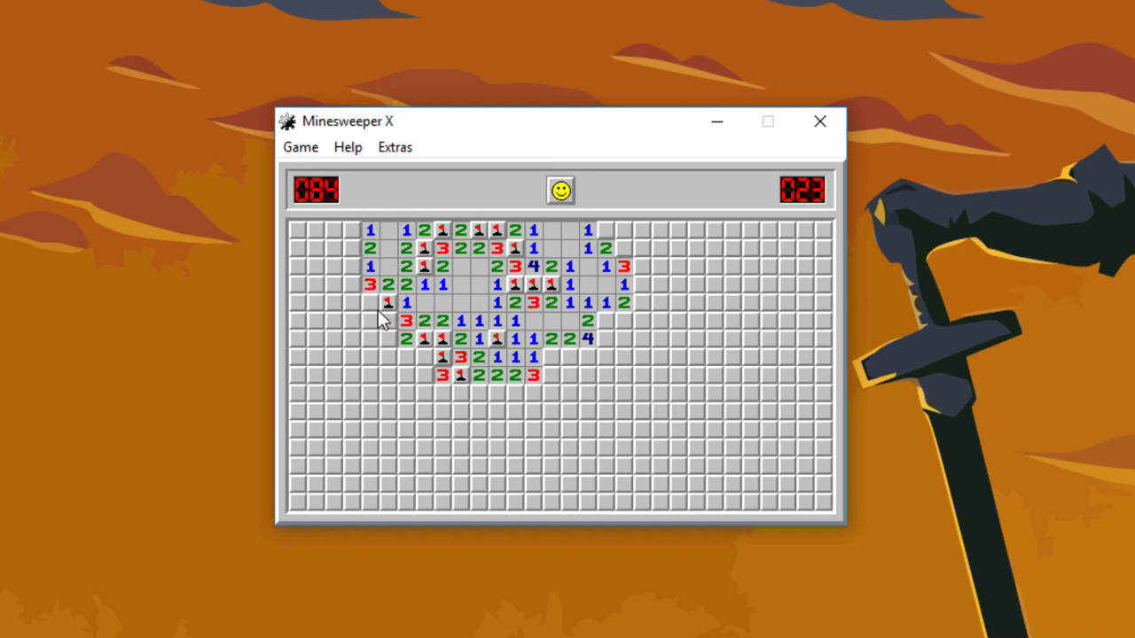
pyautogui.click(369, 339)
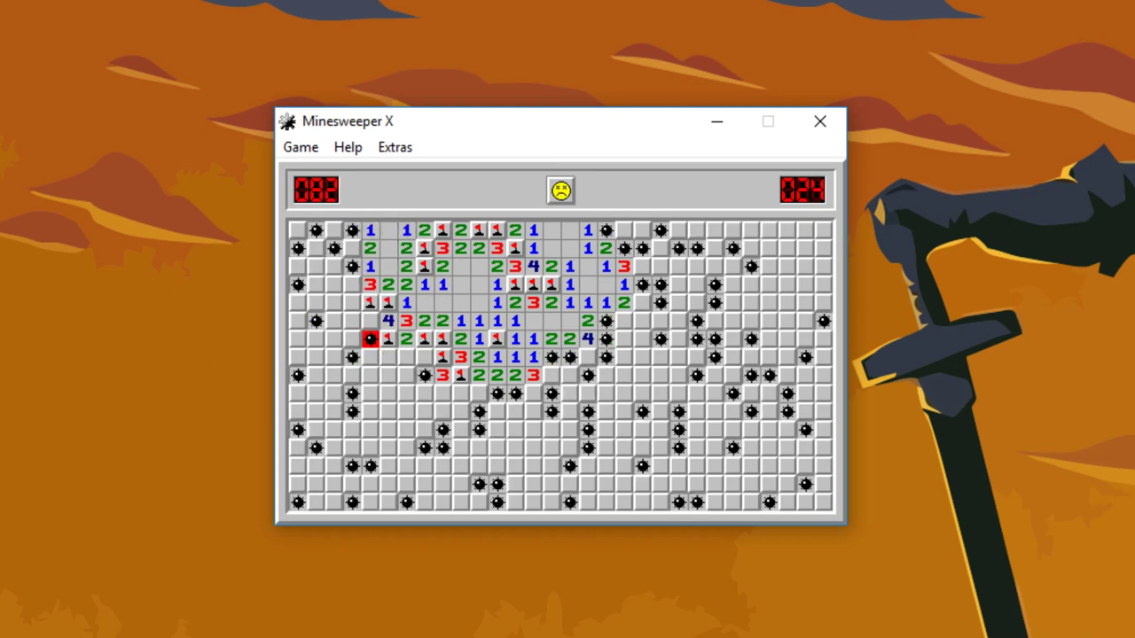